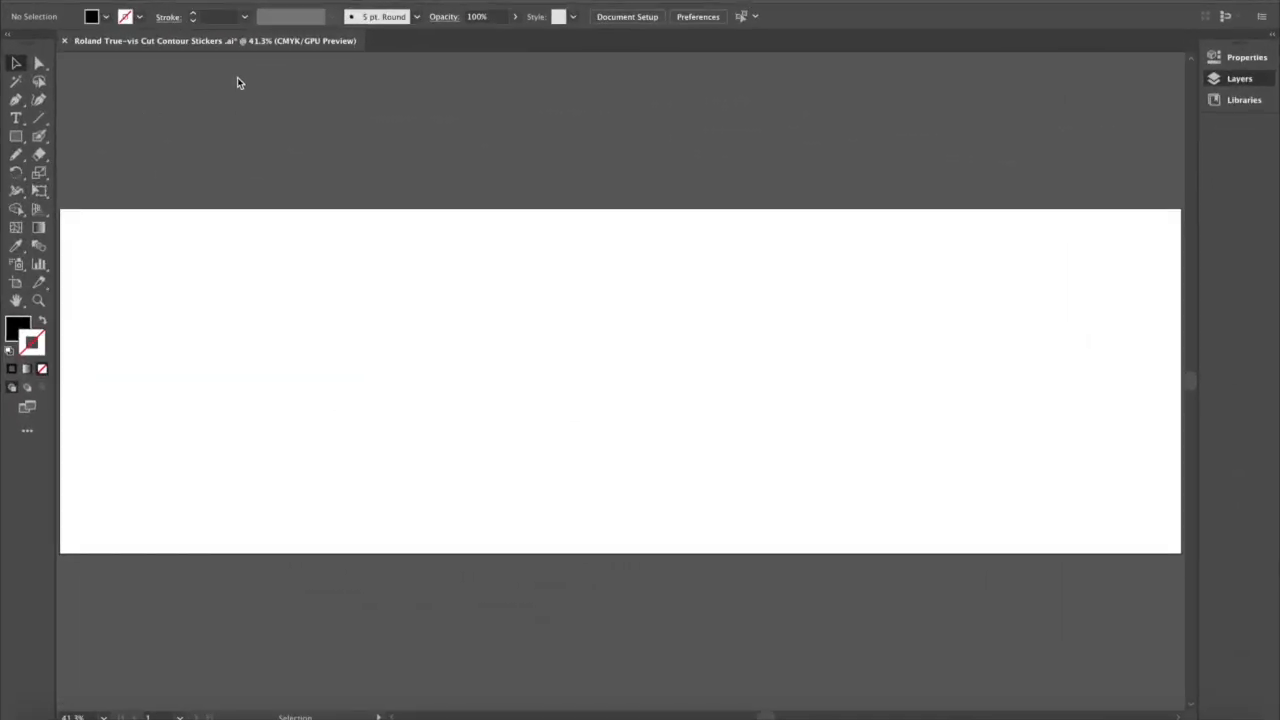
mouse_move(187, 125)
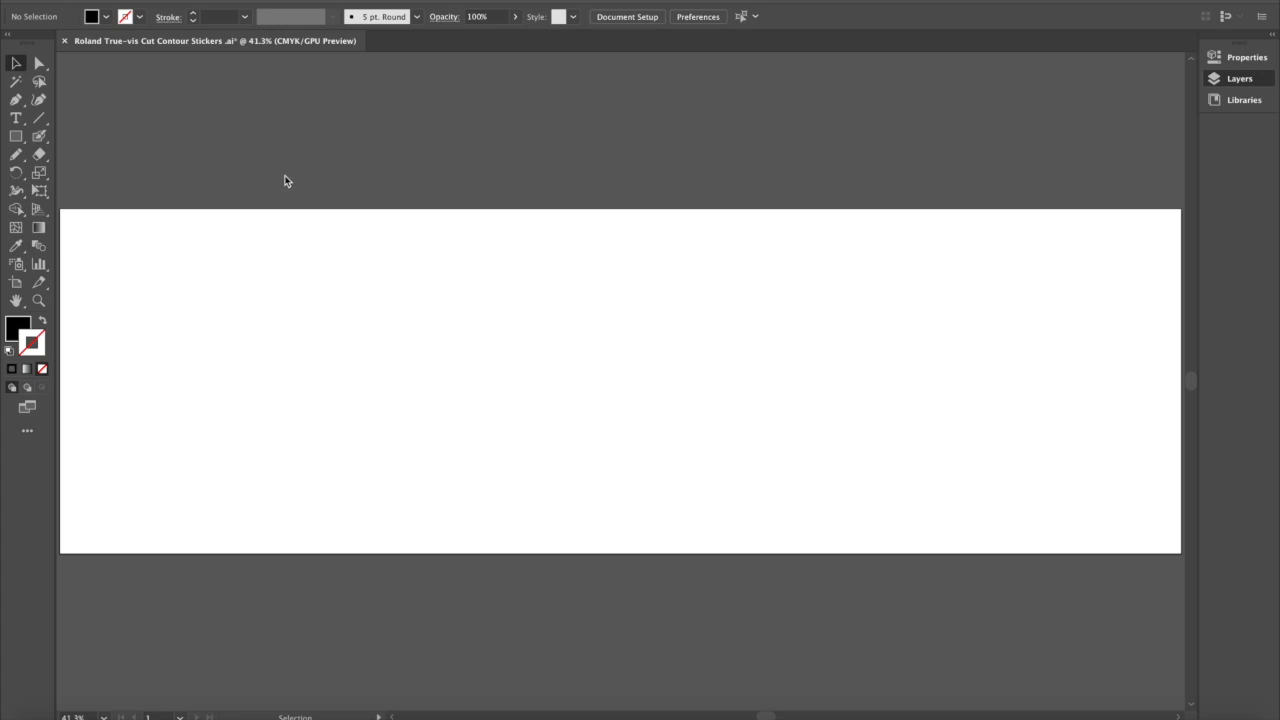
mouse_move(318, 156)
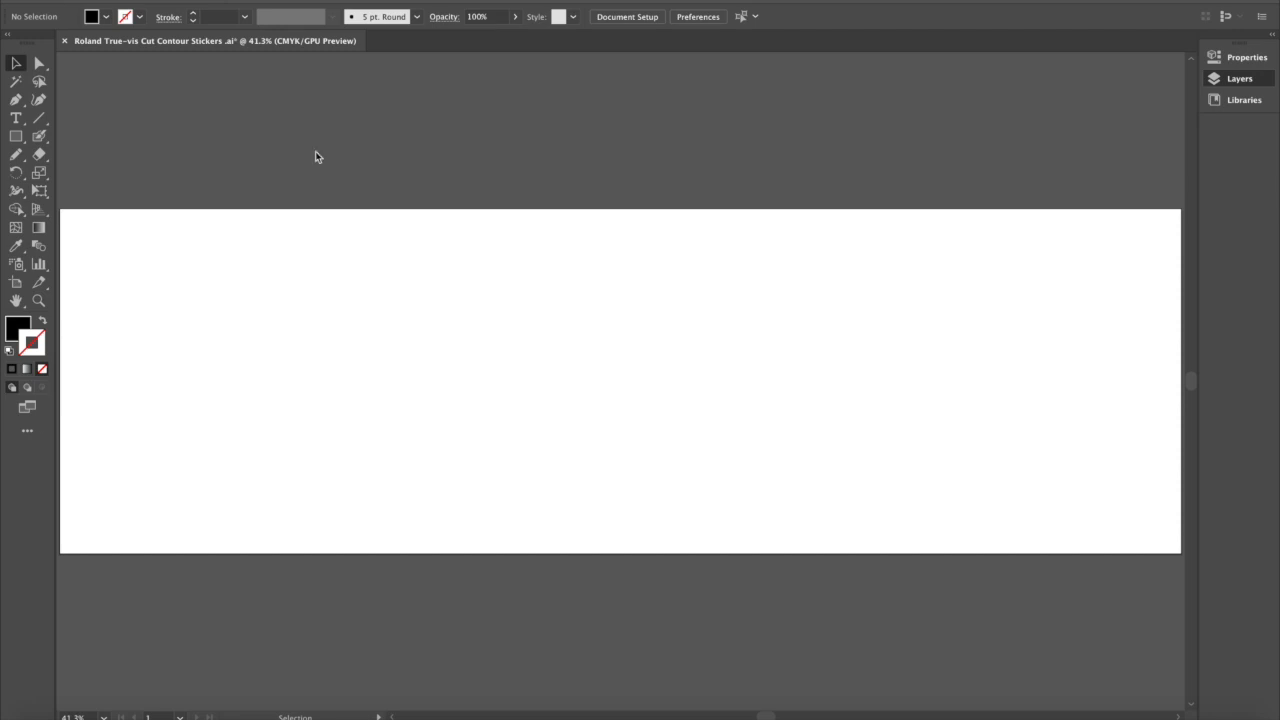
mouse_move(436, 183)
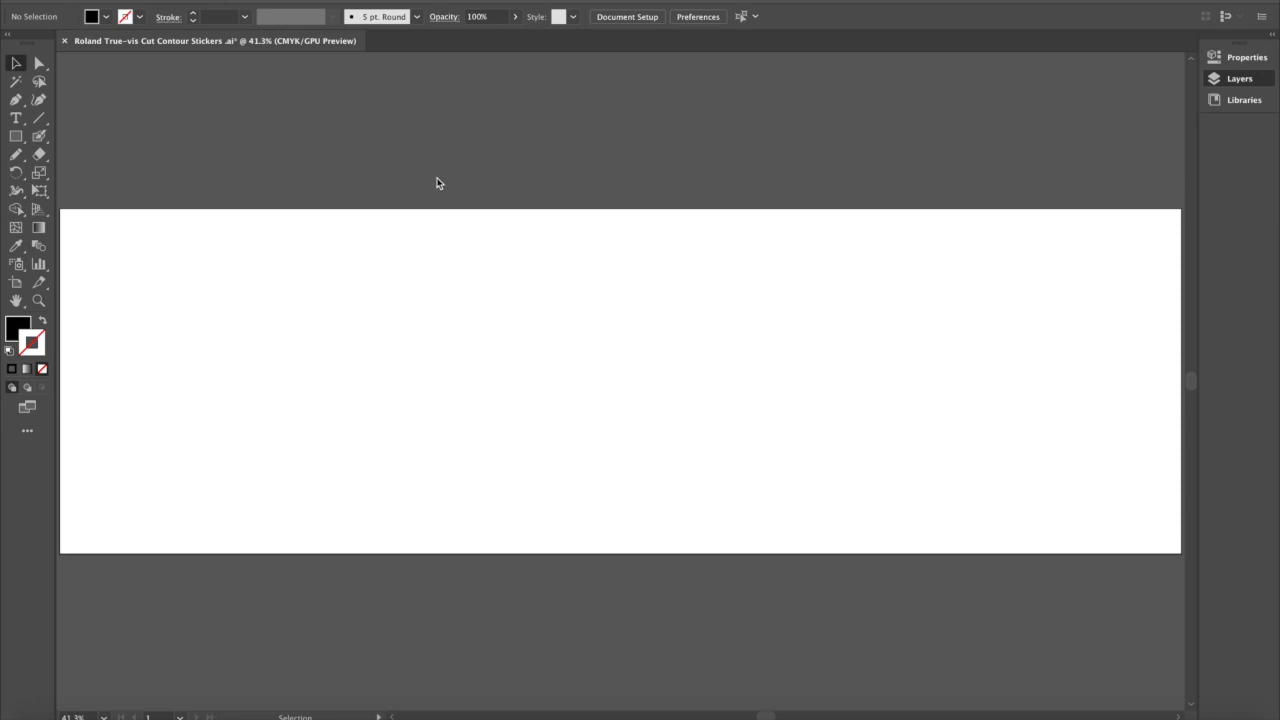
mouse_move(409, 182)
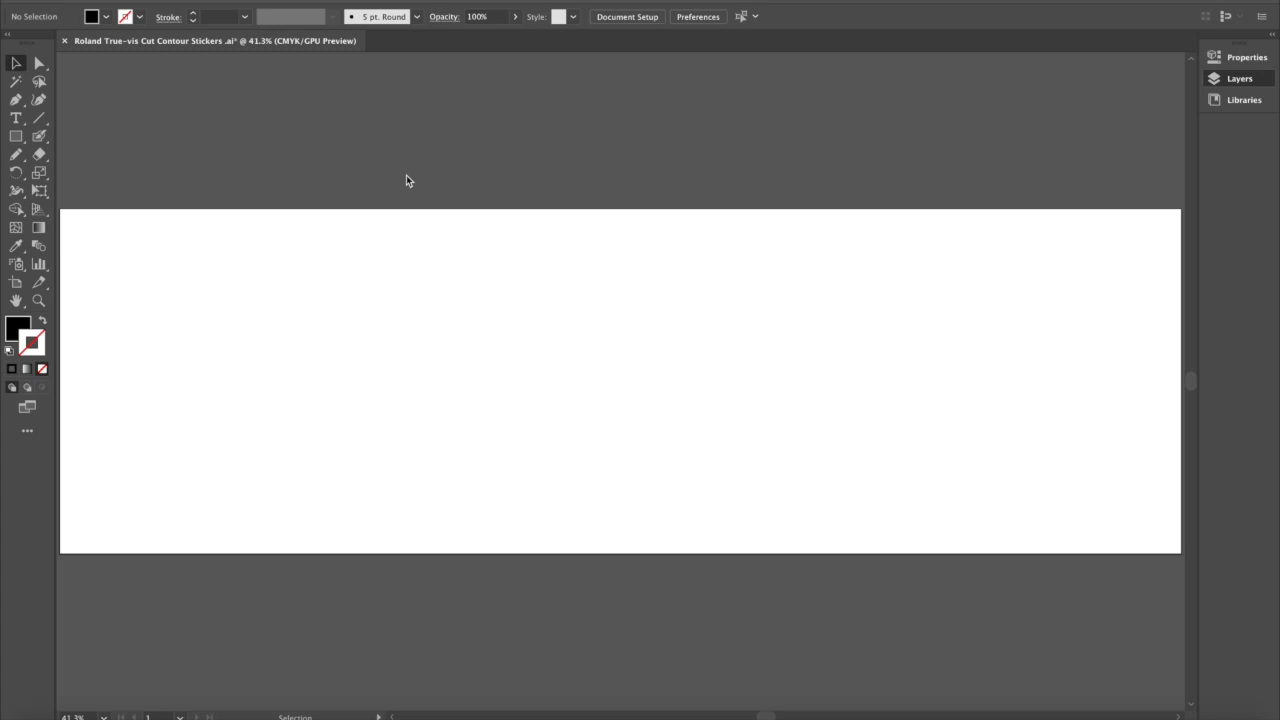
mouse_move(348, 530)
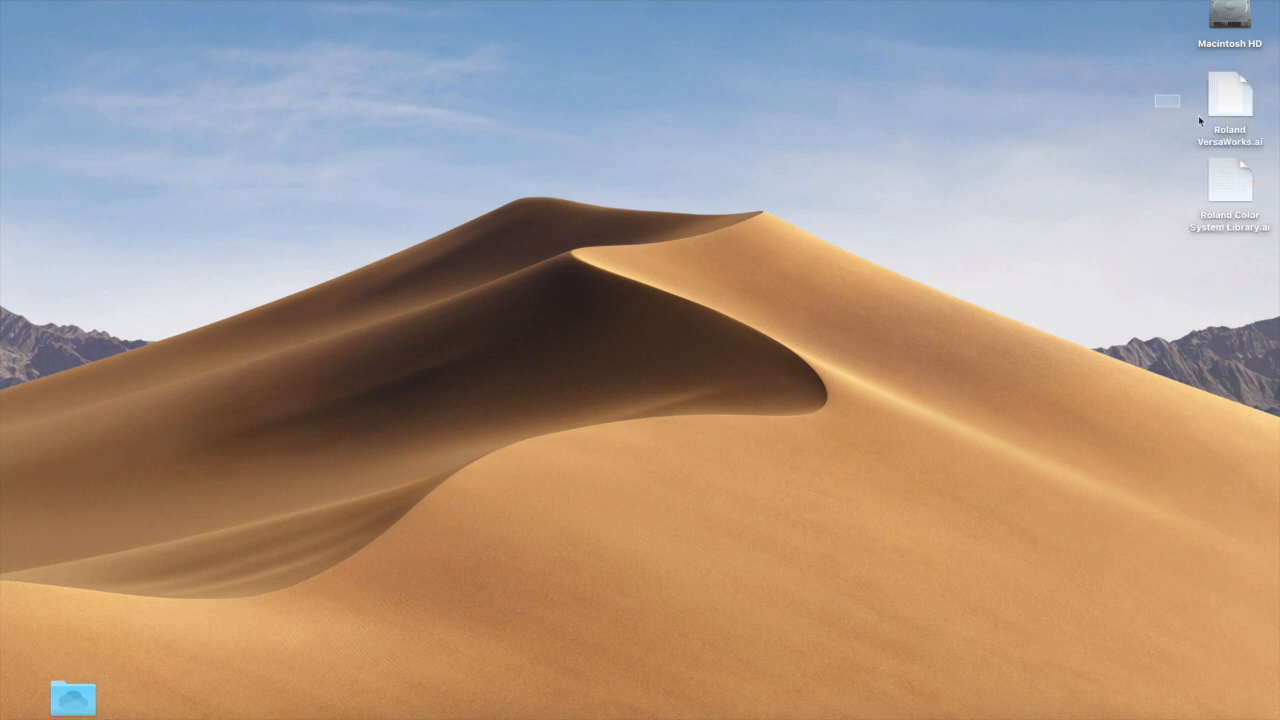
Select and copy Roland VersaWorks.ai and Roland Color System Library.ai from the desktop.
left_click_drag(1165, 103, 1230, 220)
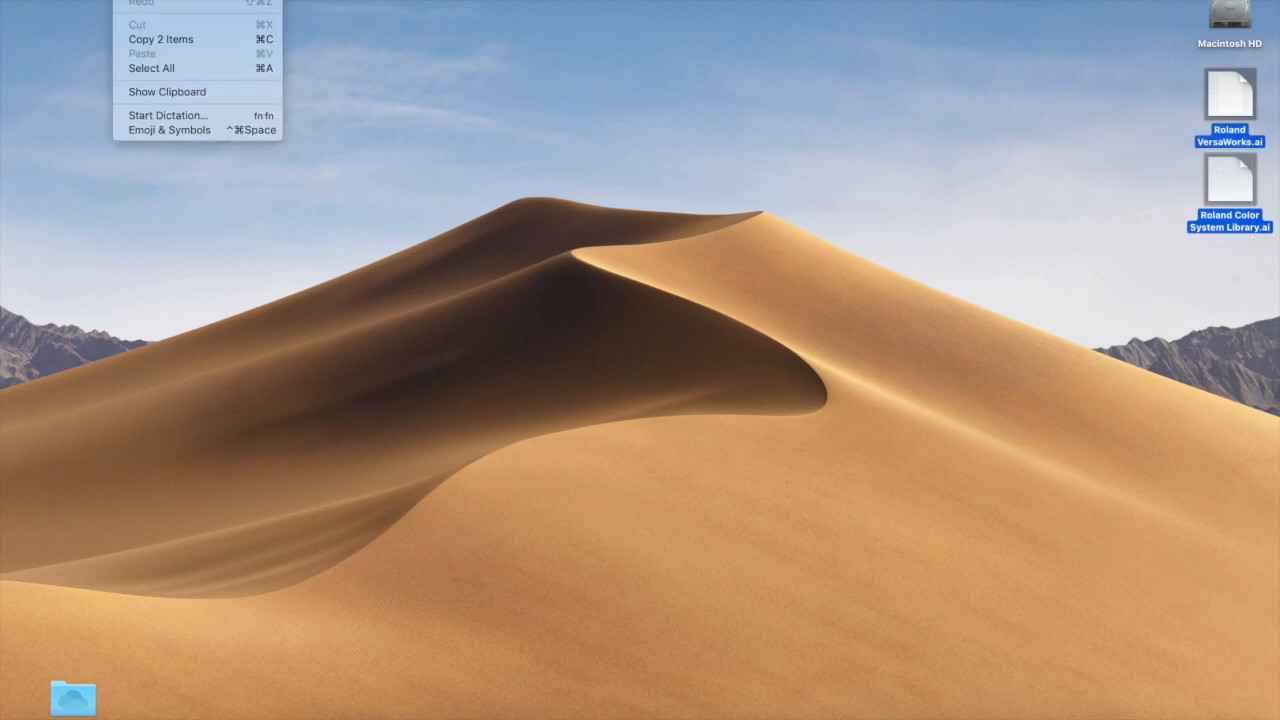
left_click(68, 627)
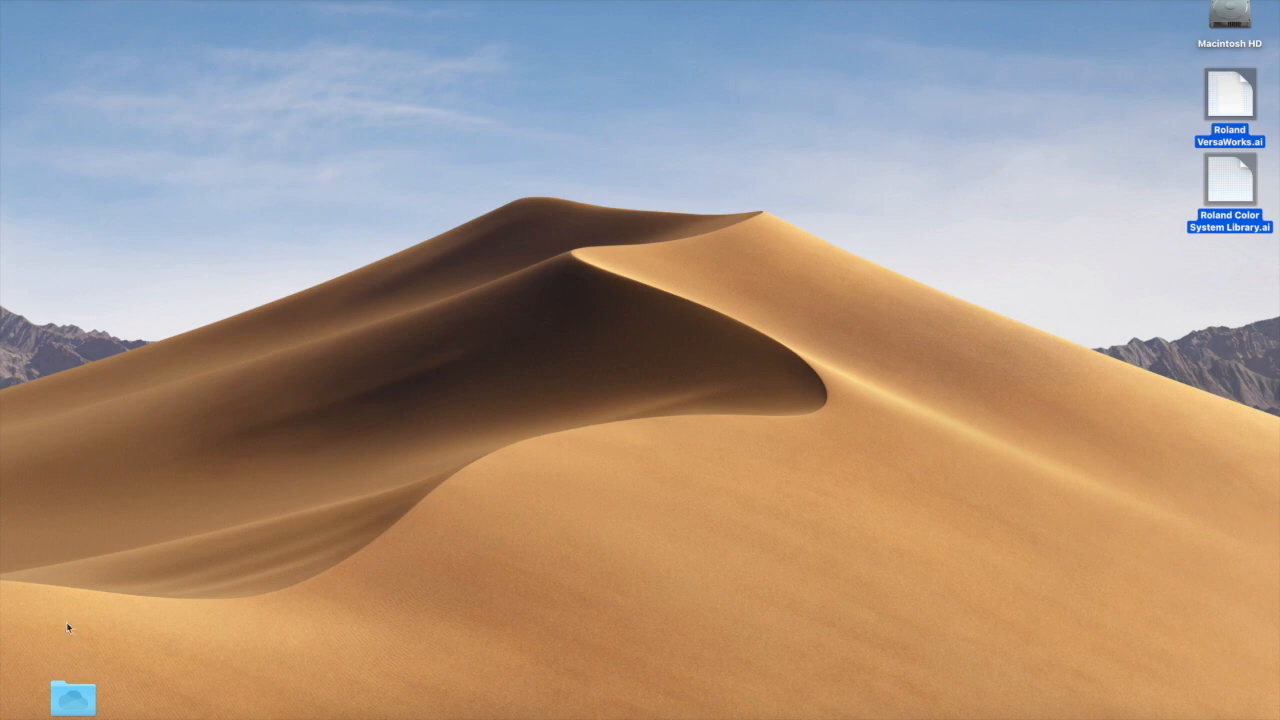
left_click(72, 698)
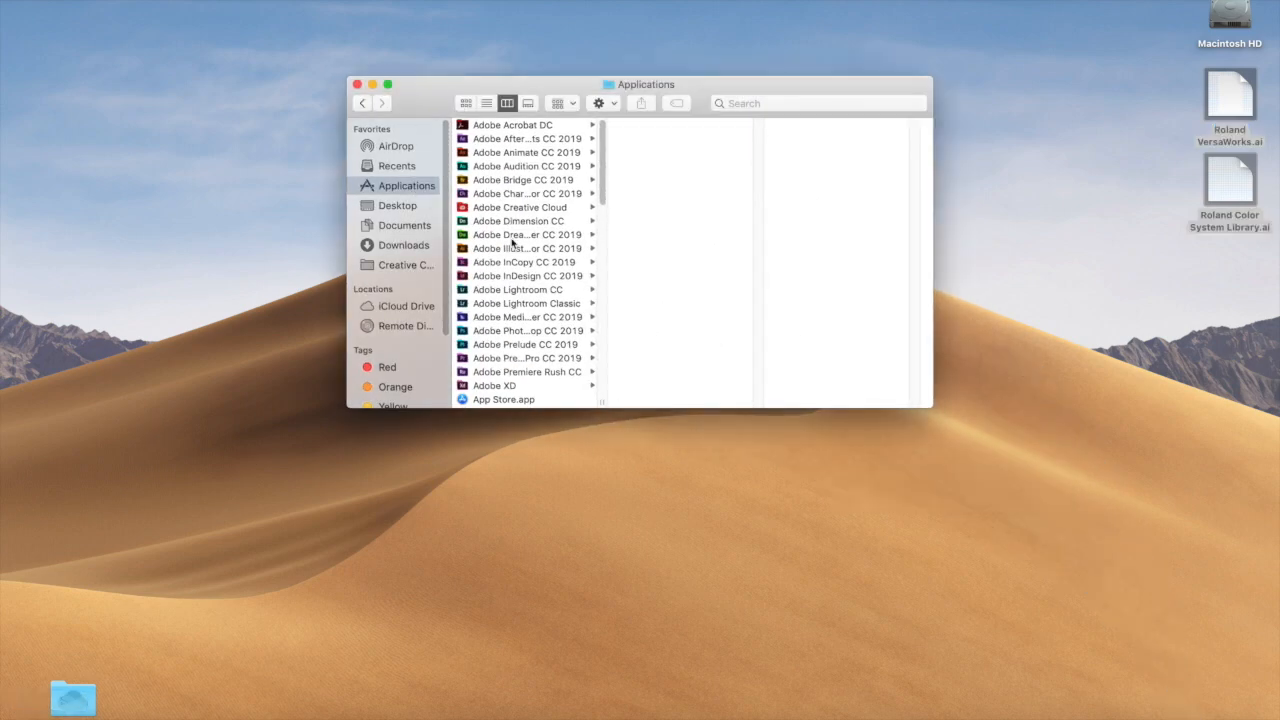
Paste both Roland files into Illustrator CC 2019's Presets > en_US > Swatches folder.
left_click(527, 248)
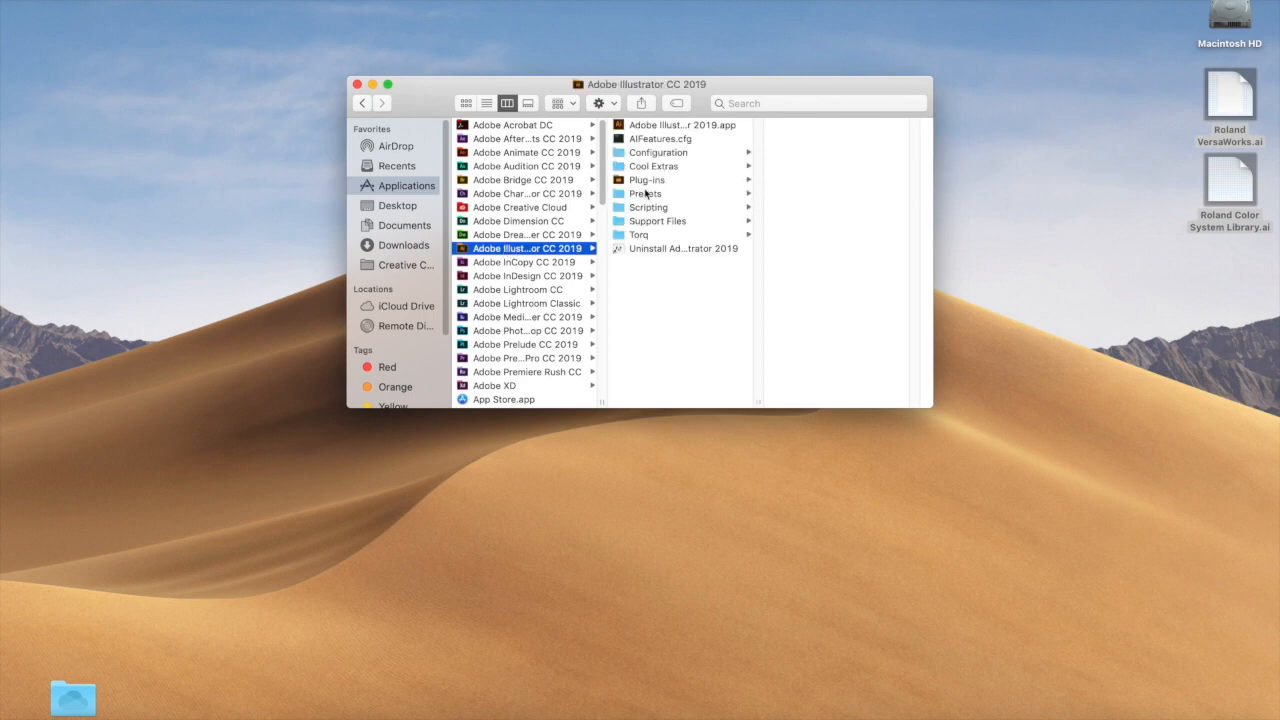
left_click(645, 193)
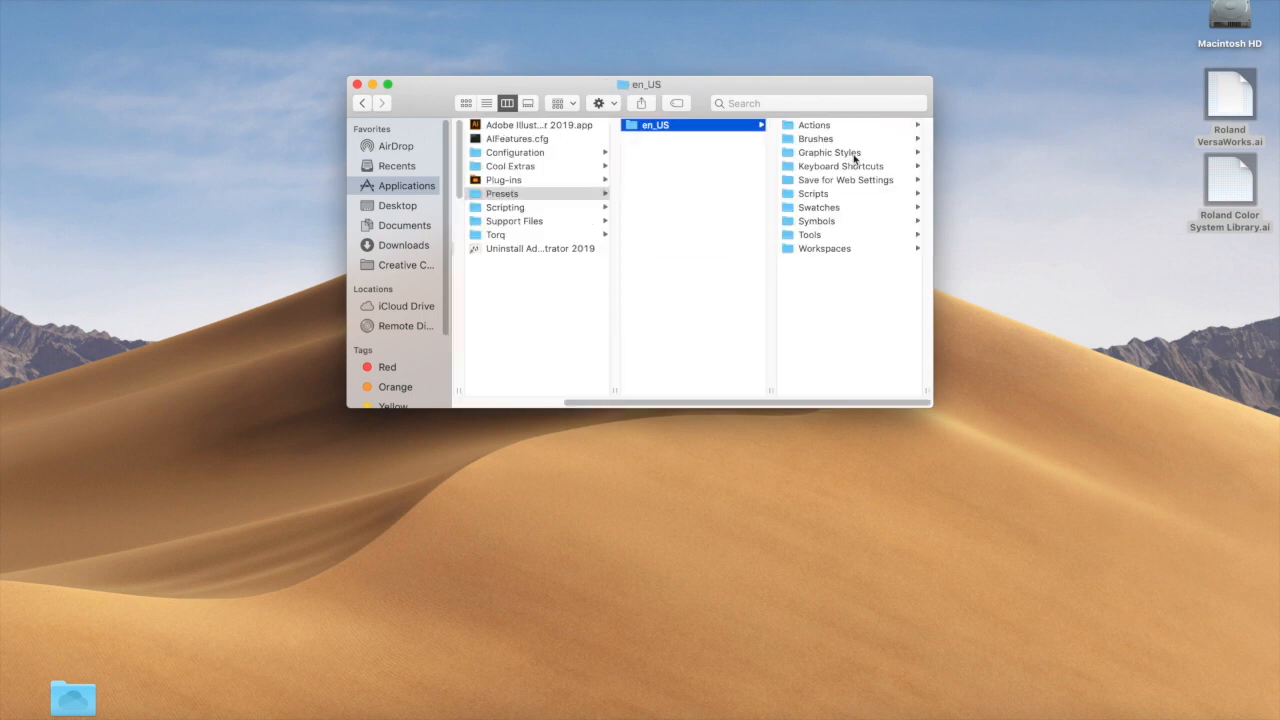
mouse_move(822, 212)
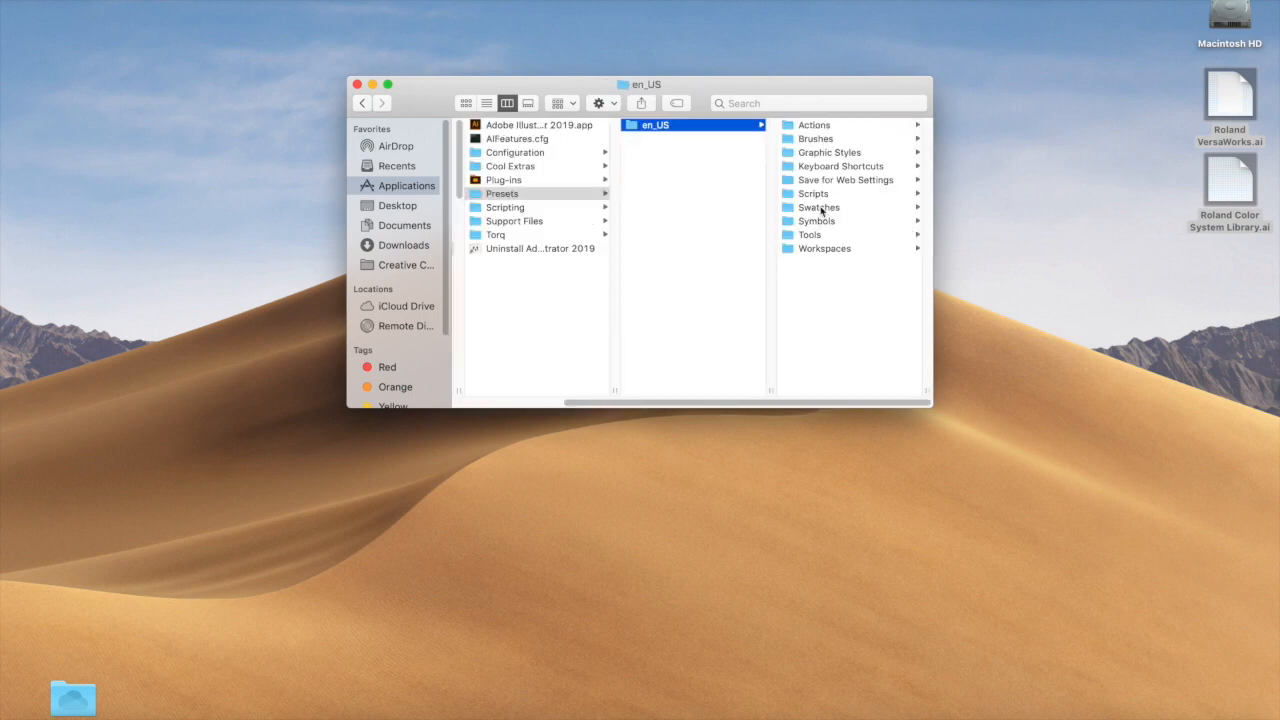
left_click(818, 207)
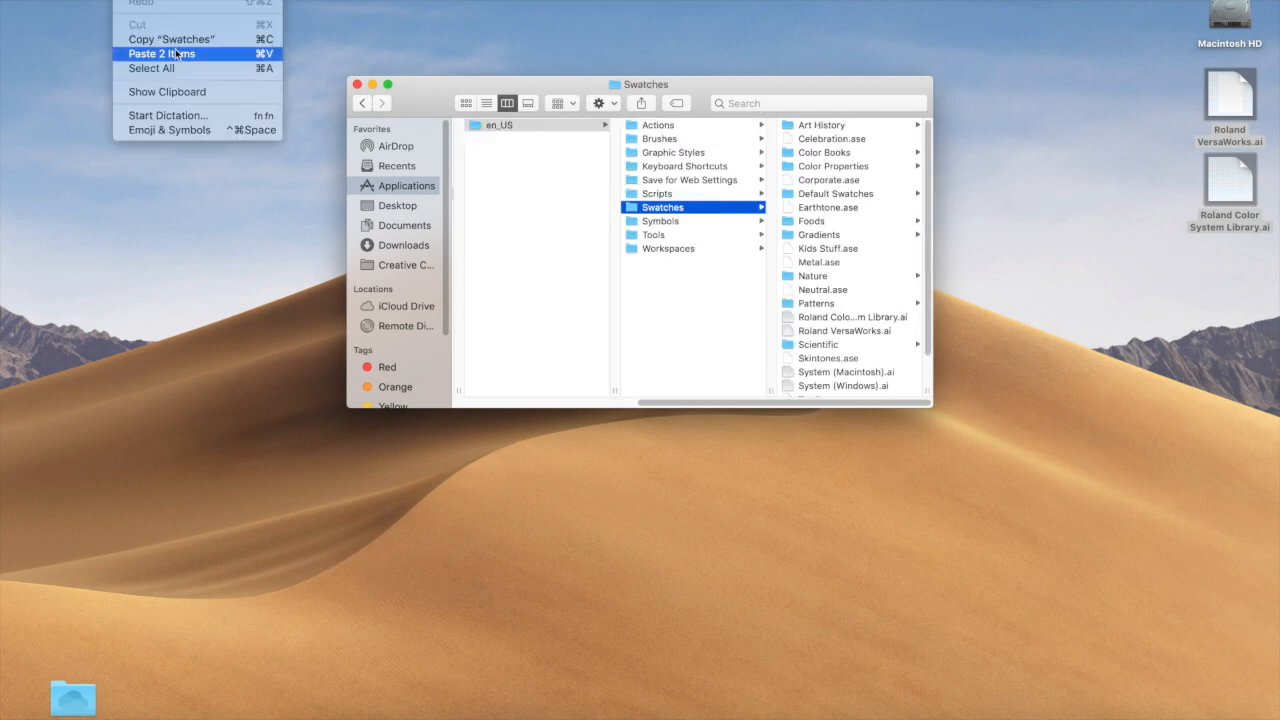
left_click(162, 54)
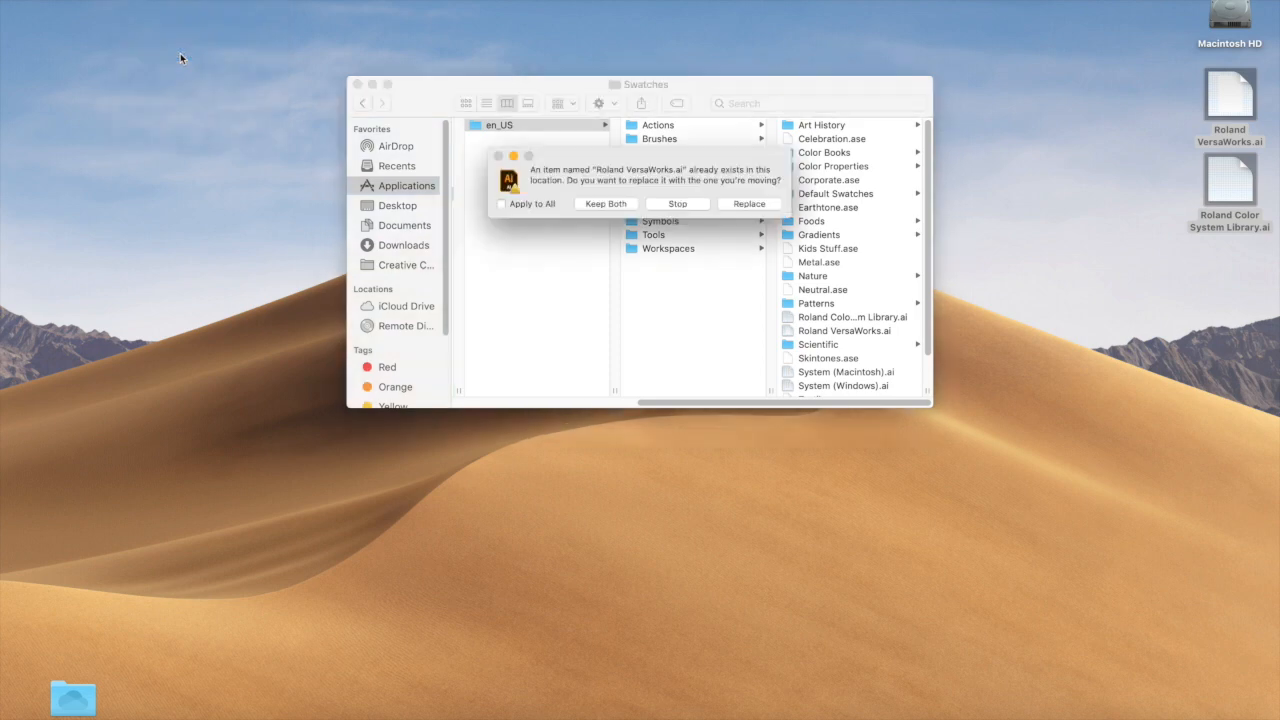
mouse_move(632, 198)
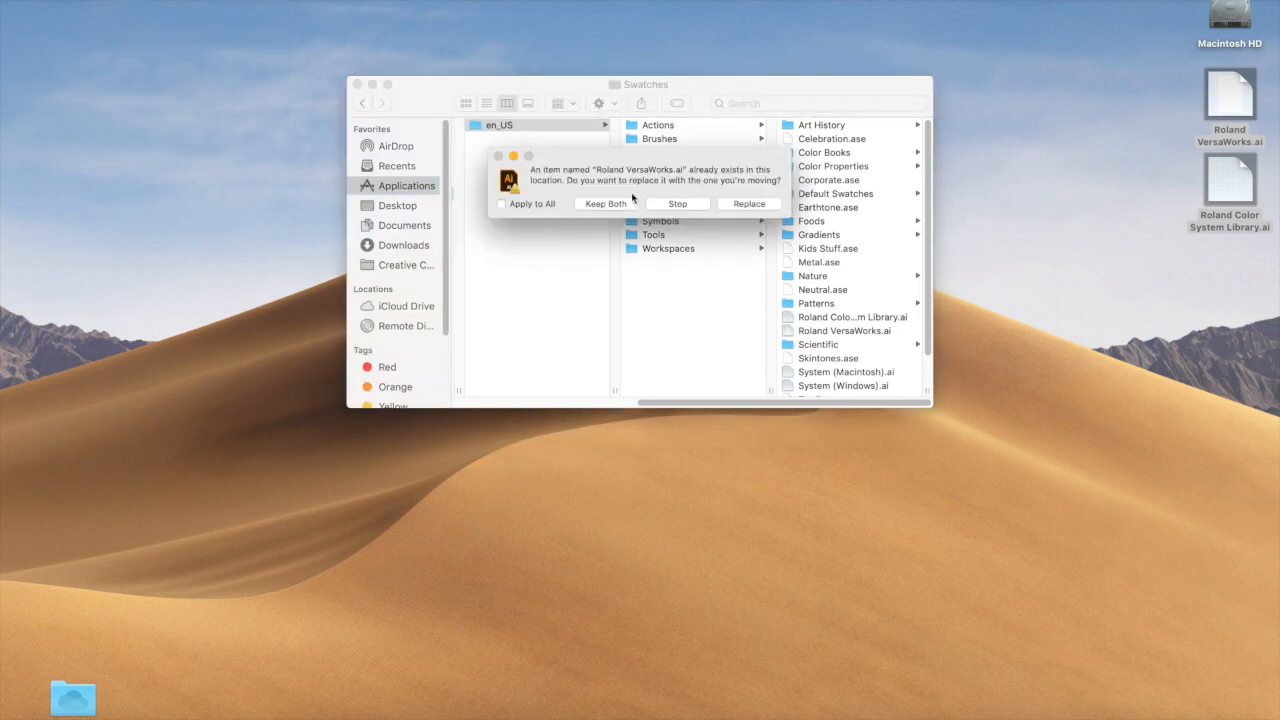
mouse_move(687, 210)
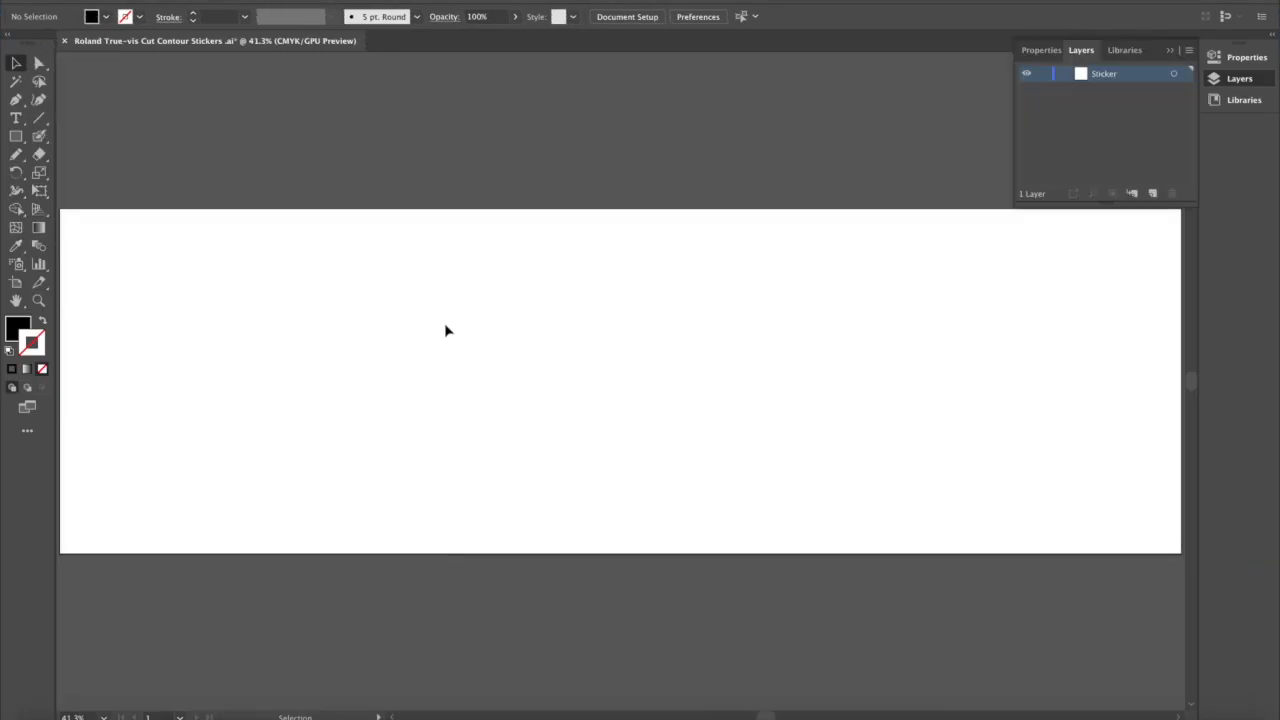
mouse_move(378, 280)
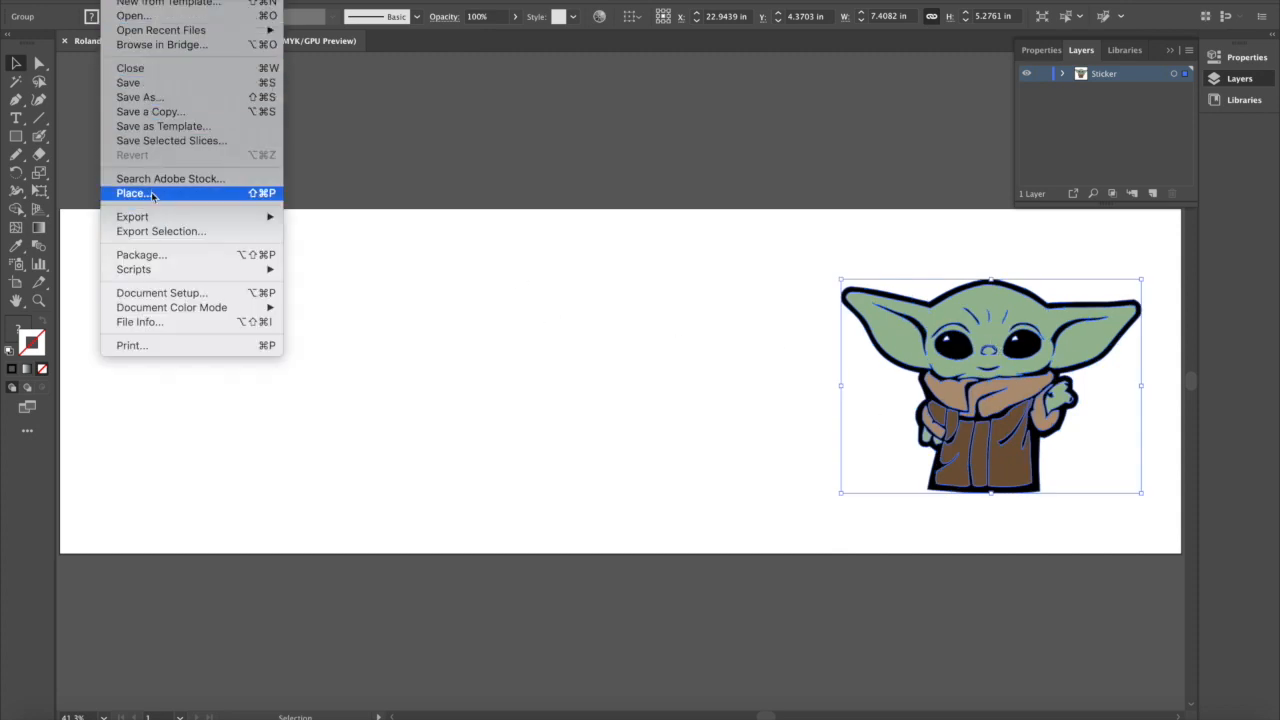
Place Pizza.jpg and TikTok-logo.png on the artboard beside the Yoda art.
left_click(133, 193)
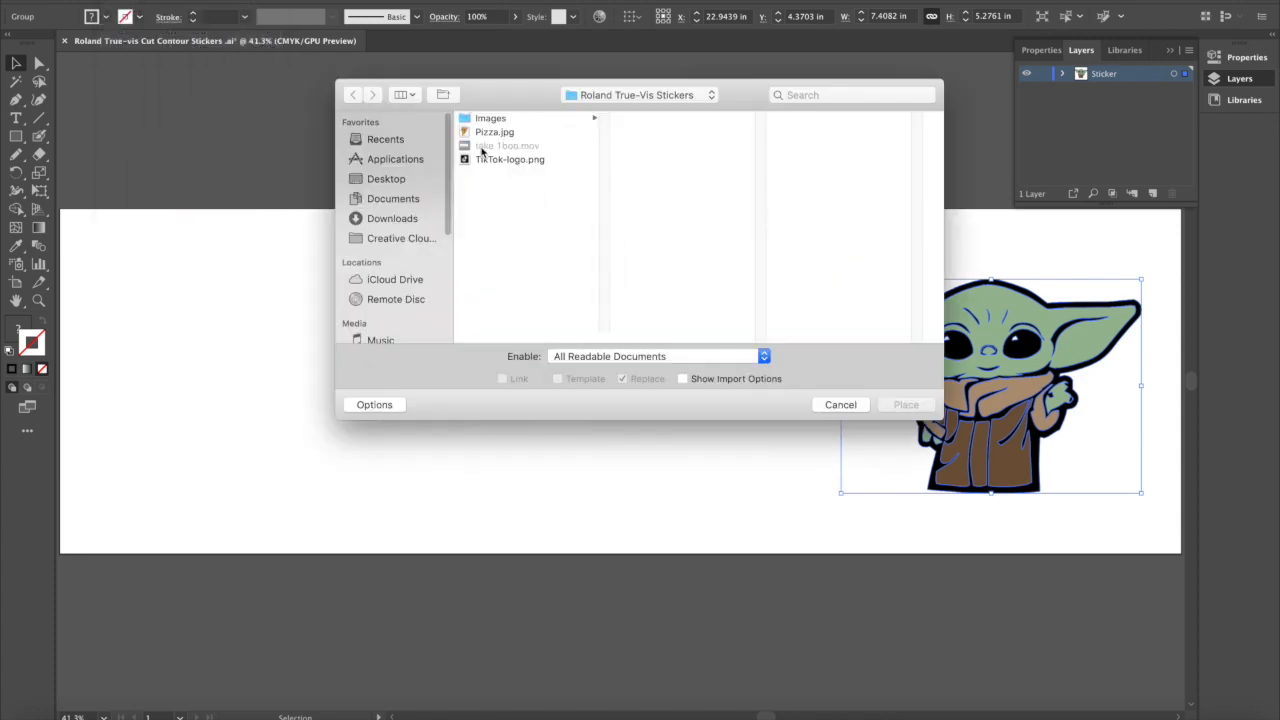
left_click(510, 159)
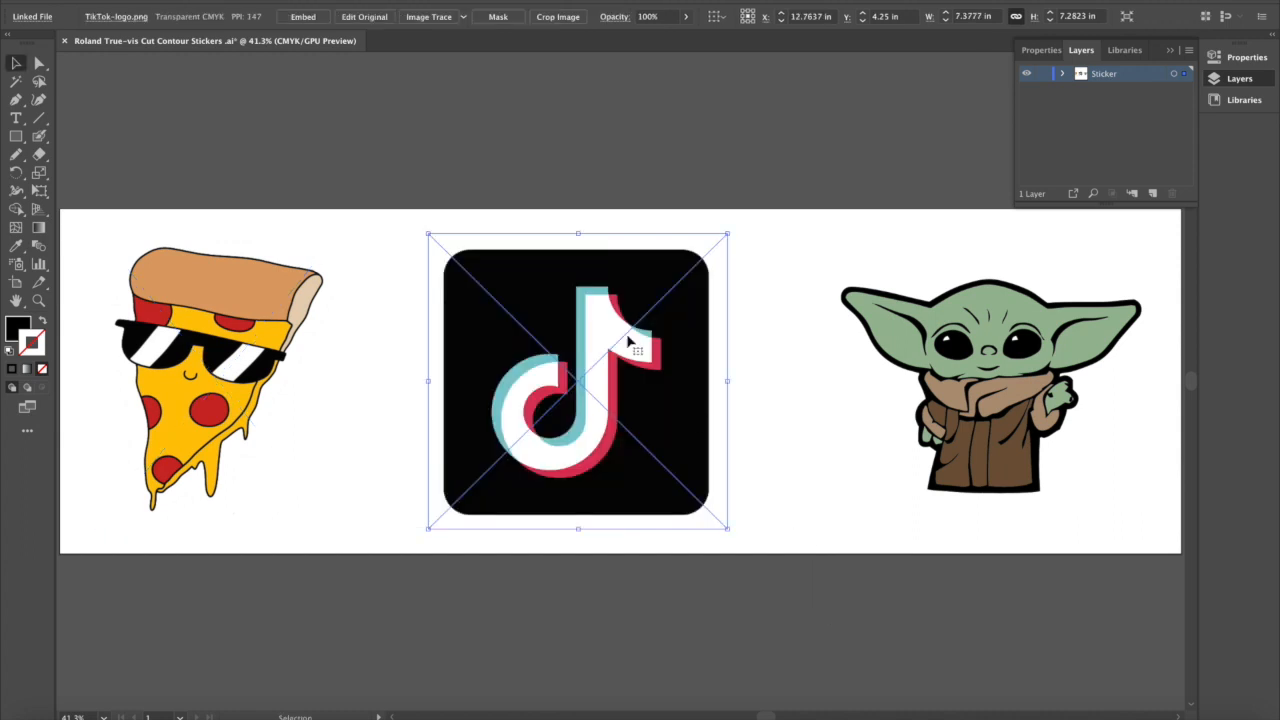
mouse_move(594, 419)
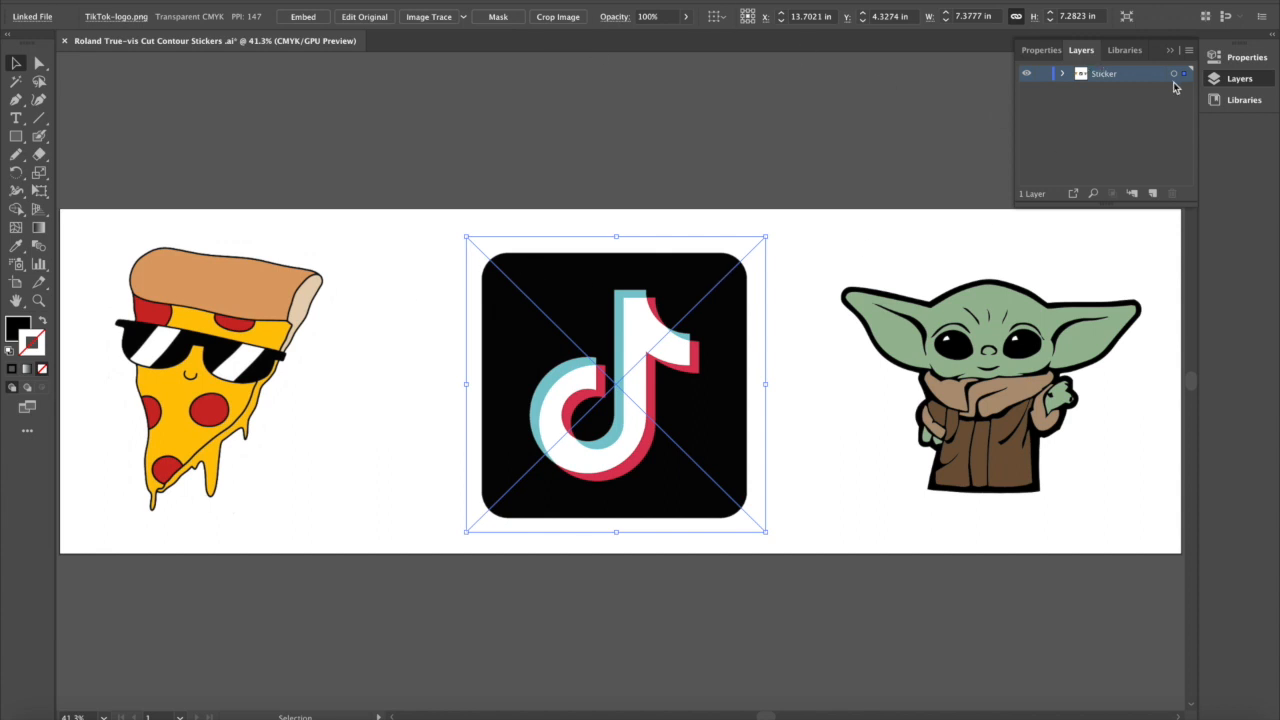
Add a new layer named 'Cutpath' above the Sticker layer and lock Sticker.
left_click(440, 5)
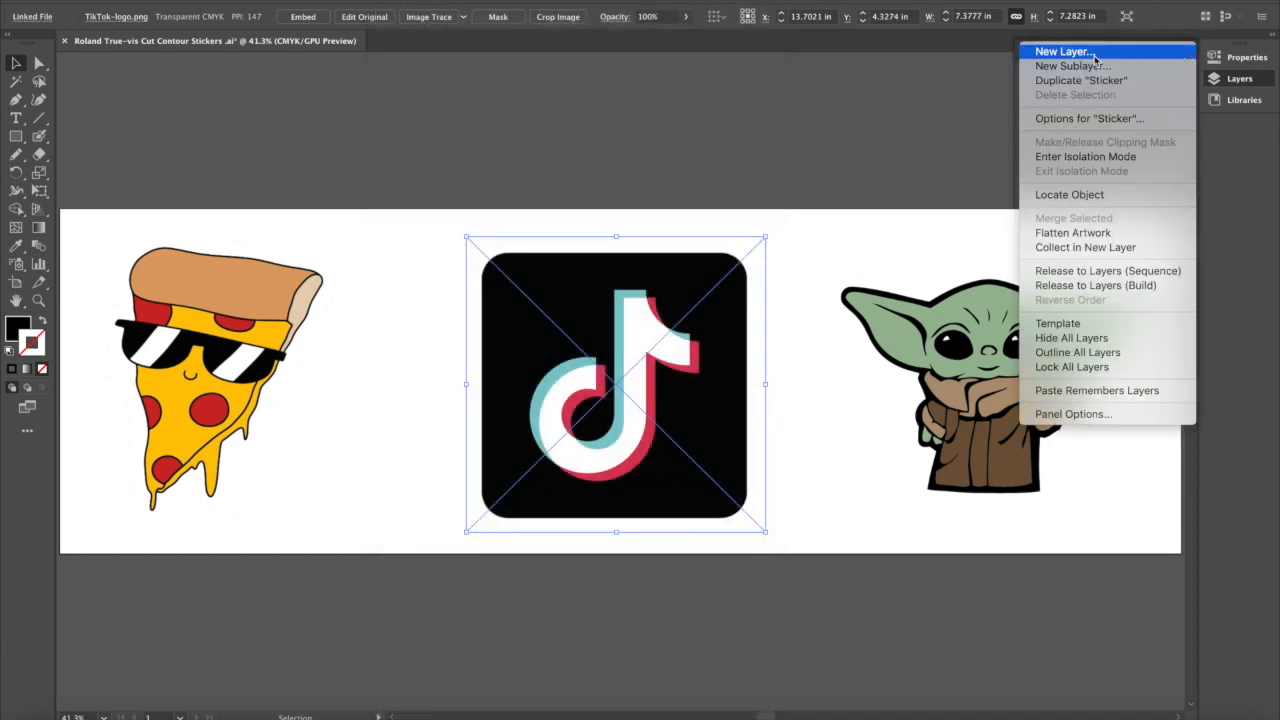
left_click(1063, 51)
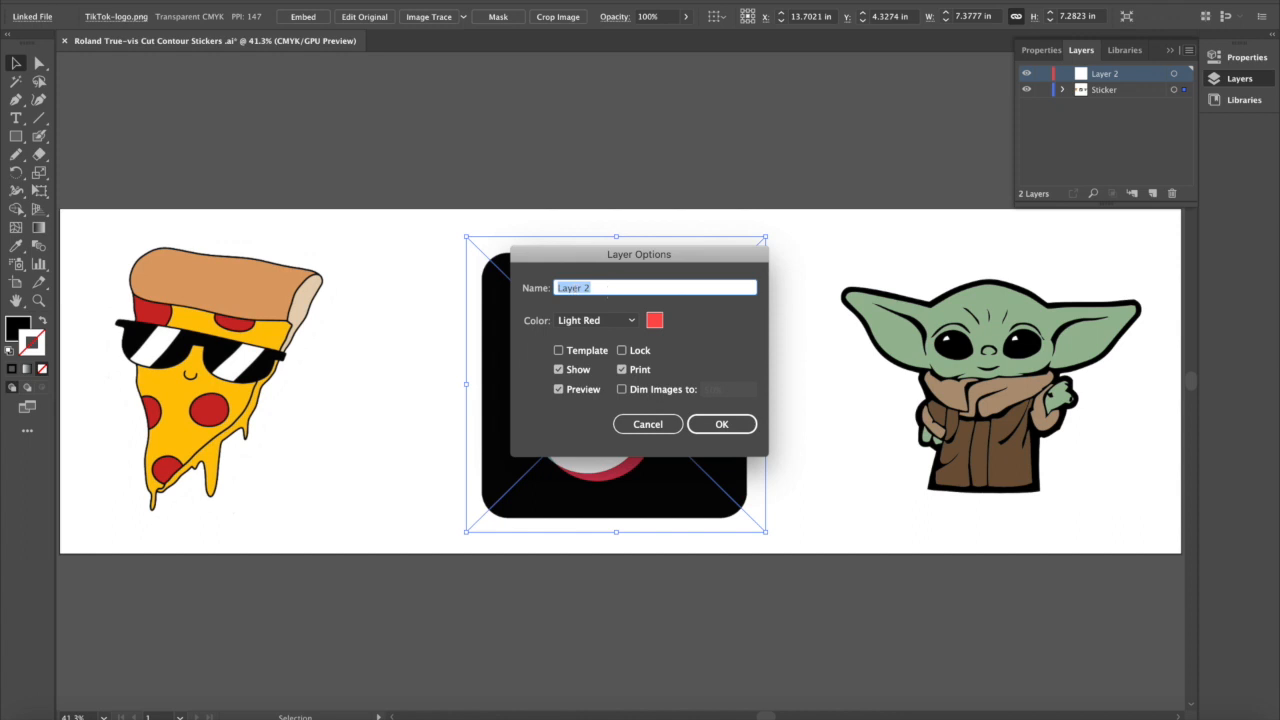
type("Cut")
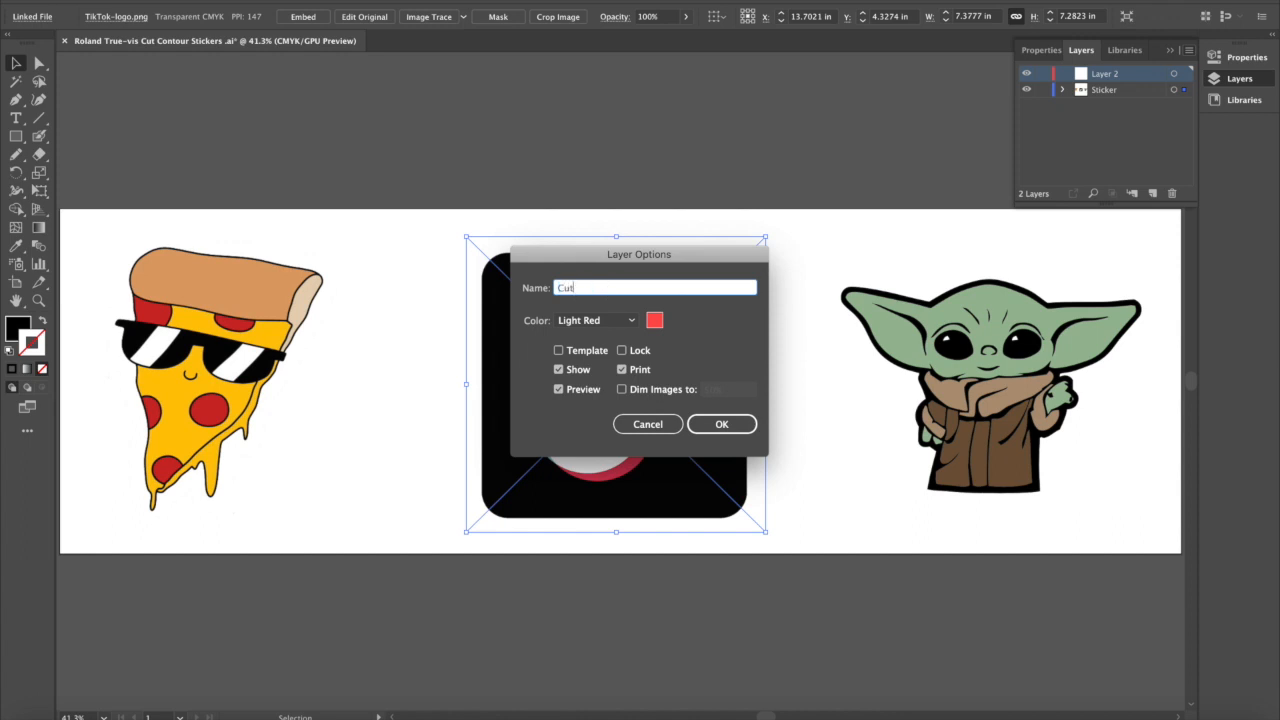
type("path")
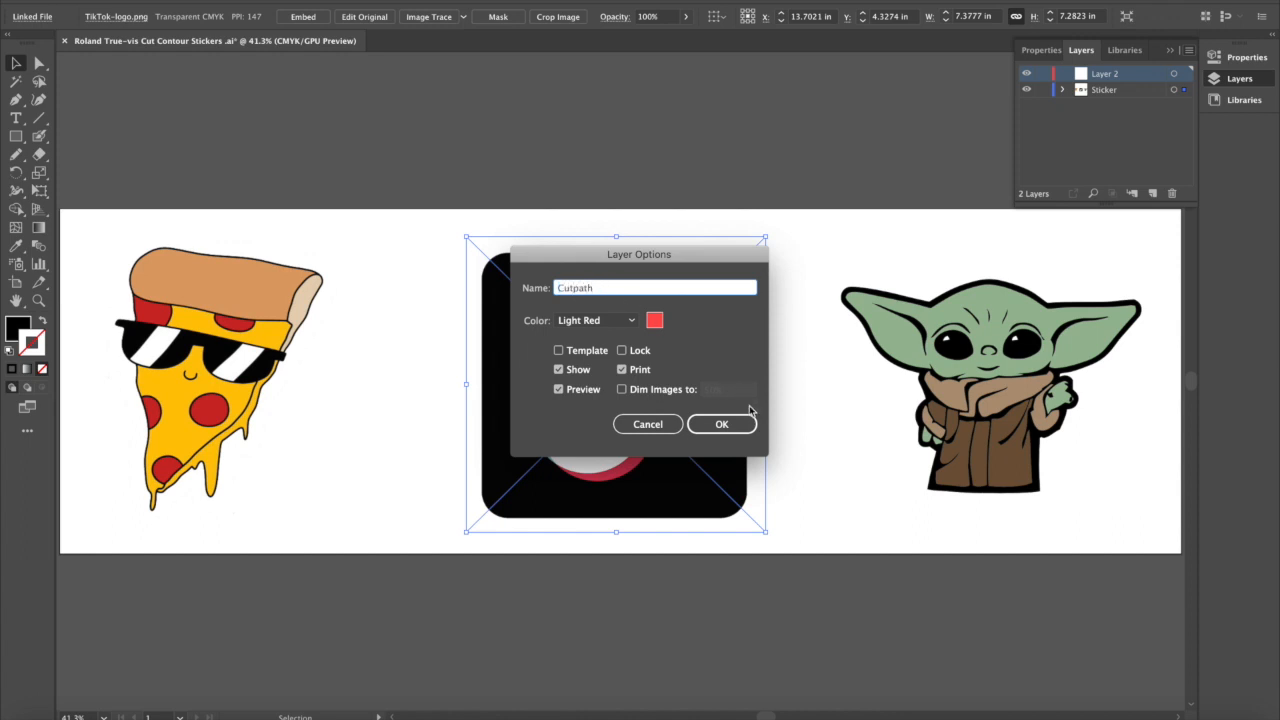
left_click(721, 423)
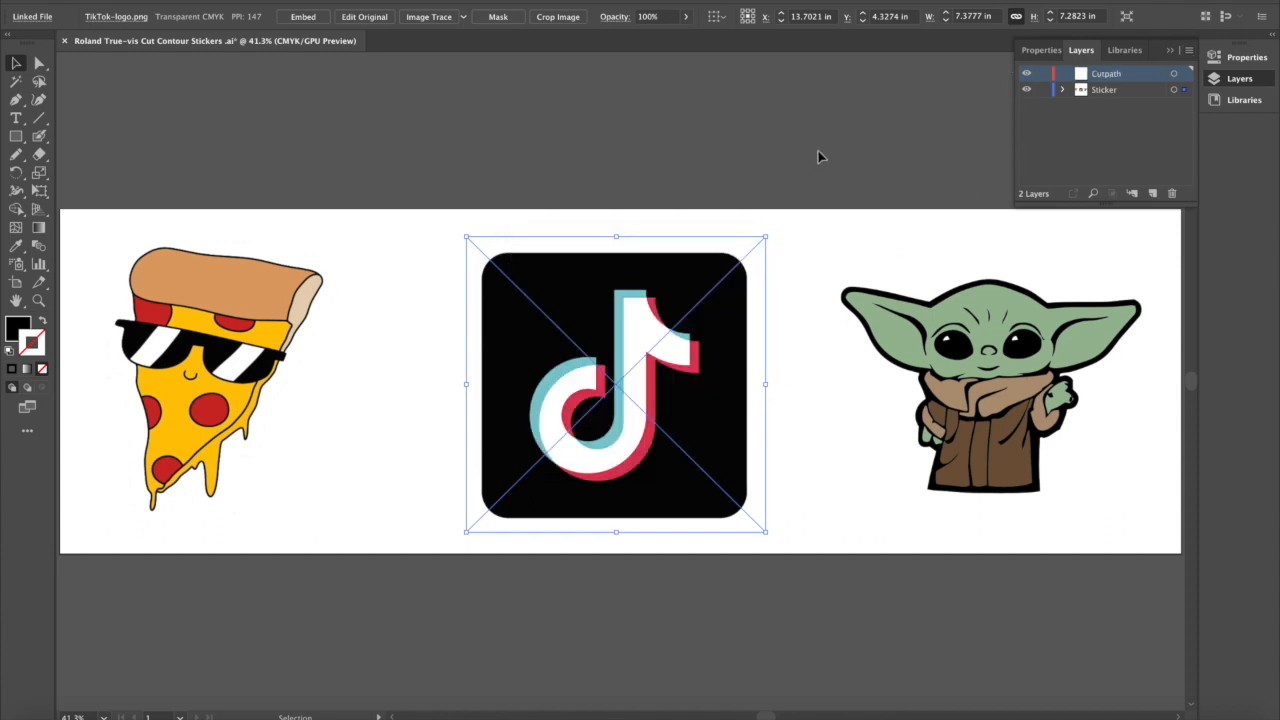
mouse_move(1043, 106)
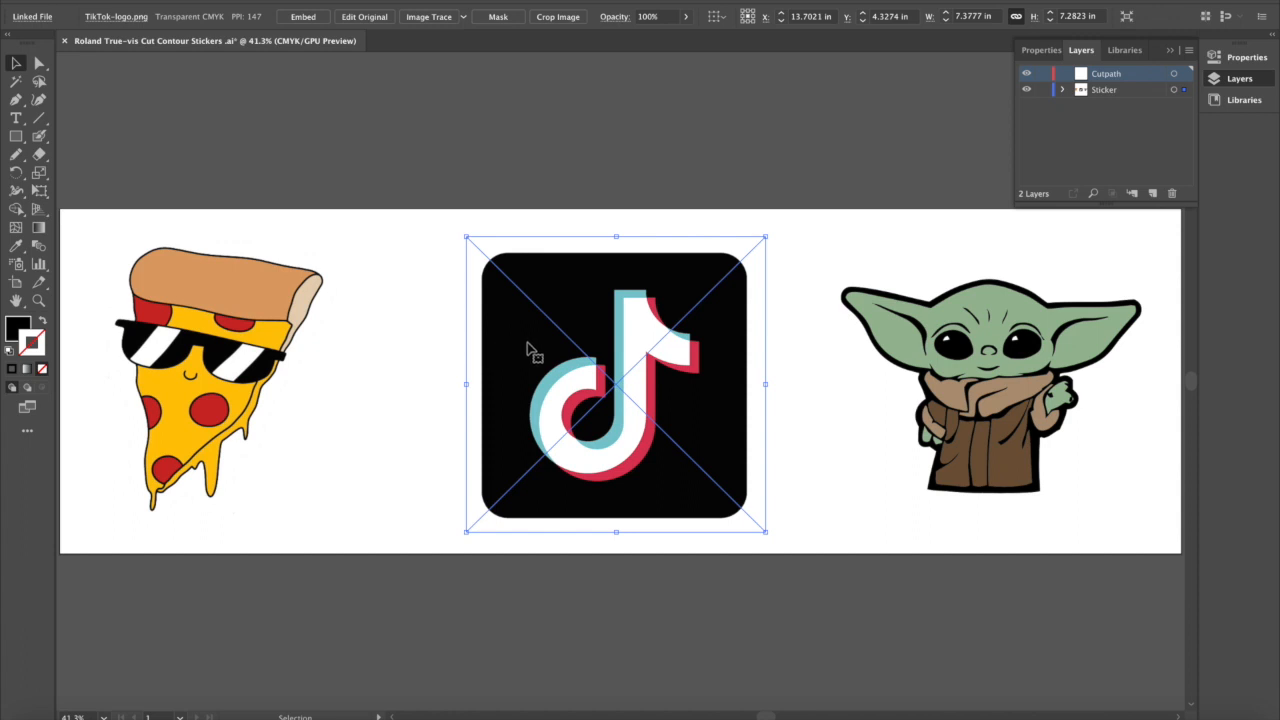
mouse_move(876, 226)
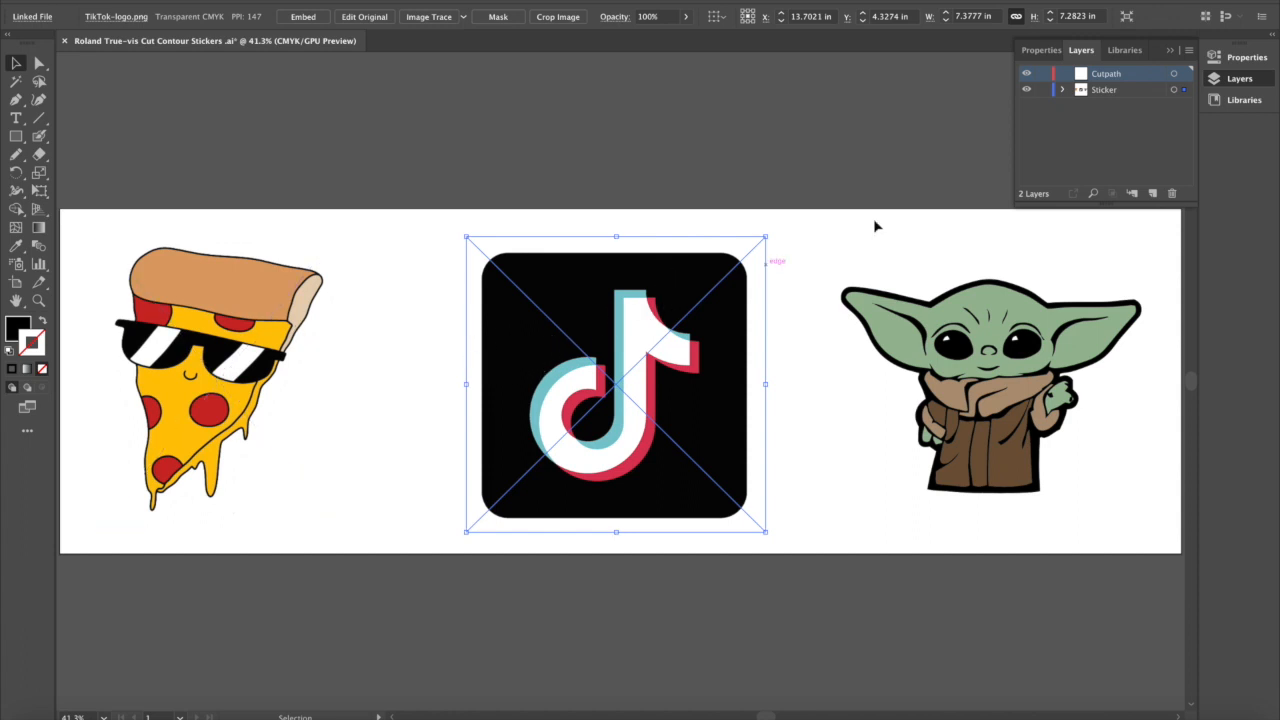
left_click(810, 371)
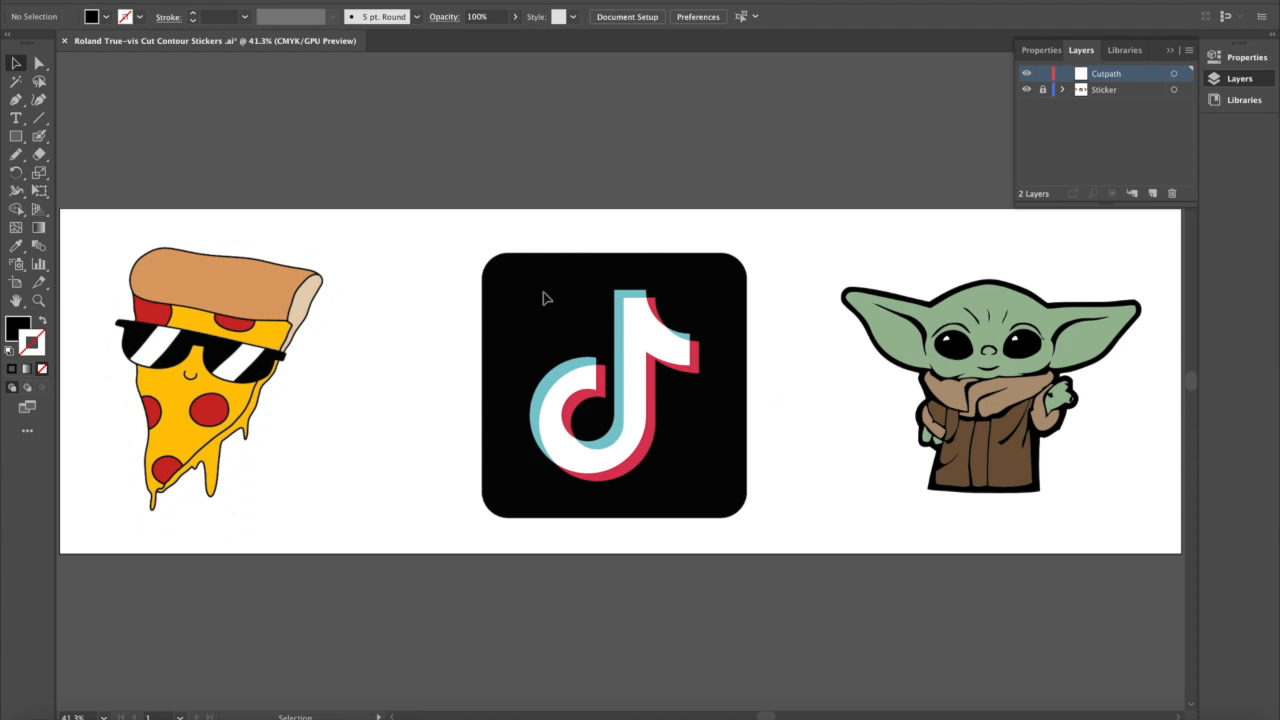
mouse_move(1136, 87)
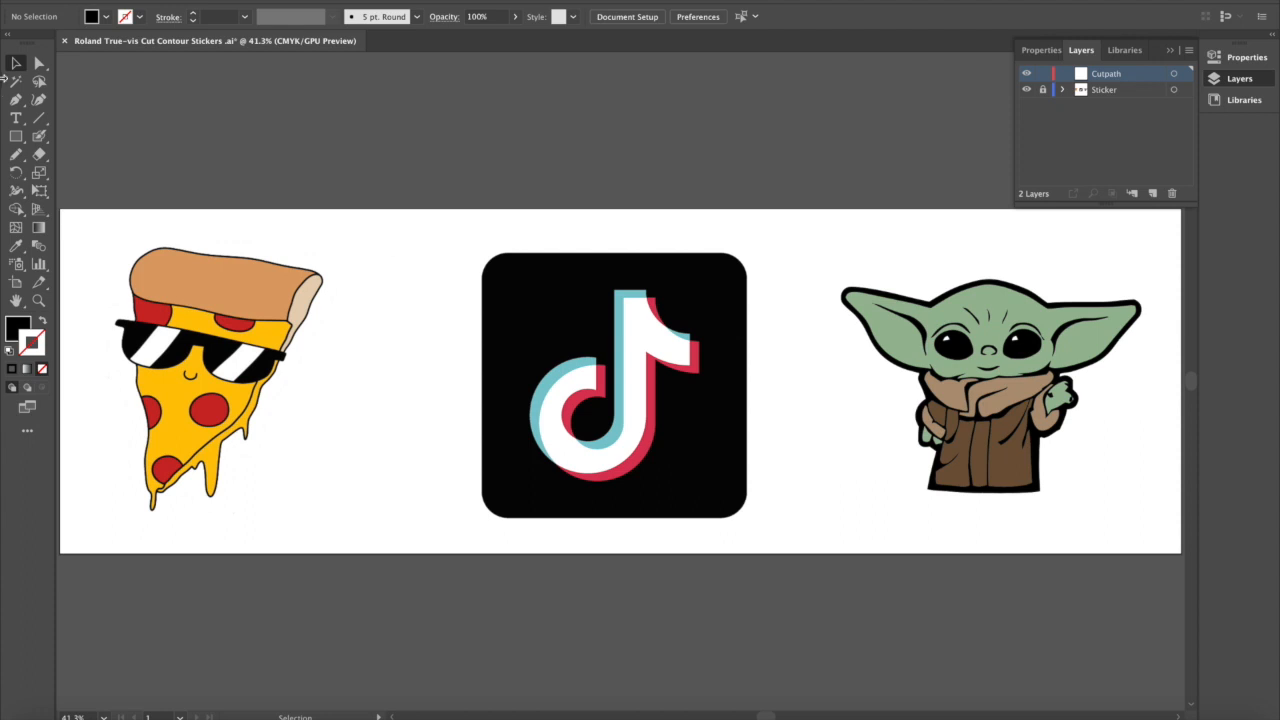
Draw a square around the TikTok logo and drag its corner widget to round it.
left_click(16, 136)
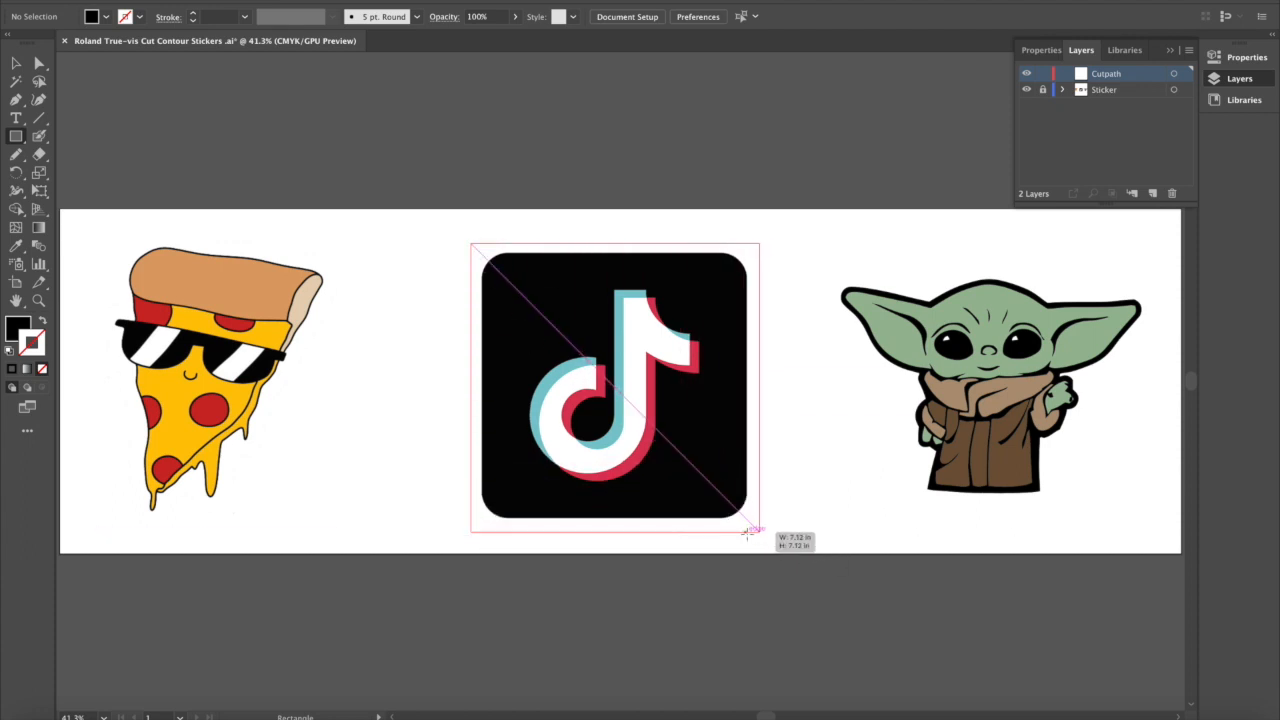
left_click_drag(475, 250, 755, 530)
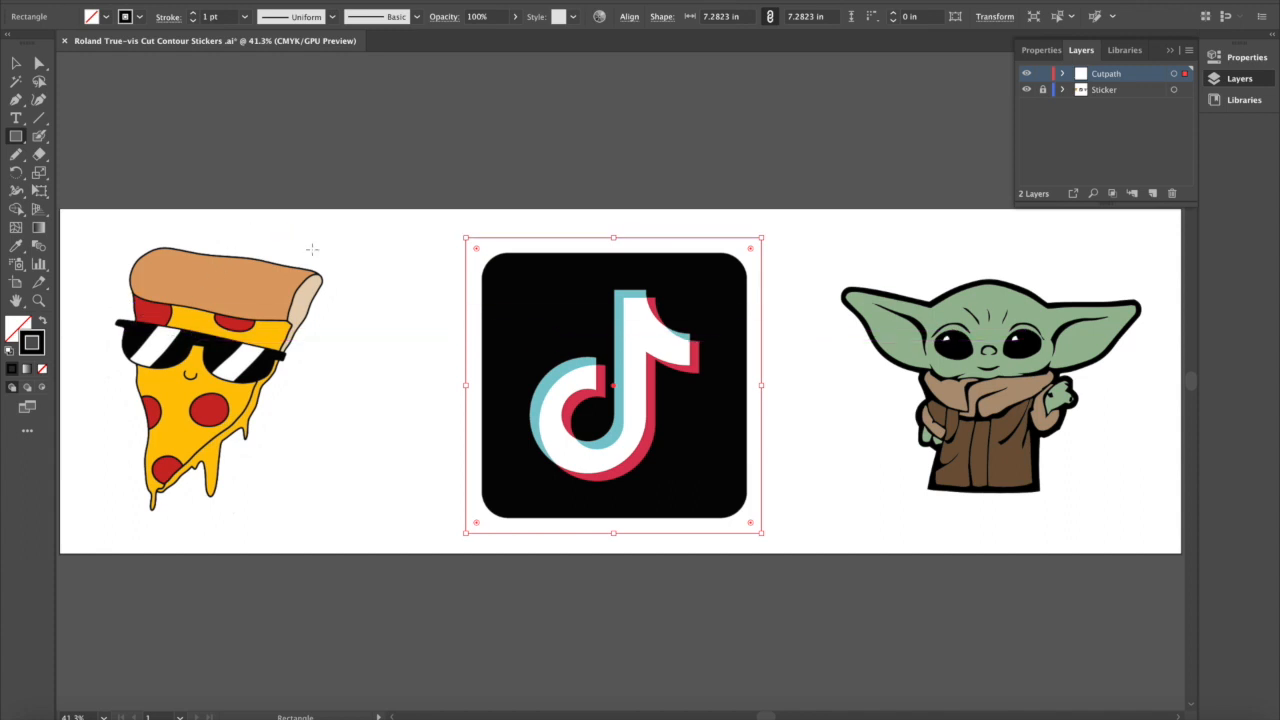
mouse_move(480, 260)
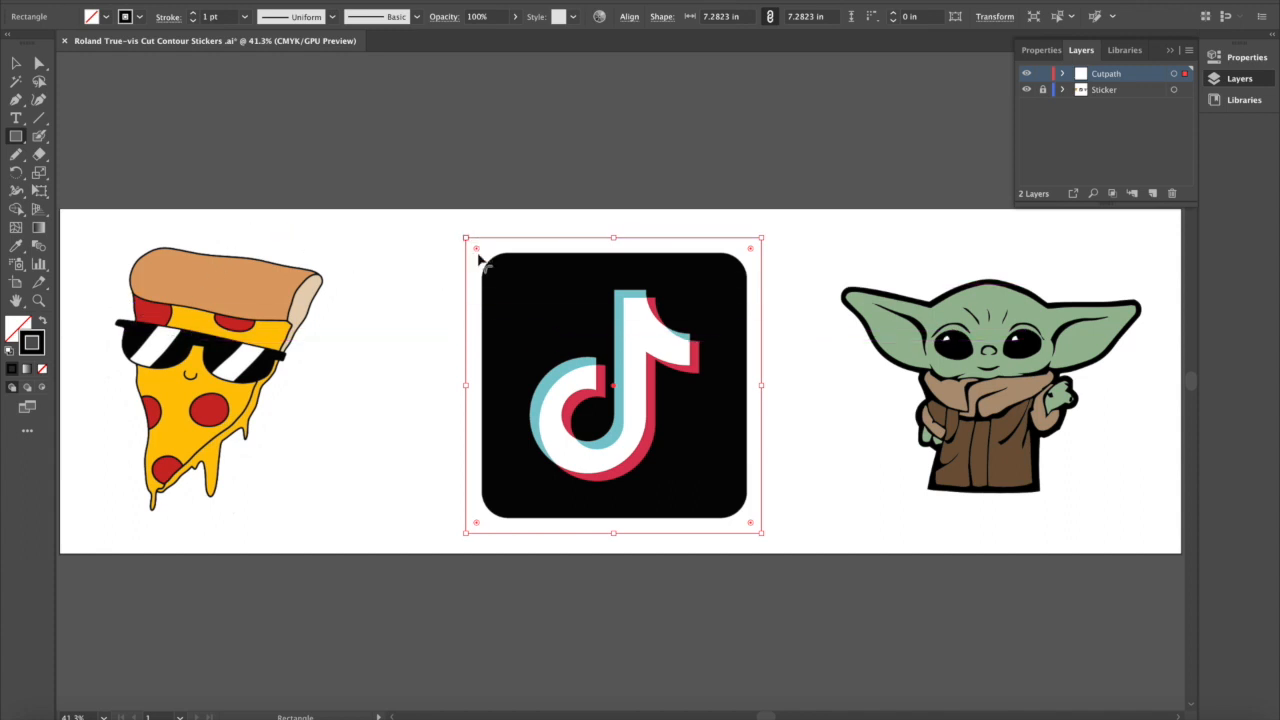
mouse_move(478, 252)
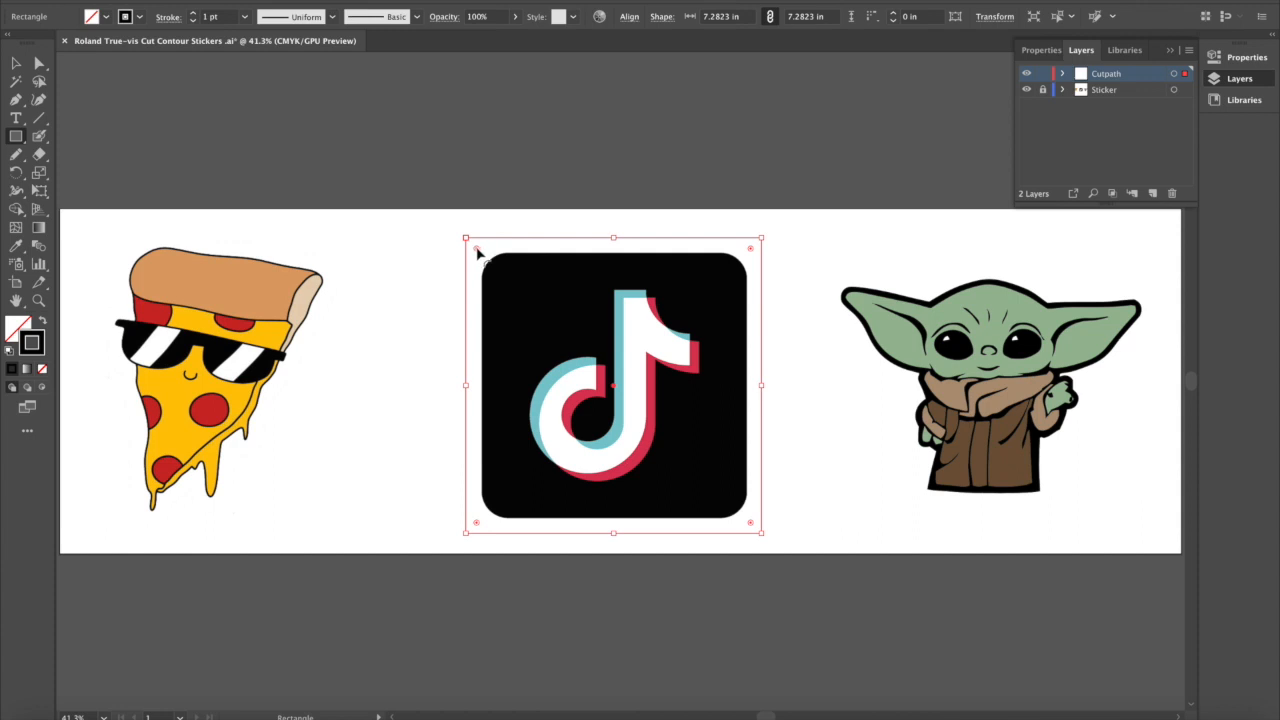
left_click_drag(477, 252, 498, 270)
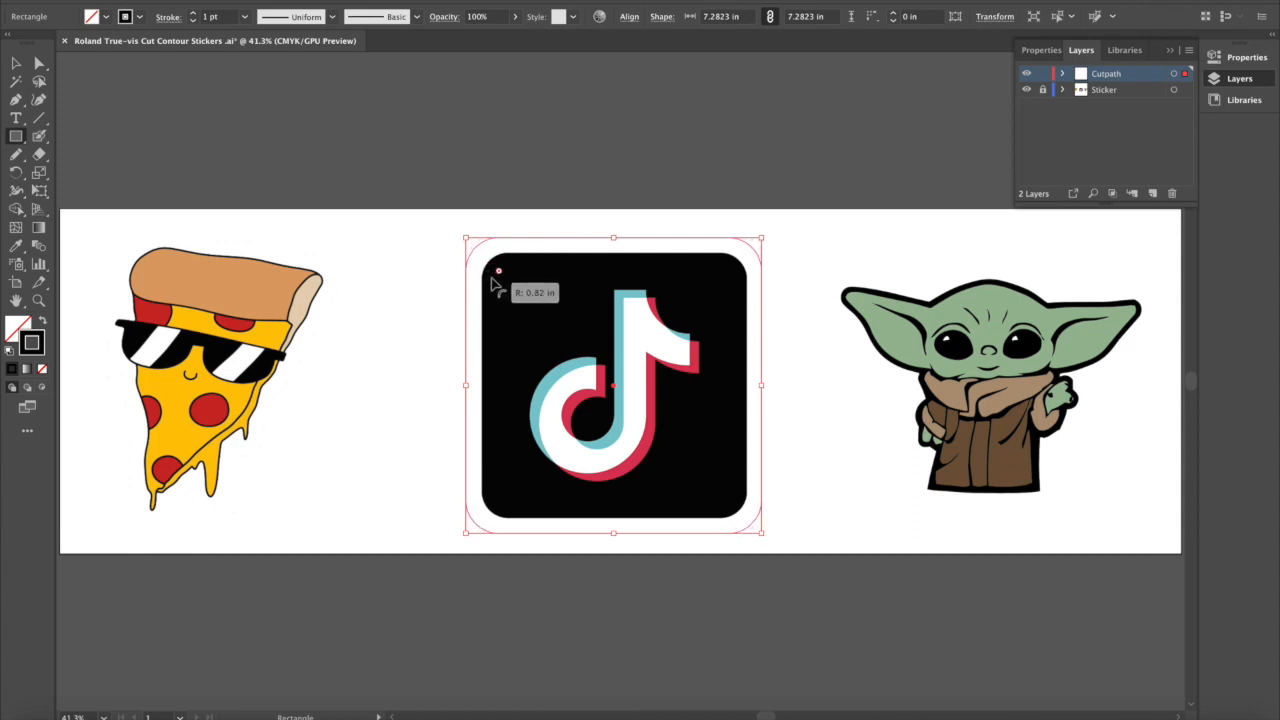
left_click_drag(500, 272, 498, 270)
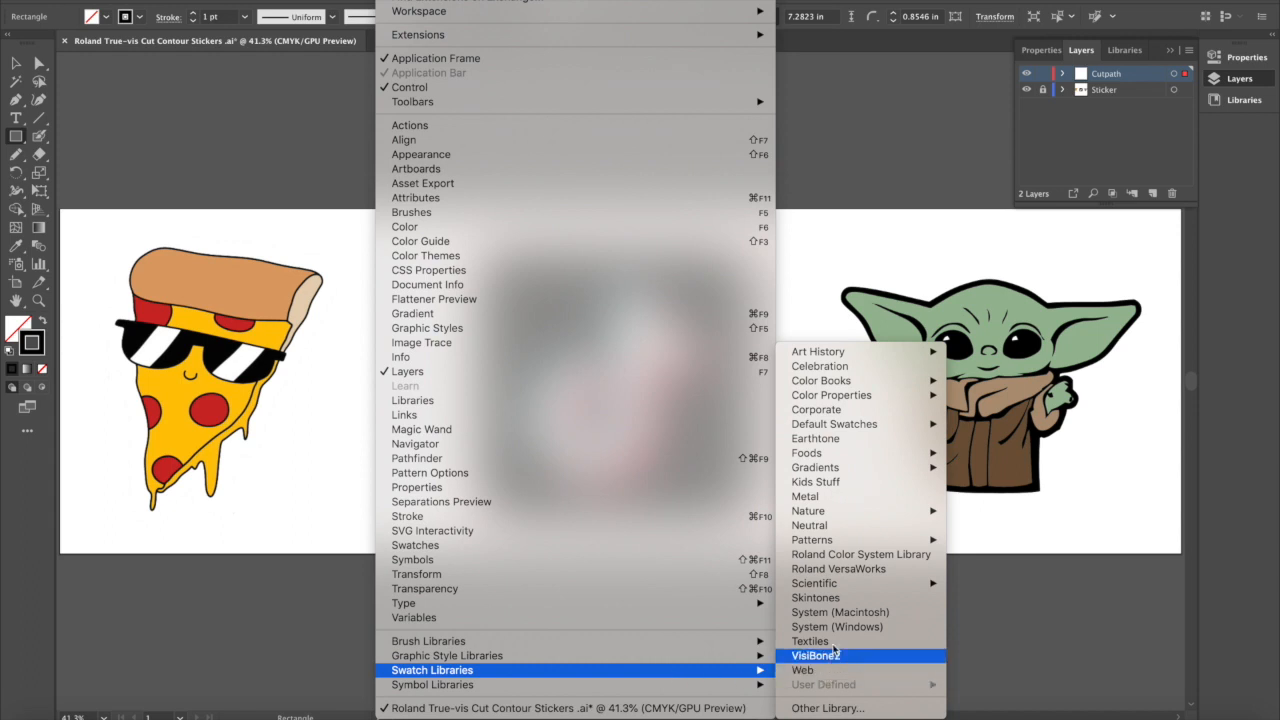
Stroke the rounded square with the magenta cut swatch from the Roland VersaWorks library.
left_click(838, 568)
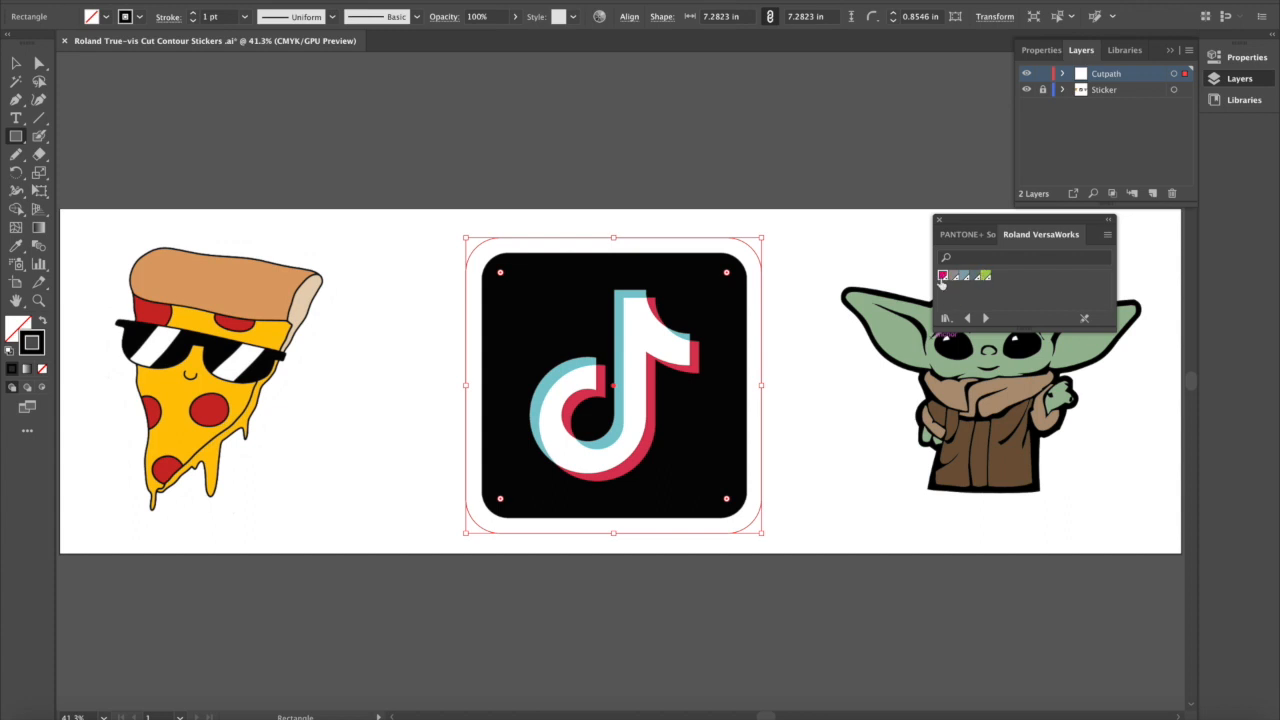
mouse_move(943, 277)
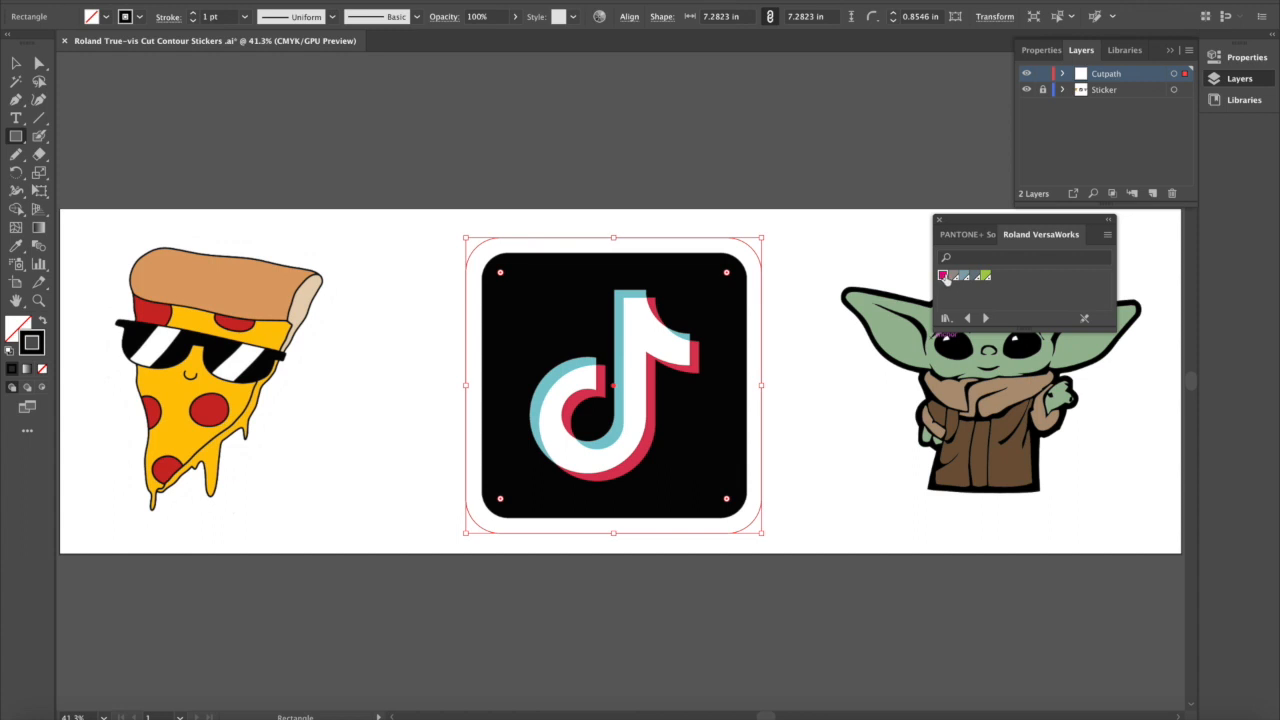
mouse_move(944, 278)
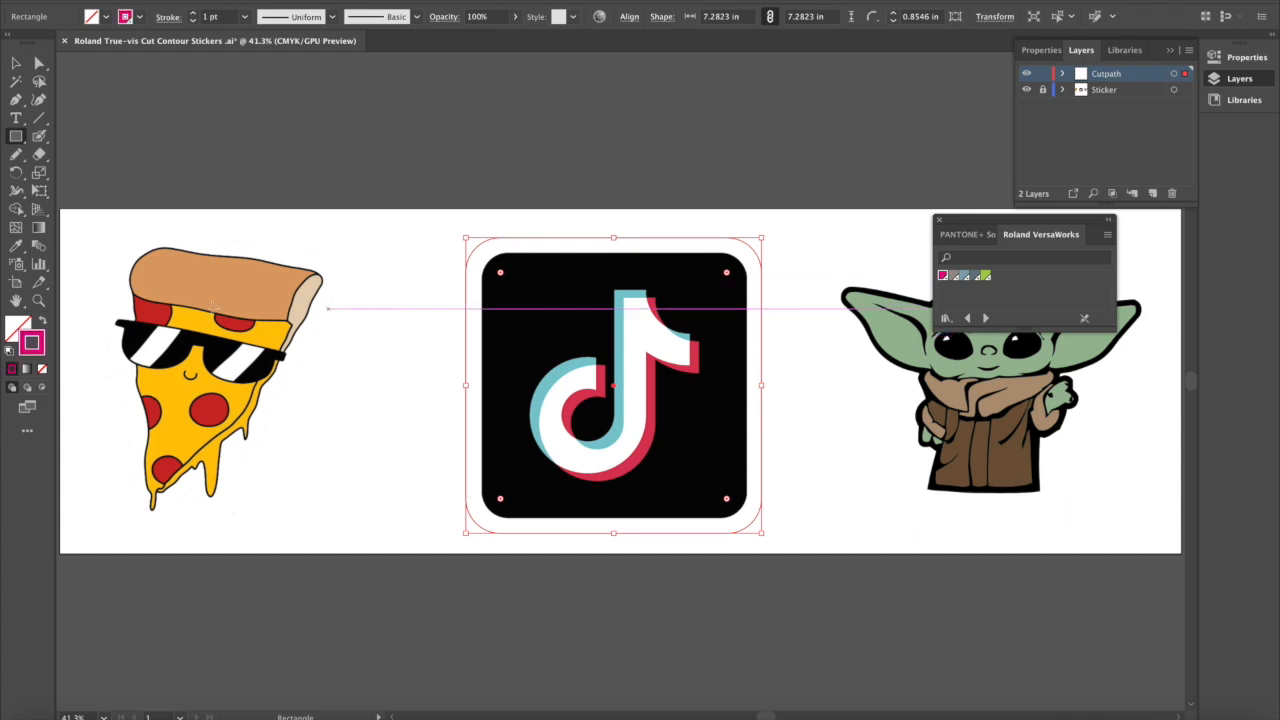
left_click(45, 322)
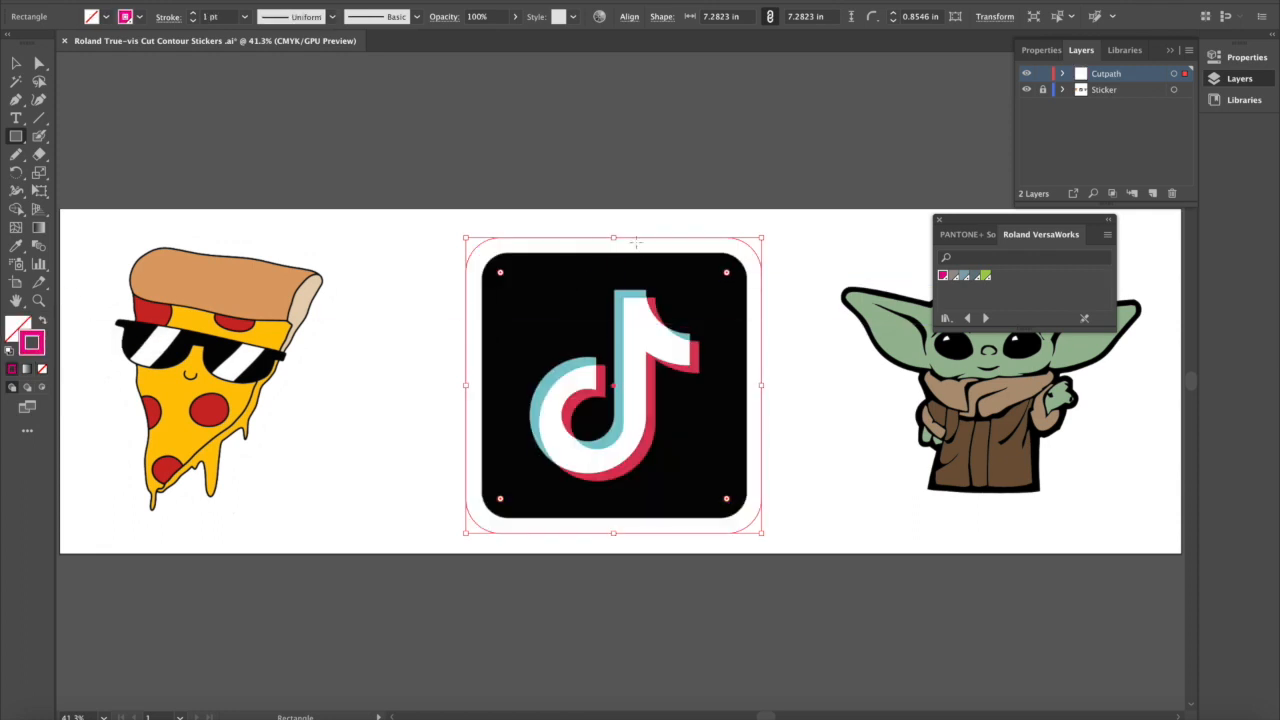
mouse_move(36, 62)
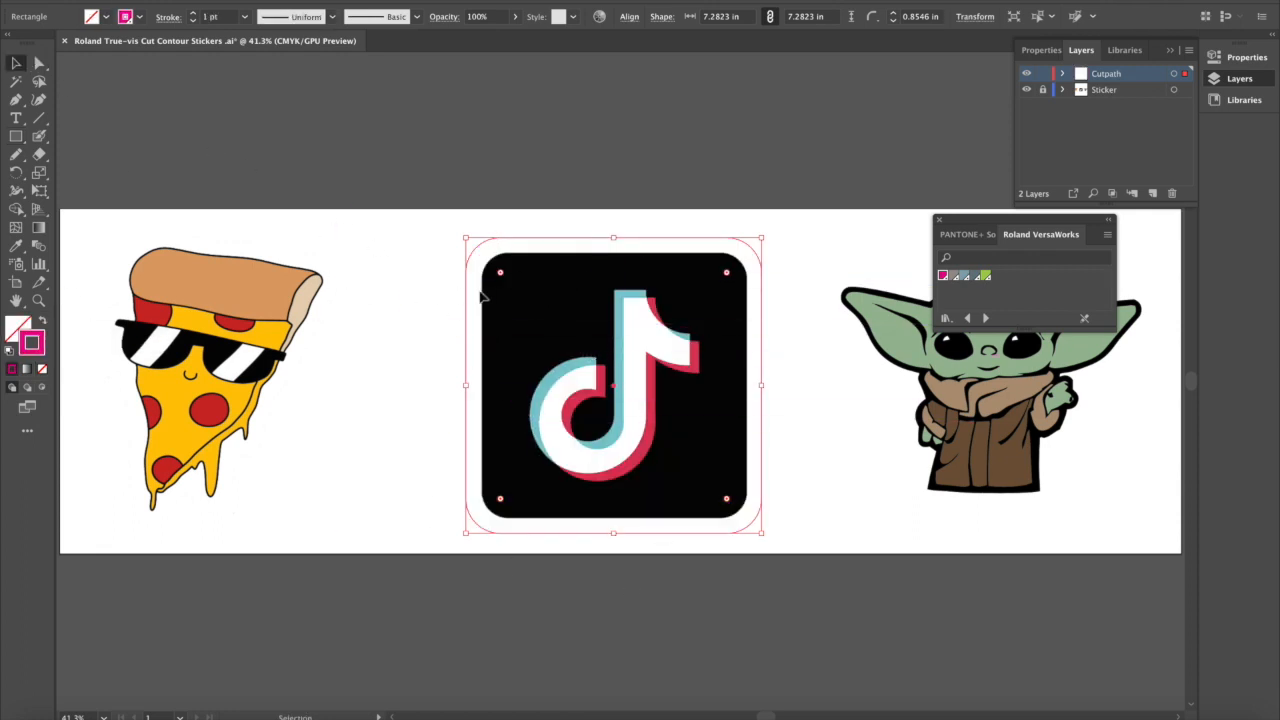
mouse_move(805, 342)
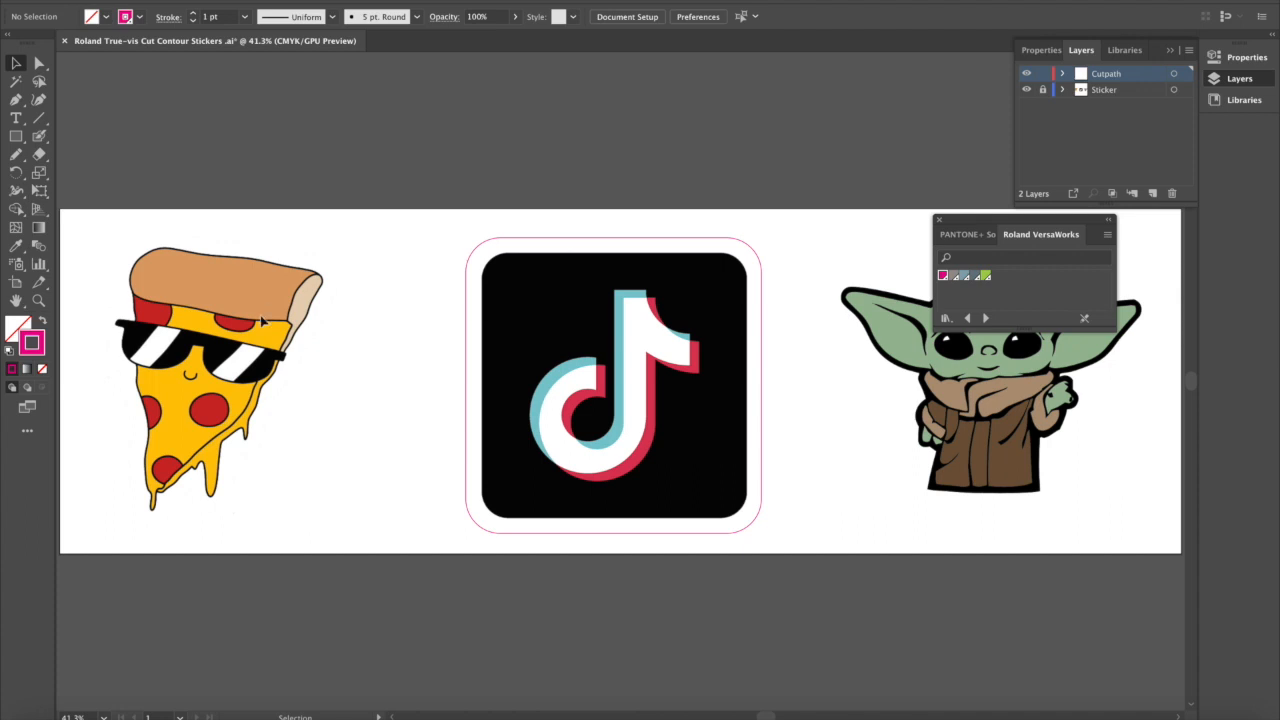
mouse_move(235, 298)
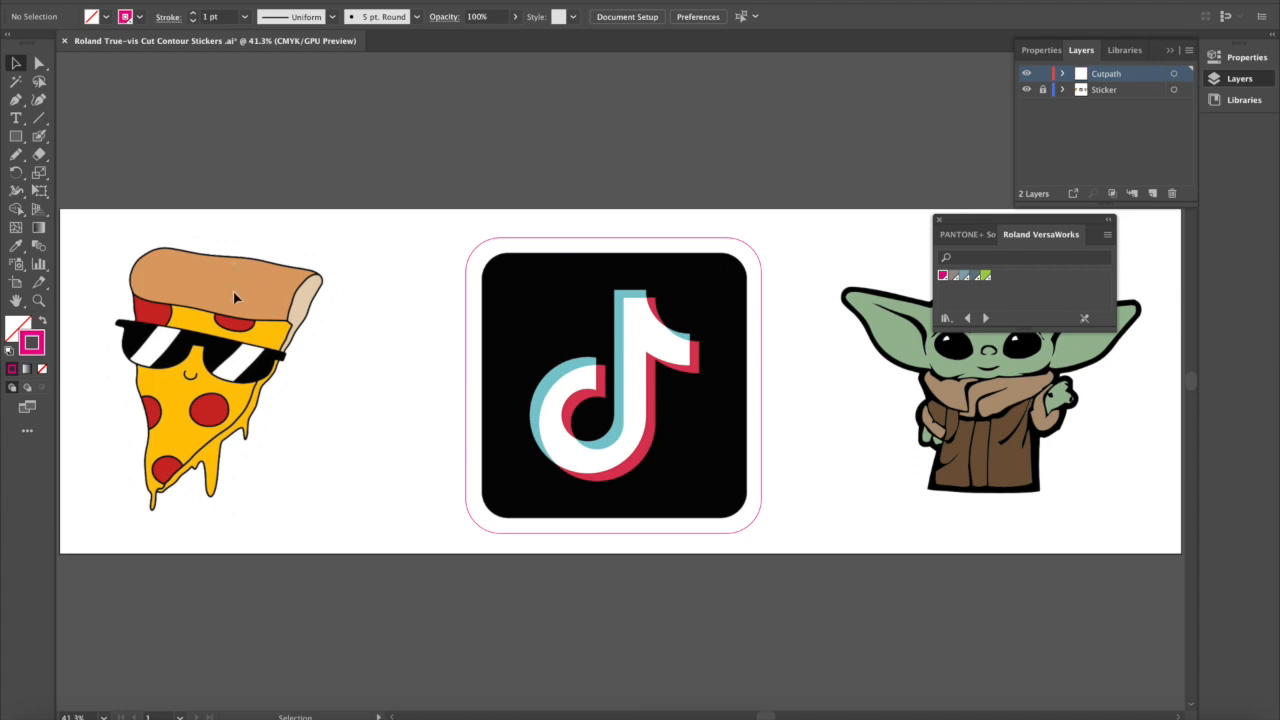
mouse_move(230, 303)
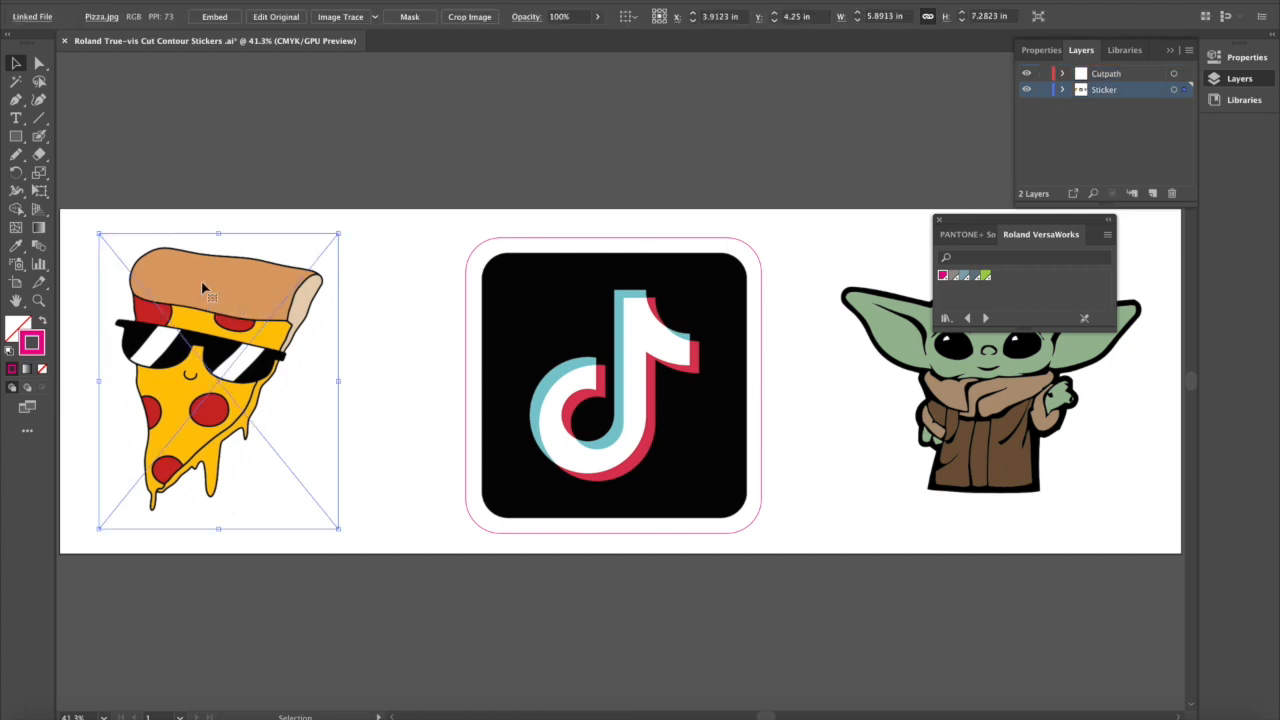
mouse_move(178, 255)
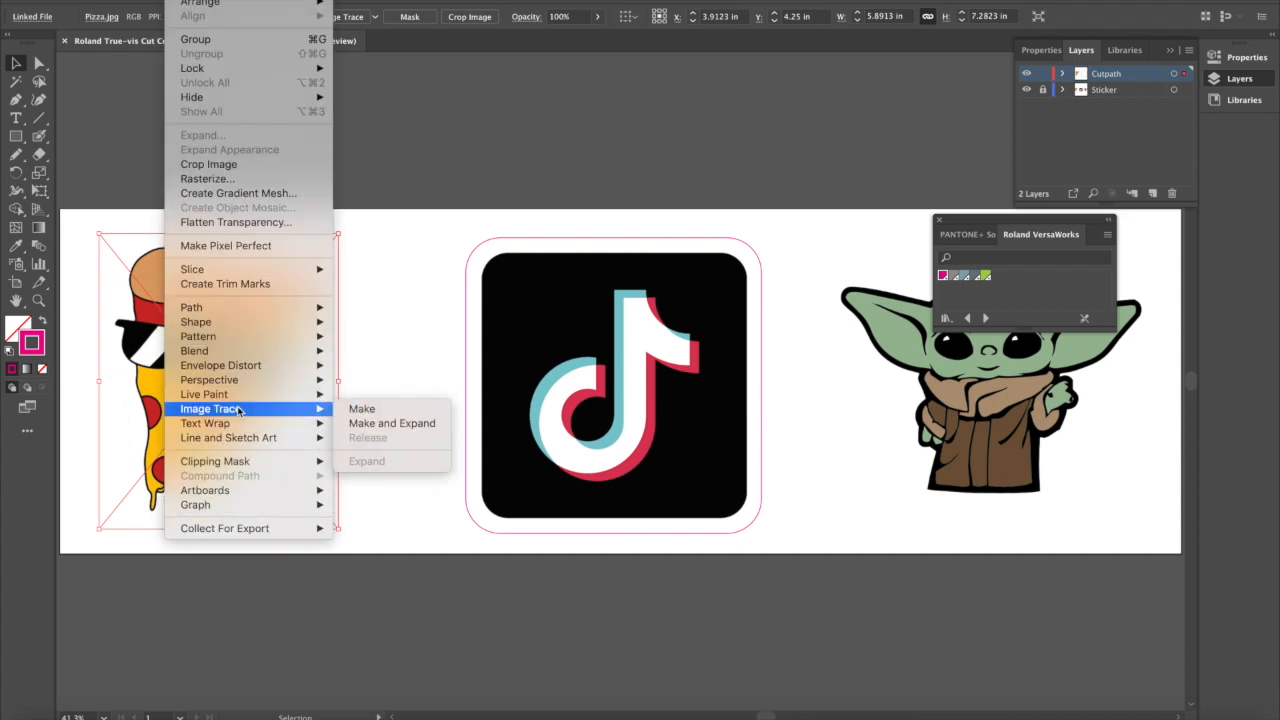
Image-trace the pizza copy with Threshold raised to 227 and Paths to 85%.
left_click(361, 408)
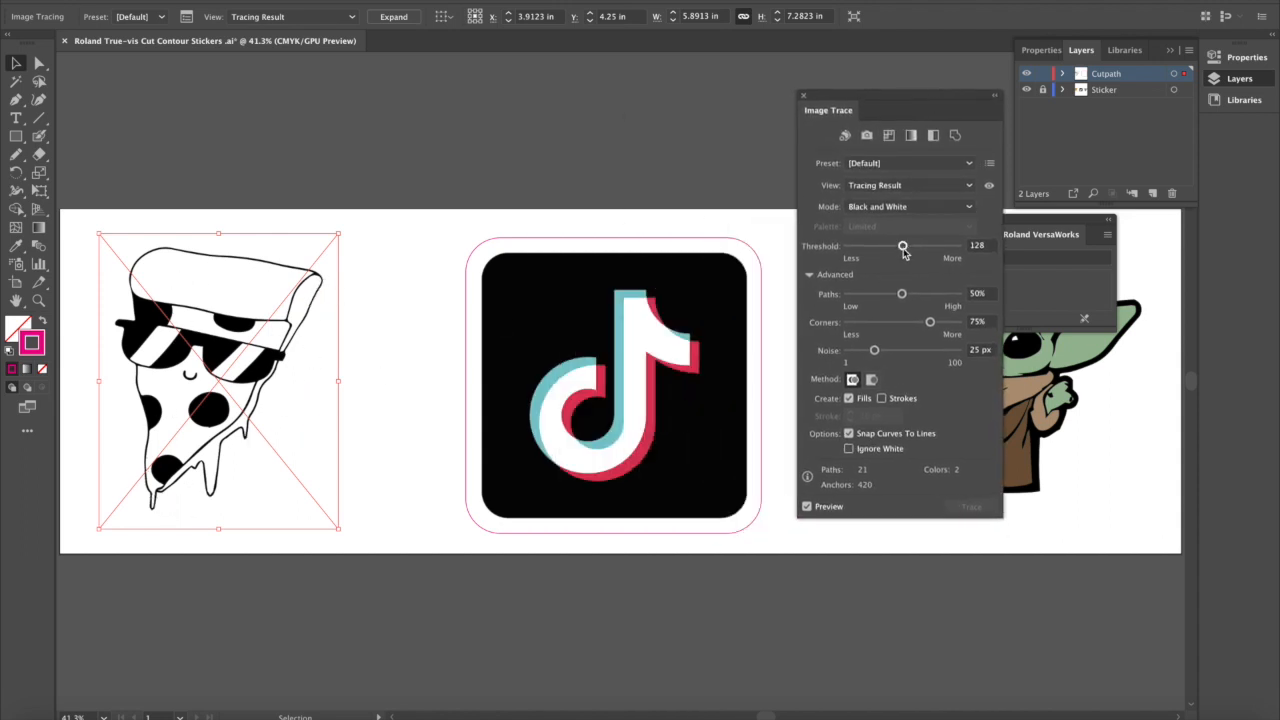
left_click_drag(903, 246, 945, 246)
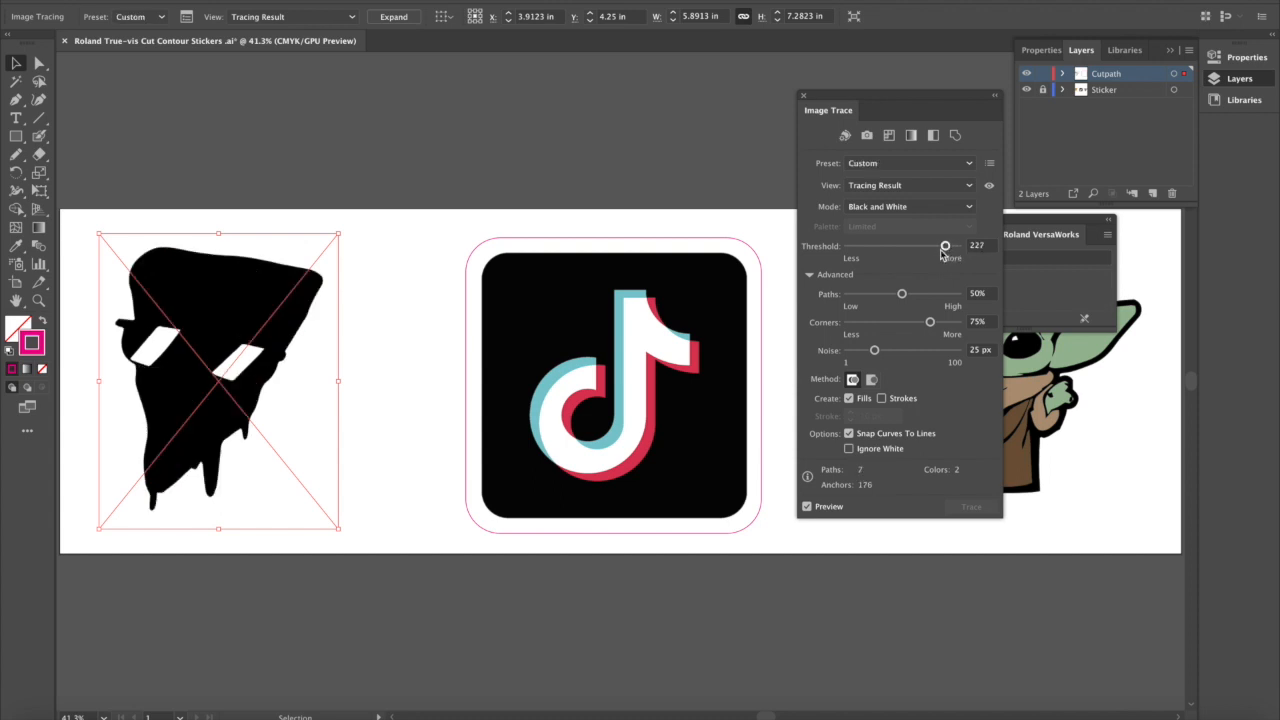
mouse_move(874, 320)
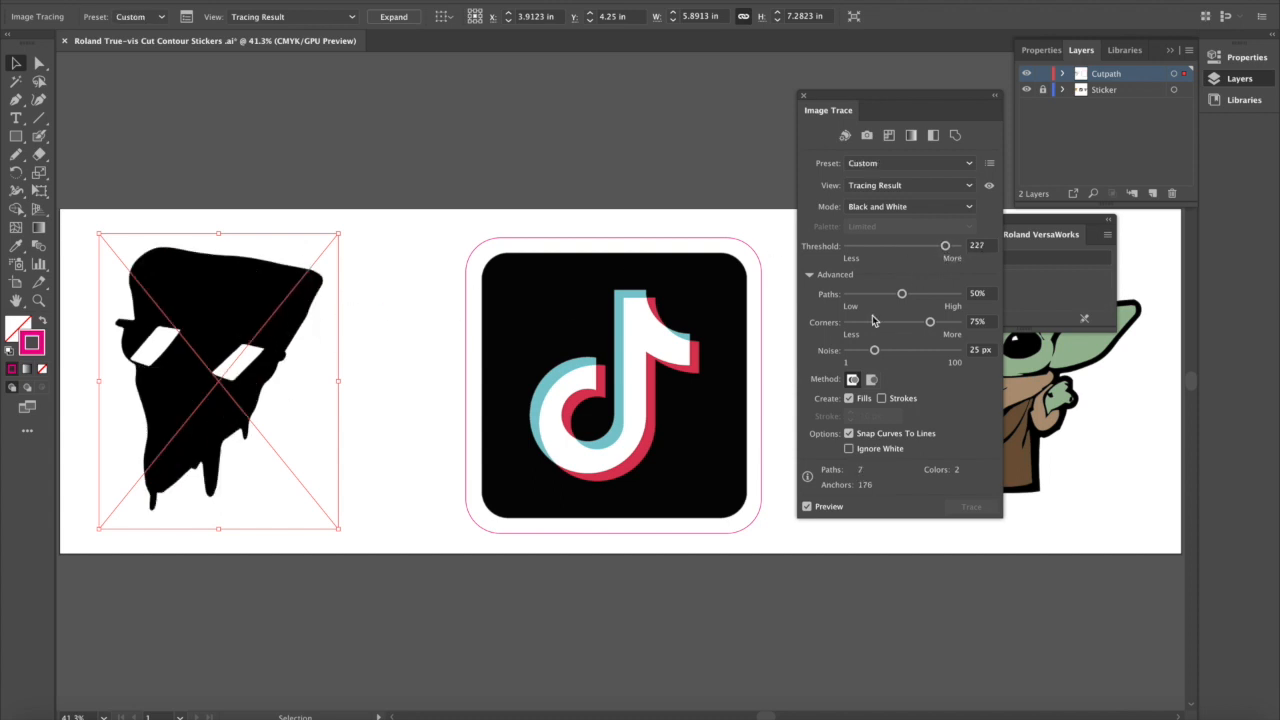
left_click_drag(902, 293, 940, 293)
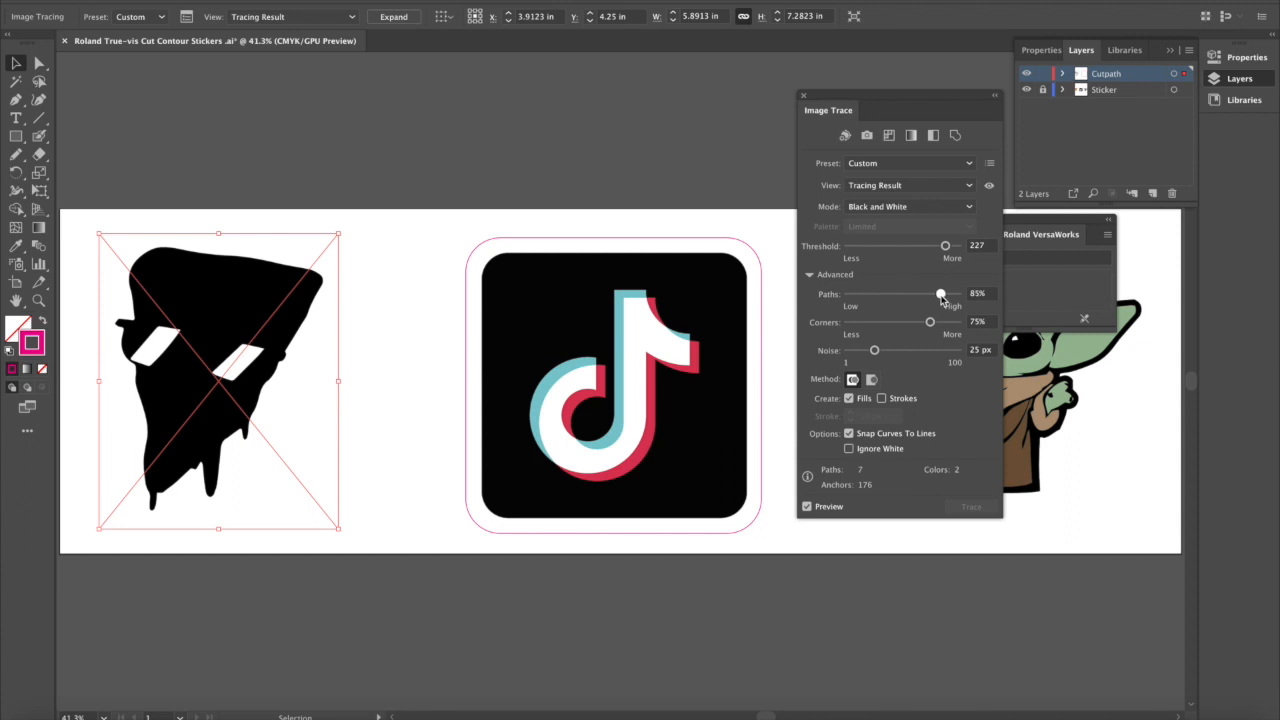
left_click_drag(931, 321, 947, 321)
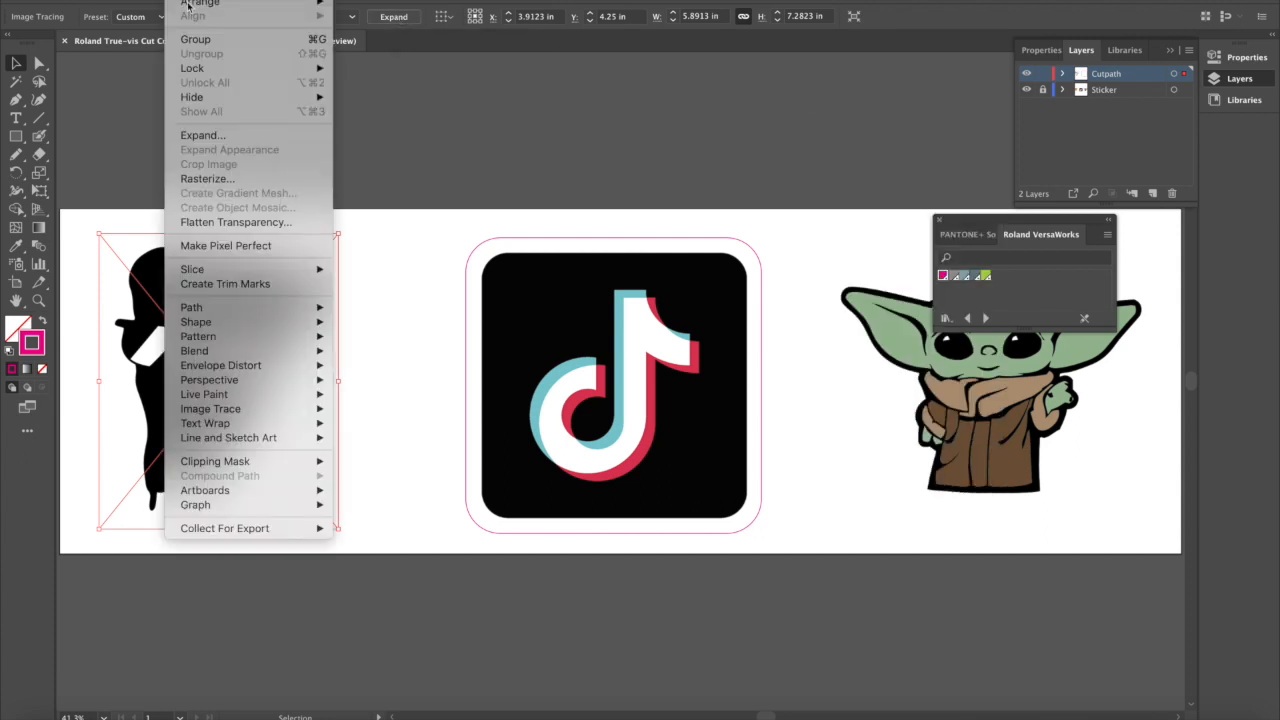
mouse_move(210, 135)
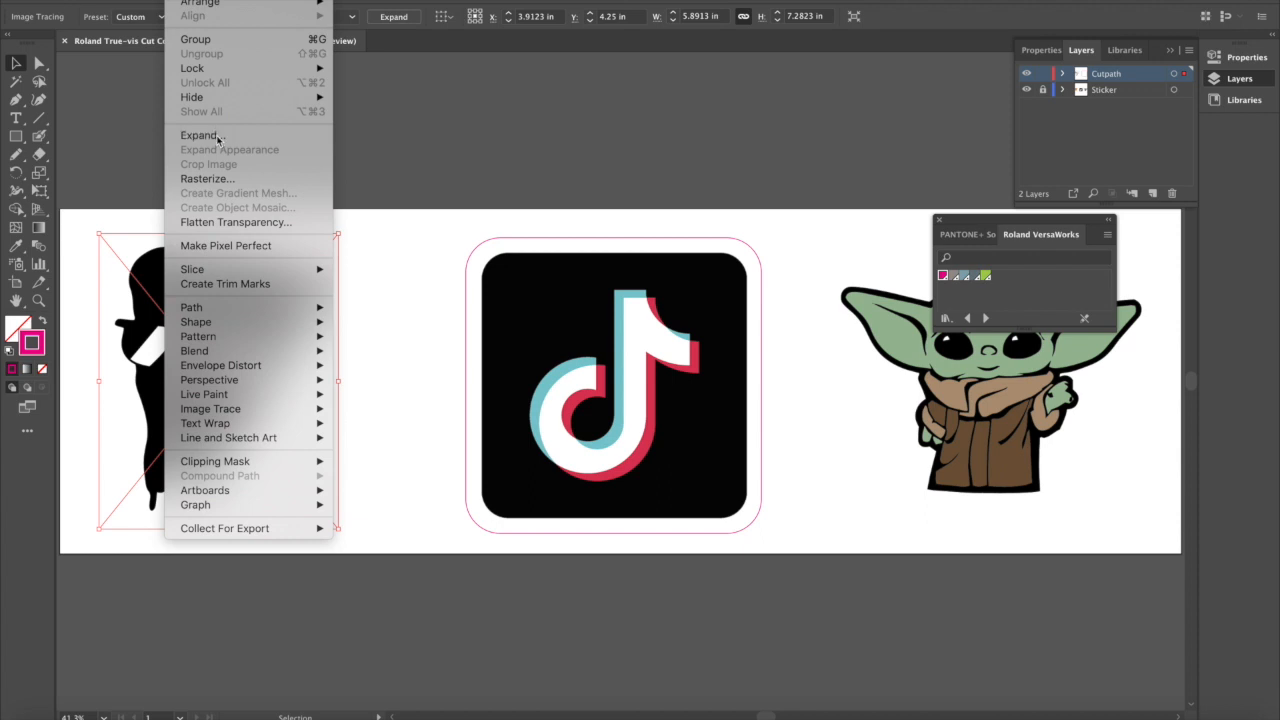
Expand and ungroup the traced pizza, then pick the inner glasses shapes with Direct Selection.
left_click(202, 135)
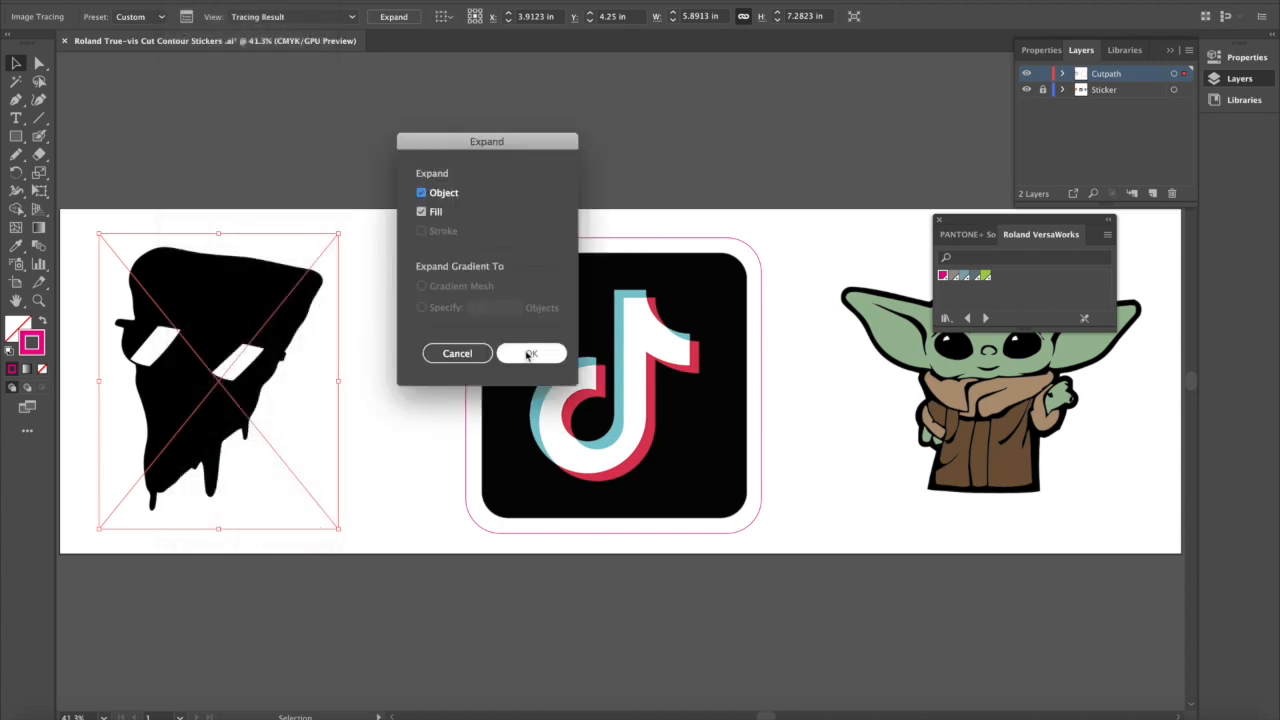
left_click(531, 353)
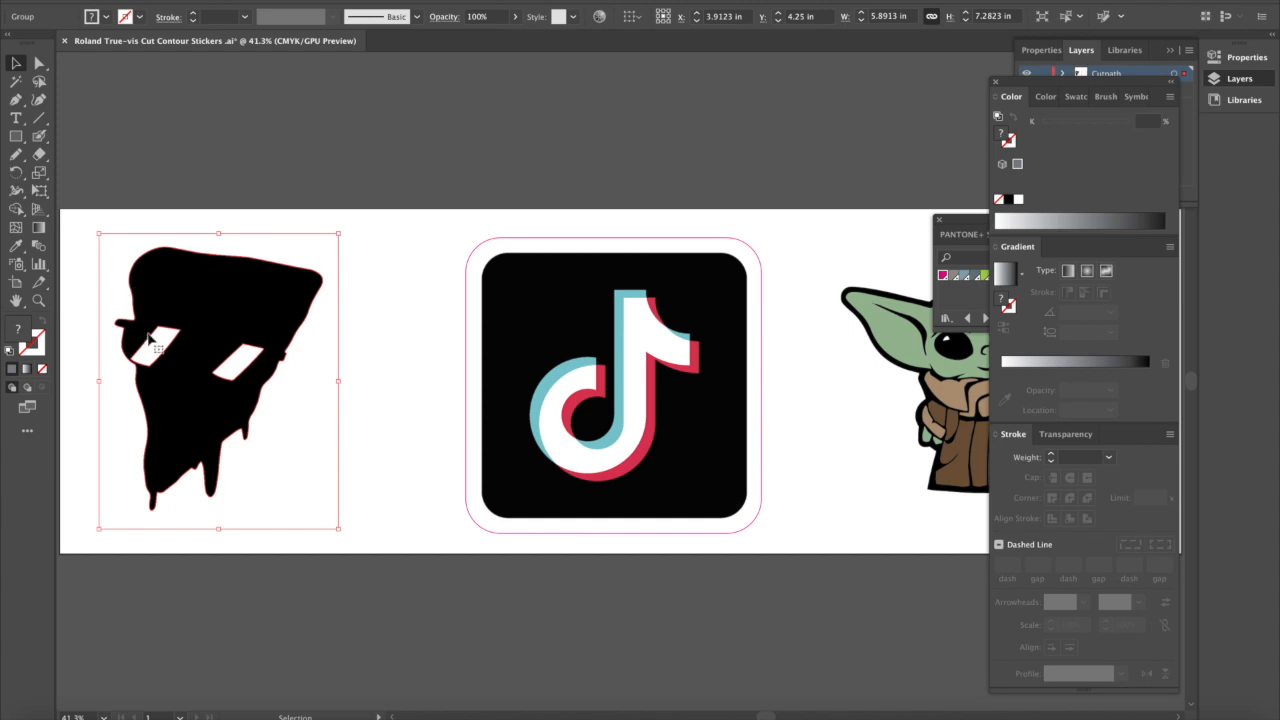
mouse_move(255, 363)
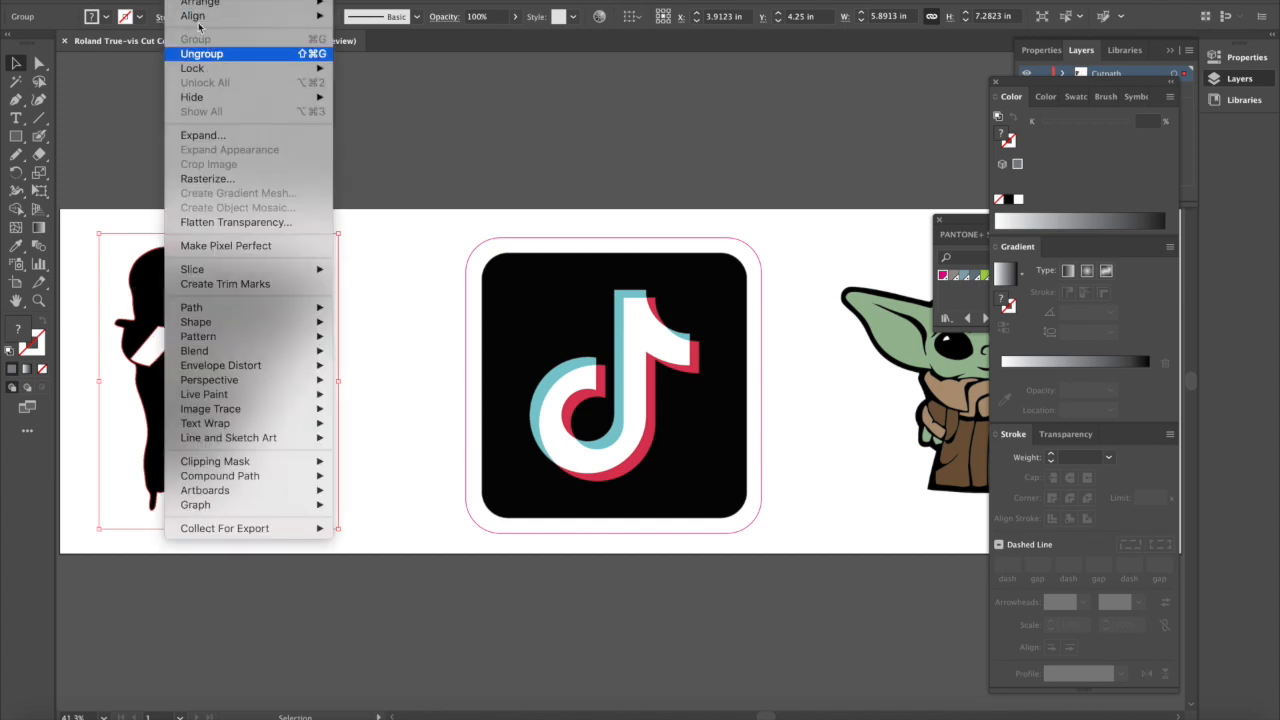
left_click(201, 54)
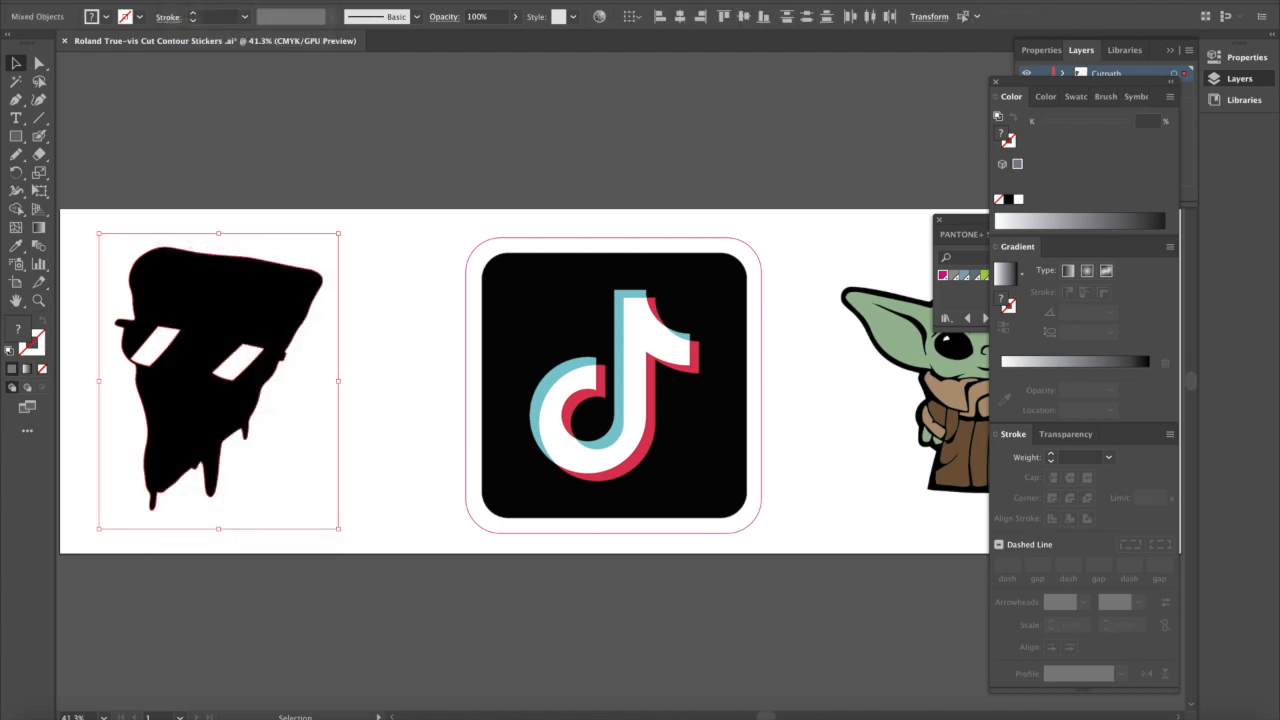
mouse_move(408, 283)
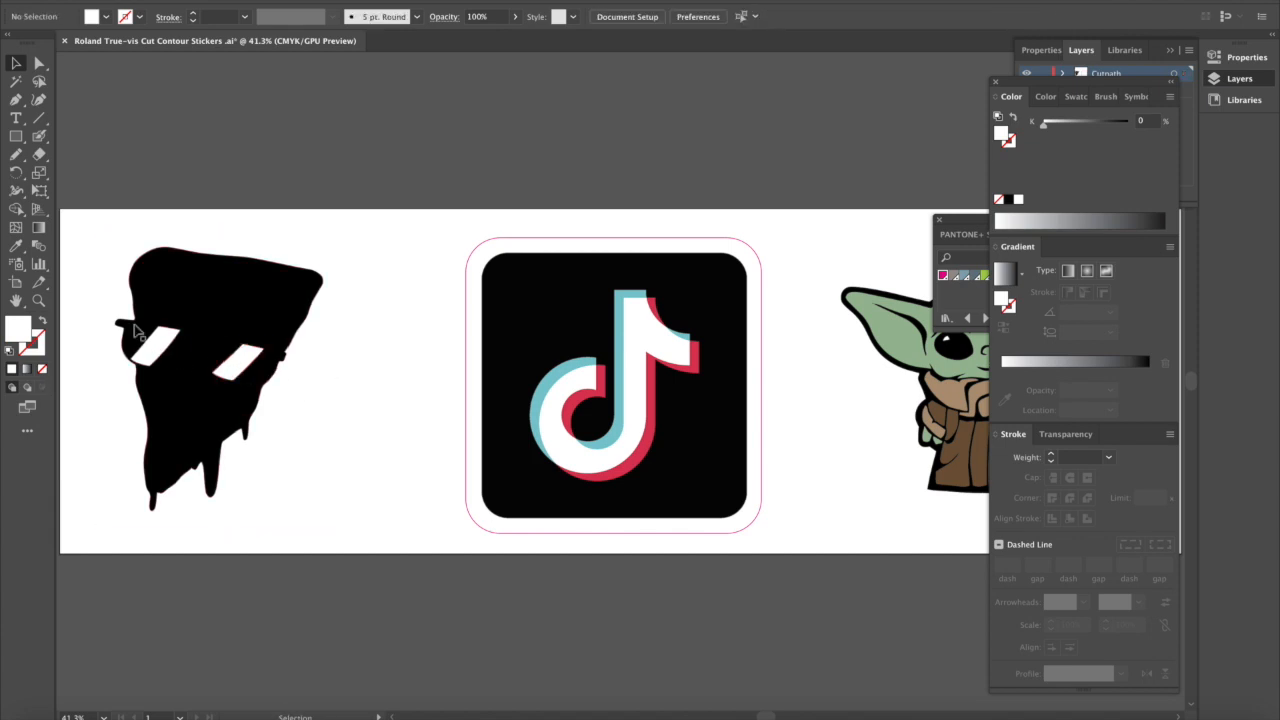
mouse_move(40, 63)
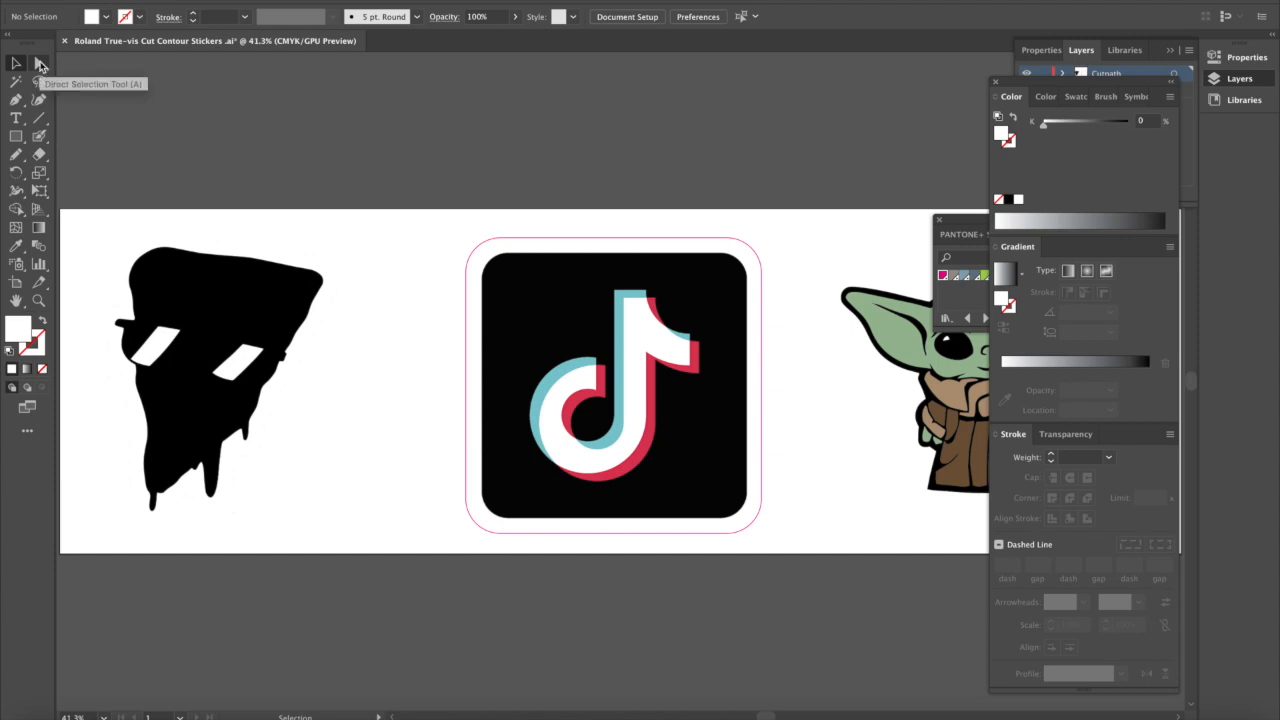
left_click(40, 64)
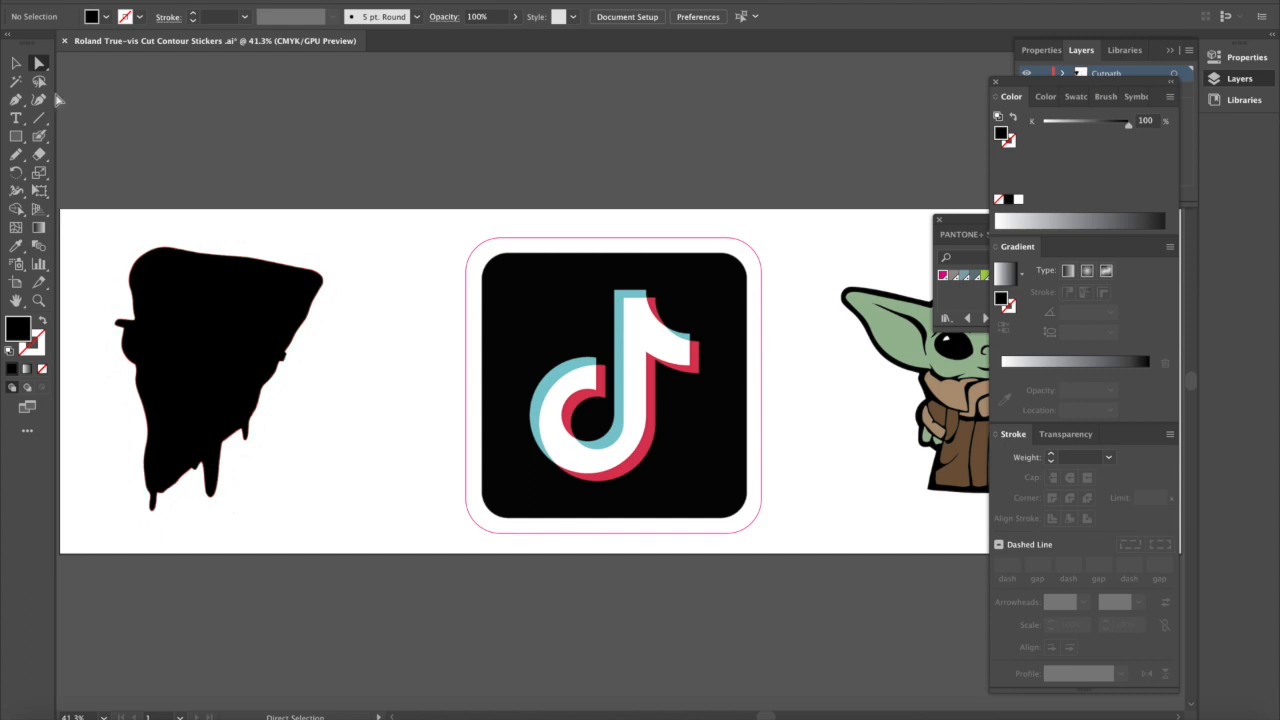
left_click(210, 350)
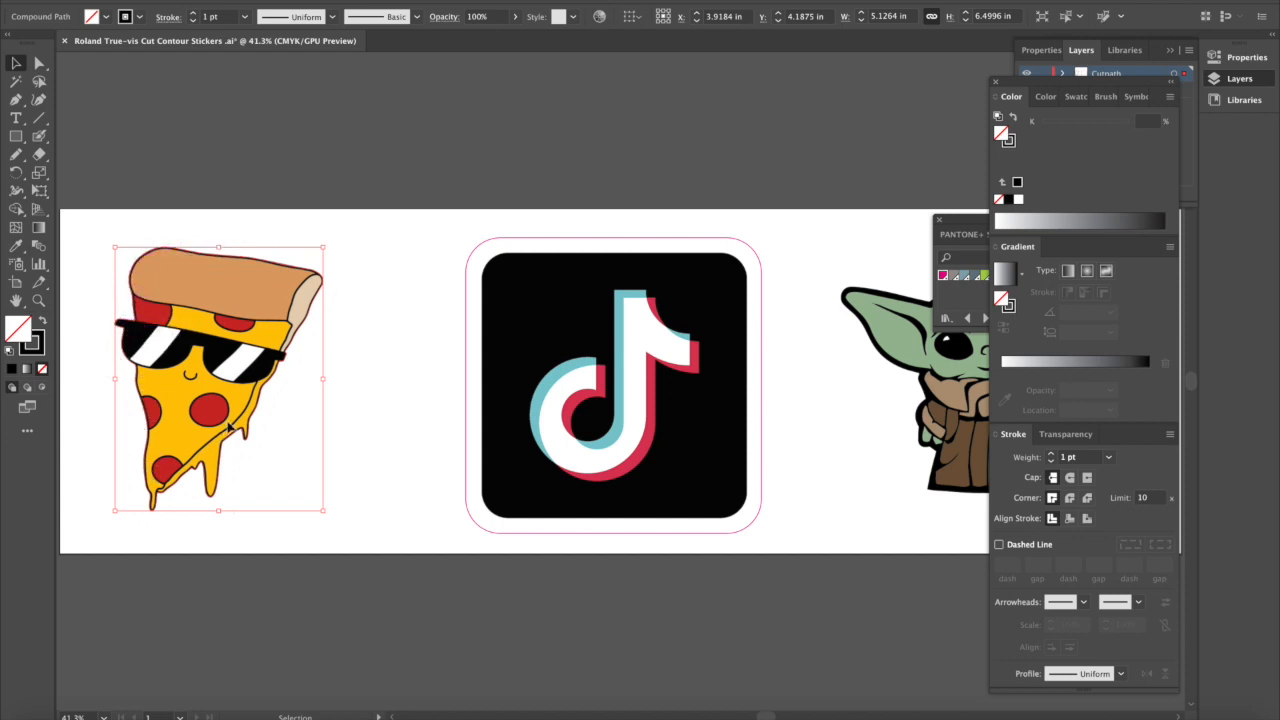
mouse_move(177, 262)
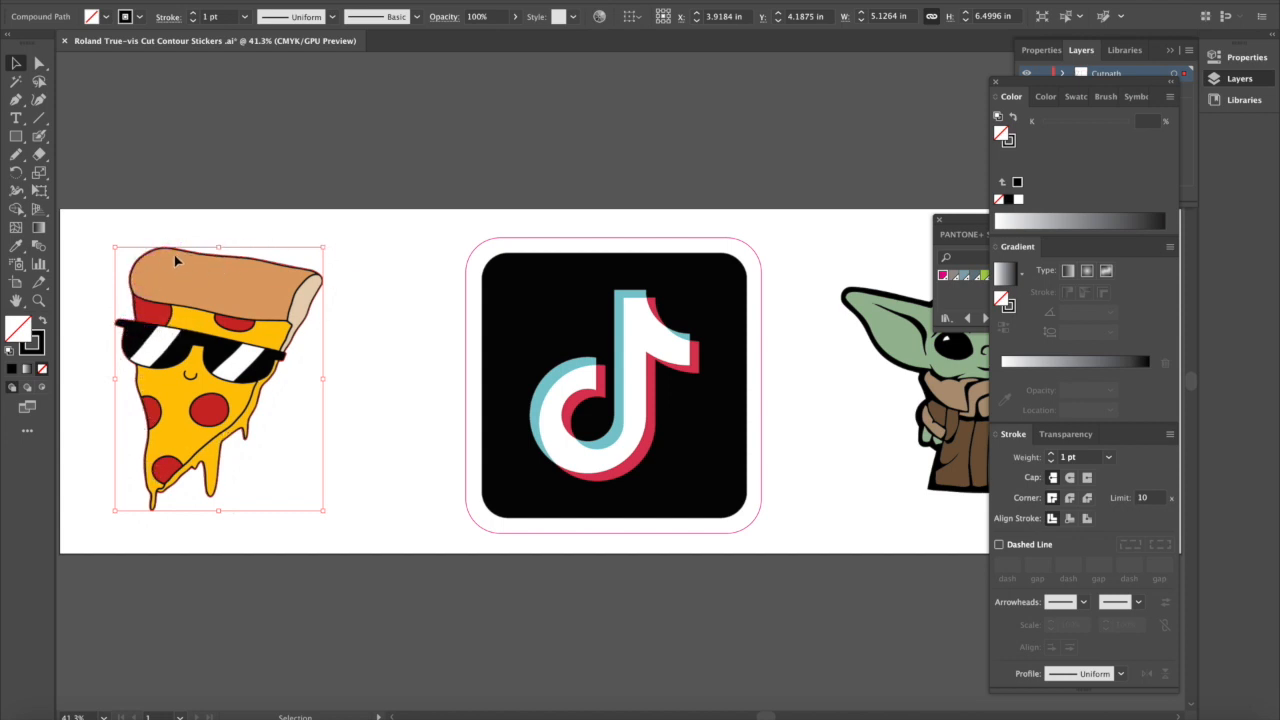
mouse_move(280, 313)
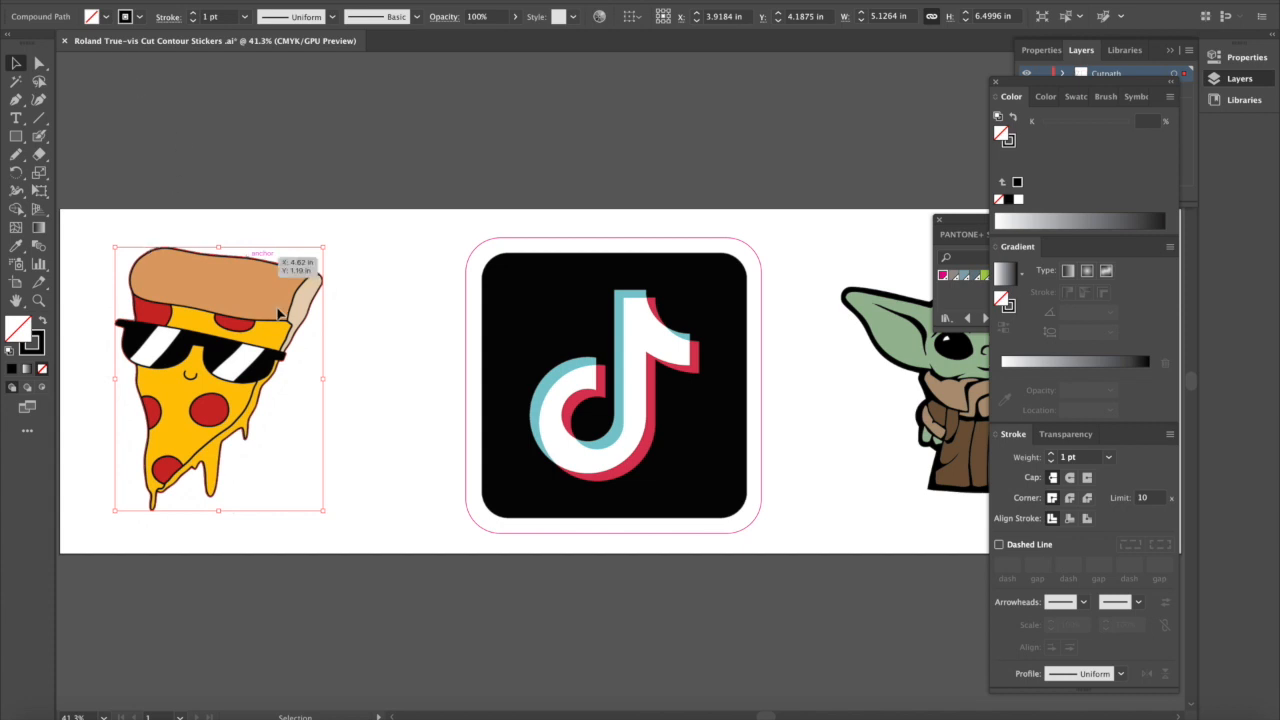
mouse_move(163, 170)
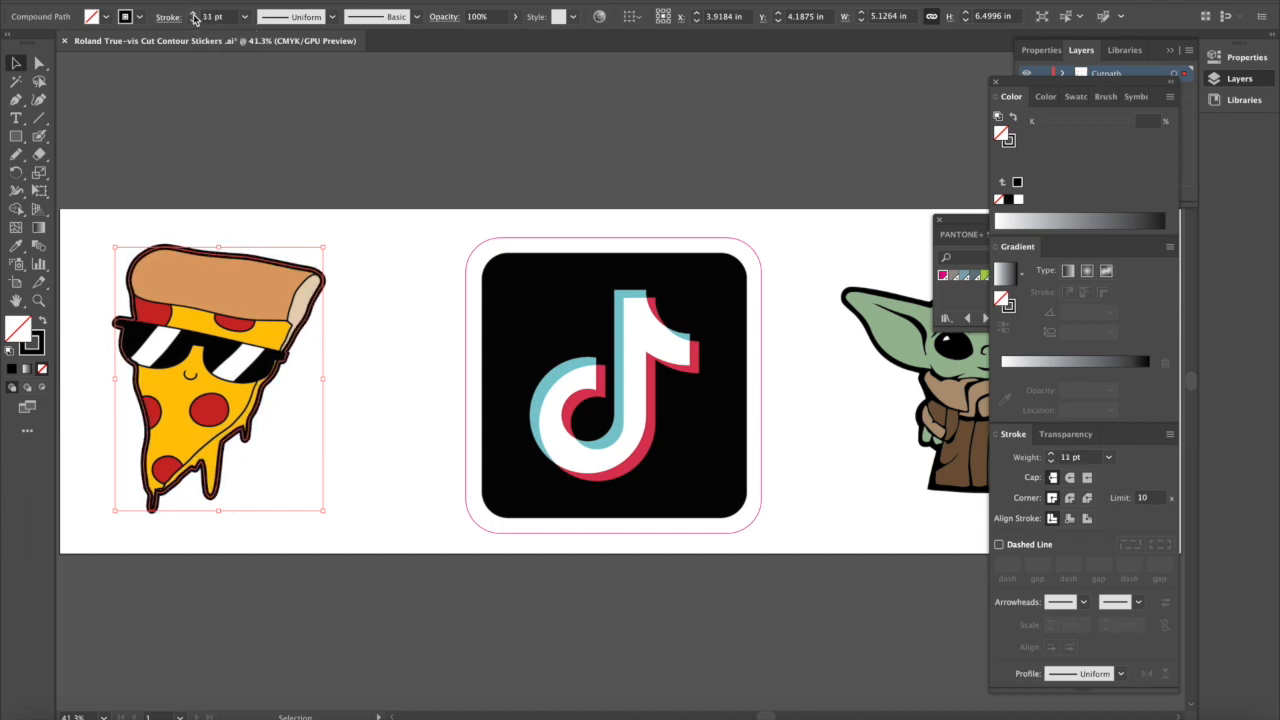
Thicken the pizza silhouette's black stroke by entering weights 20, then 41 pt.
type("20")
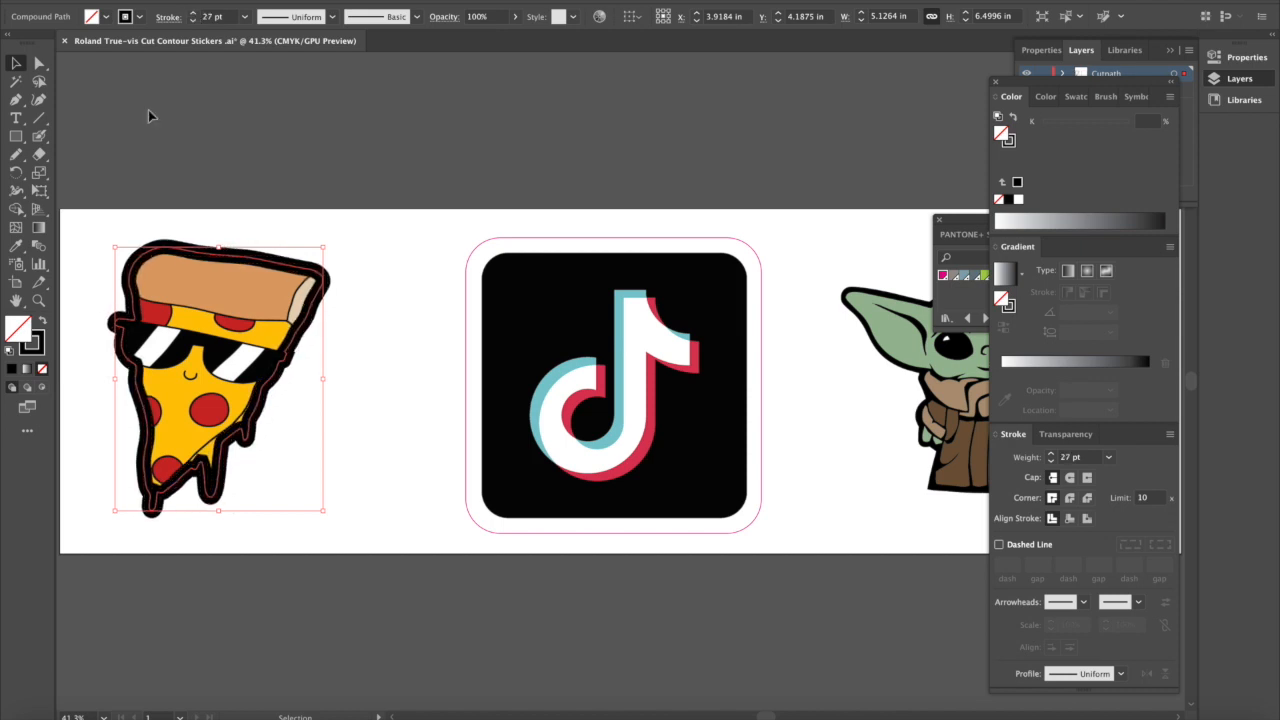
mouse_move(160, 67)
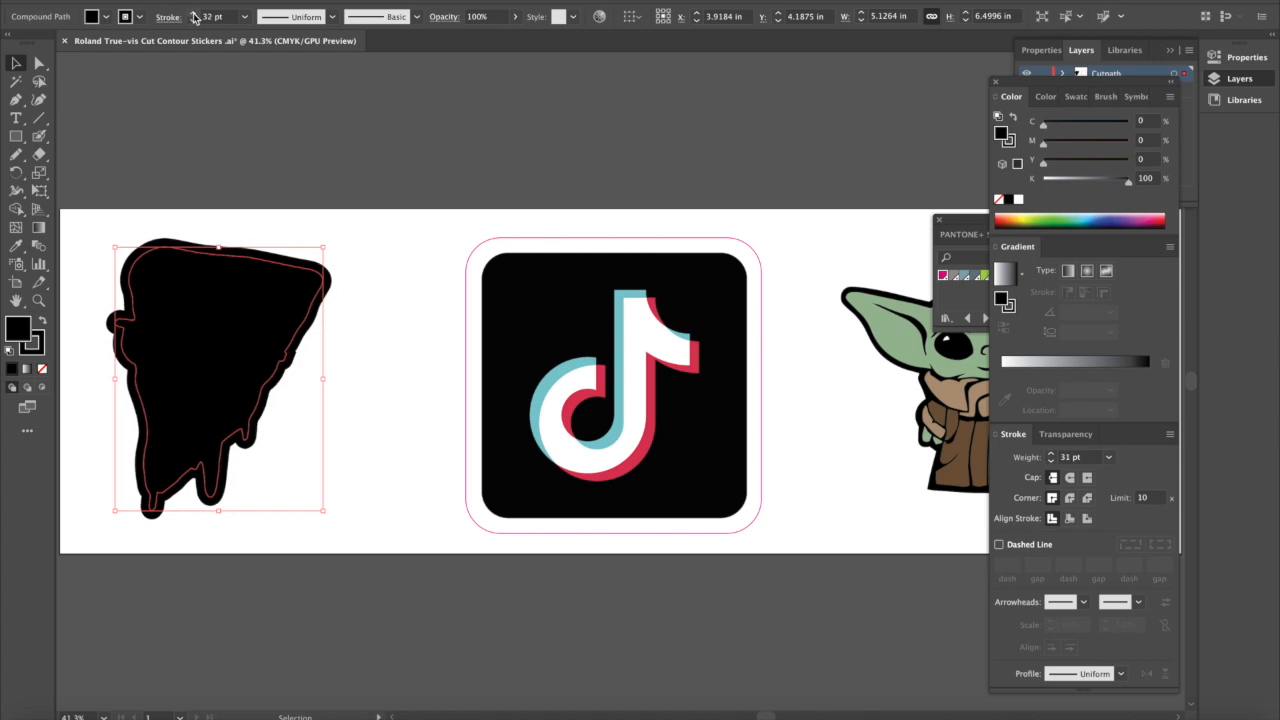
type("41")
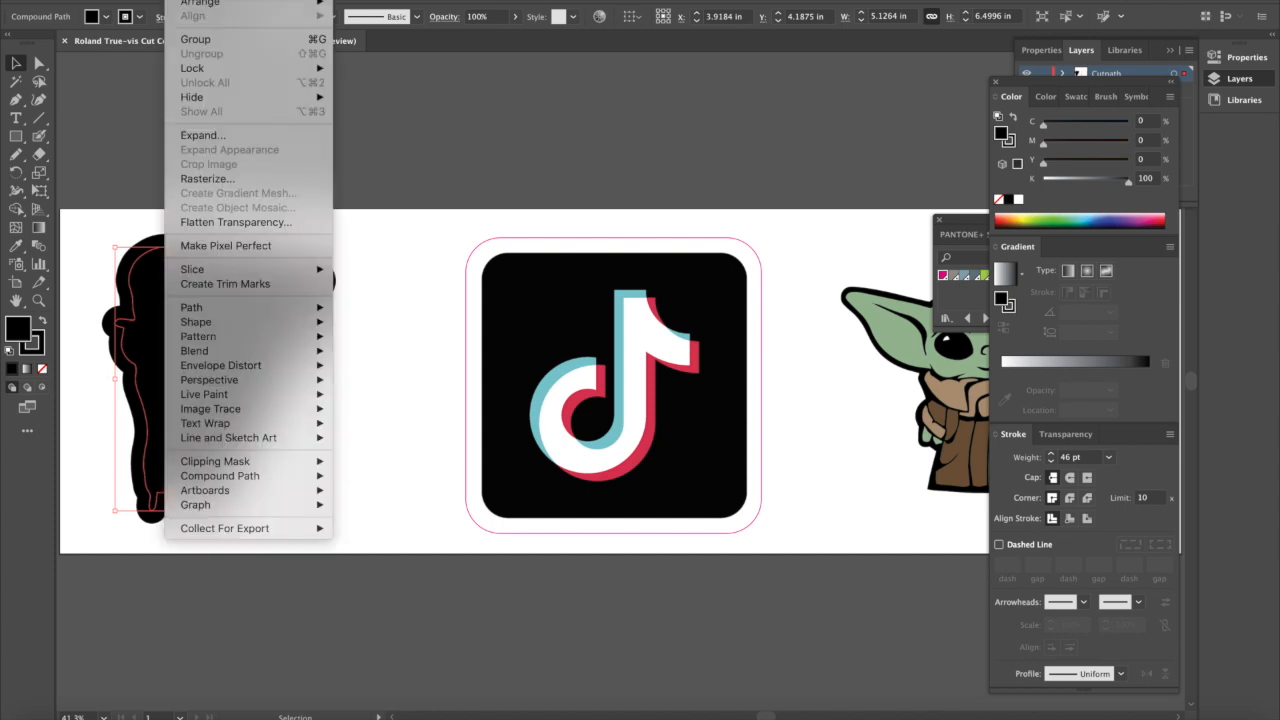
Expand the pizza silhouette's fill and stroke into separate shapes with Object > Expand.
left_click(203, 135)
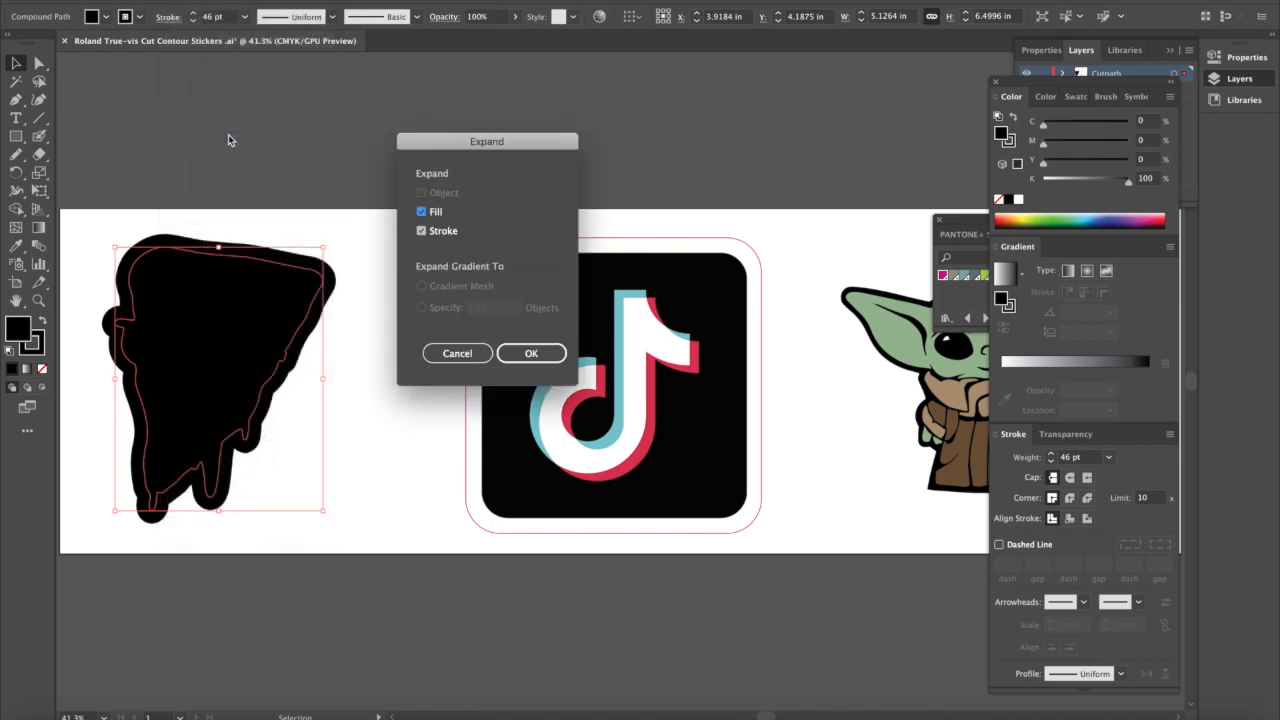
left_click(531, 353)
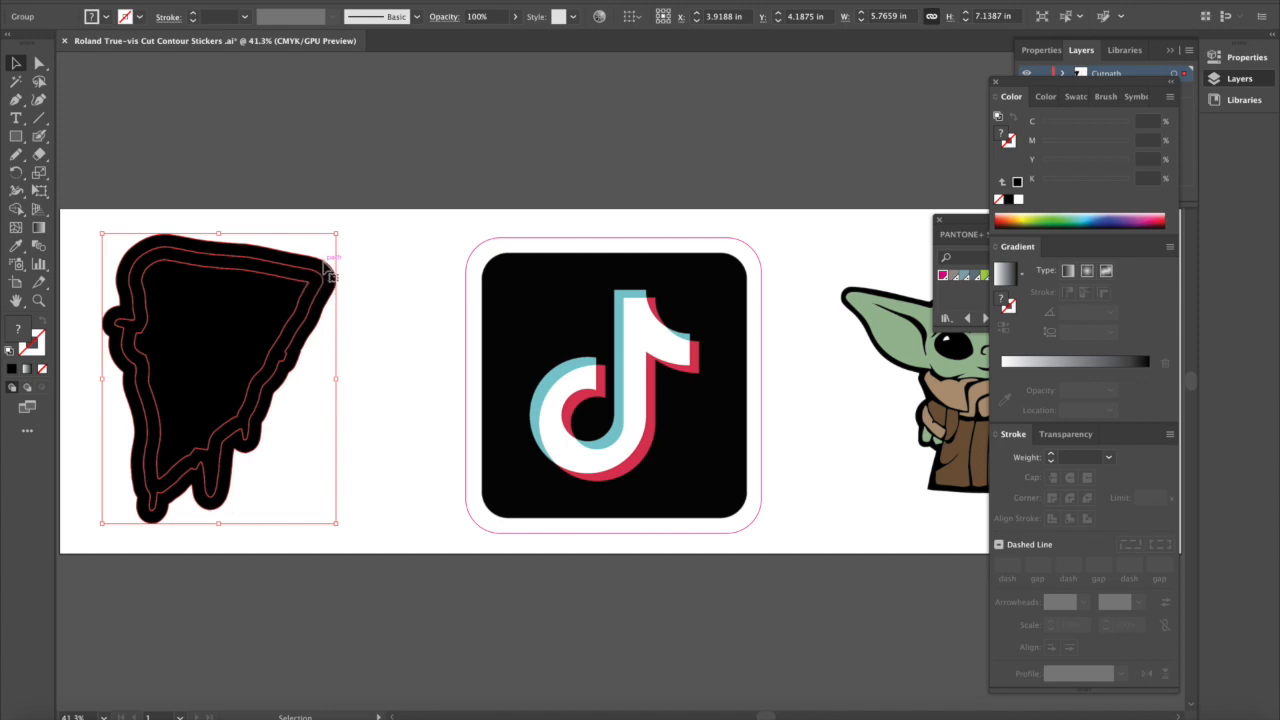
mouse_move(230, 146)
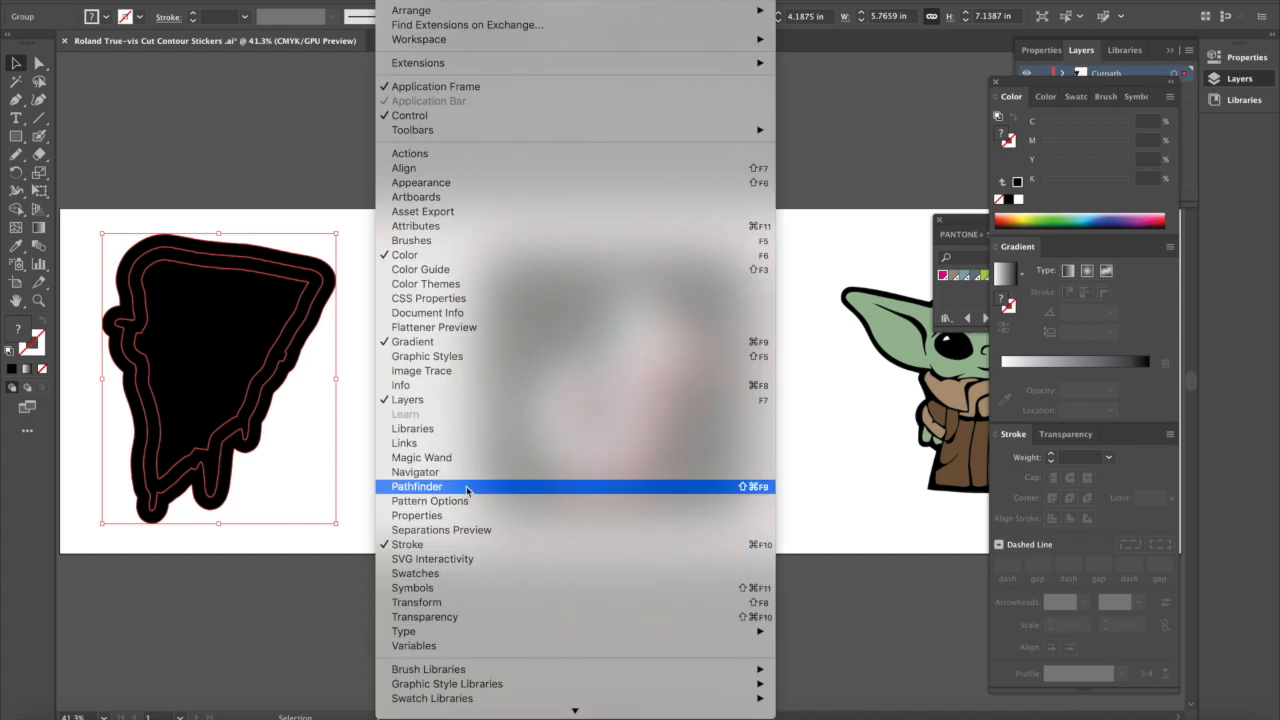
Unite the expanded border pieces with Pathfinder and stroke the merged path with CutContour.
left_click(417, 486)
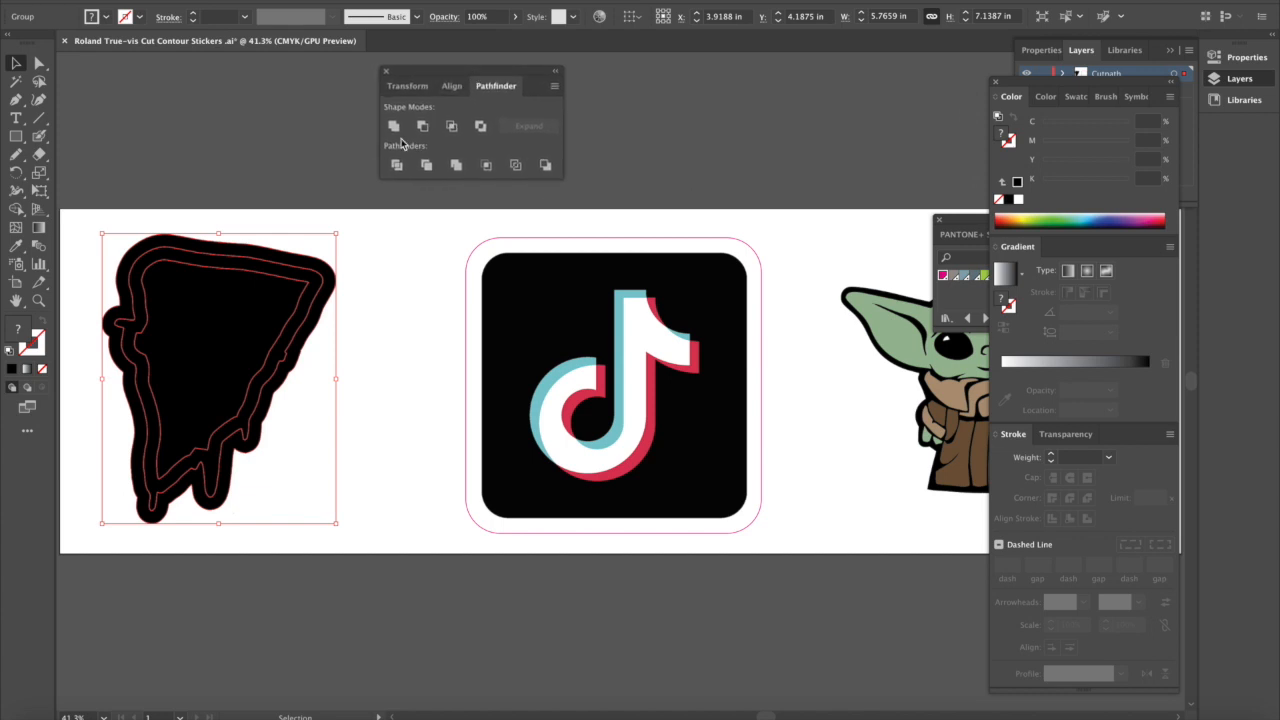
mouse_move(394, 125)
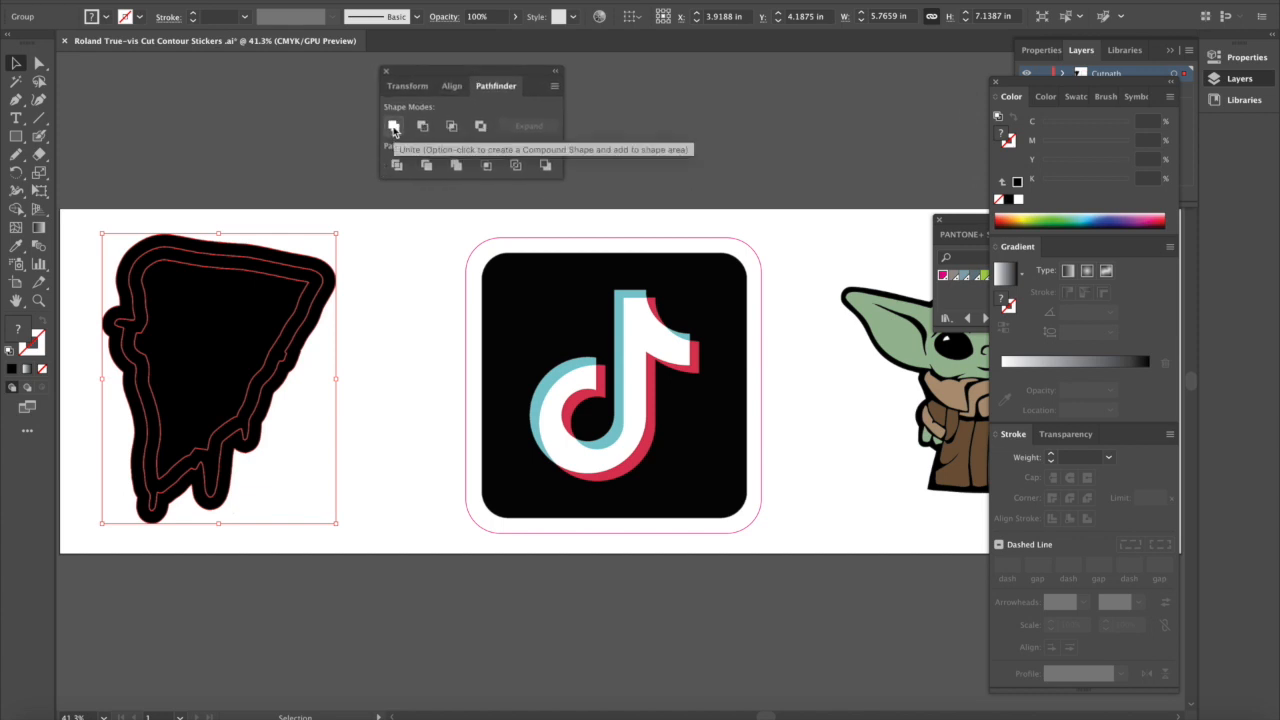
left_click(394, 126)
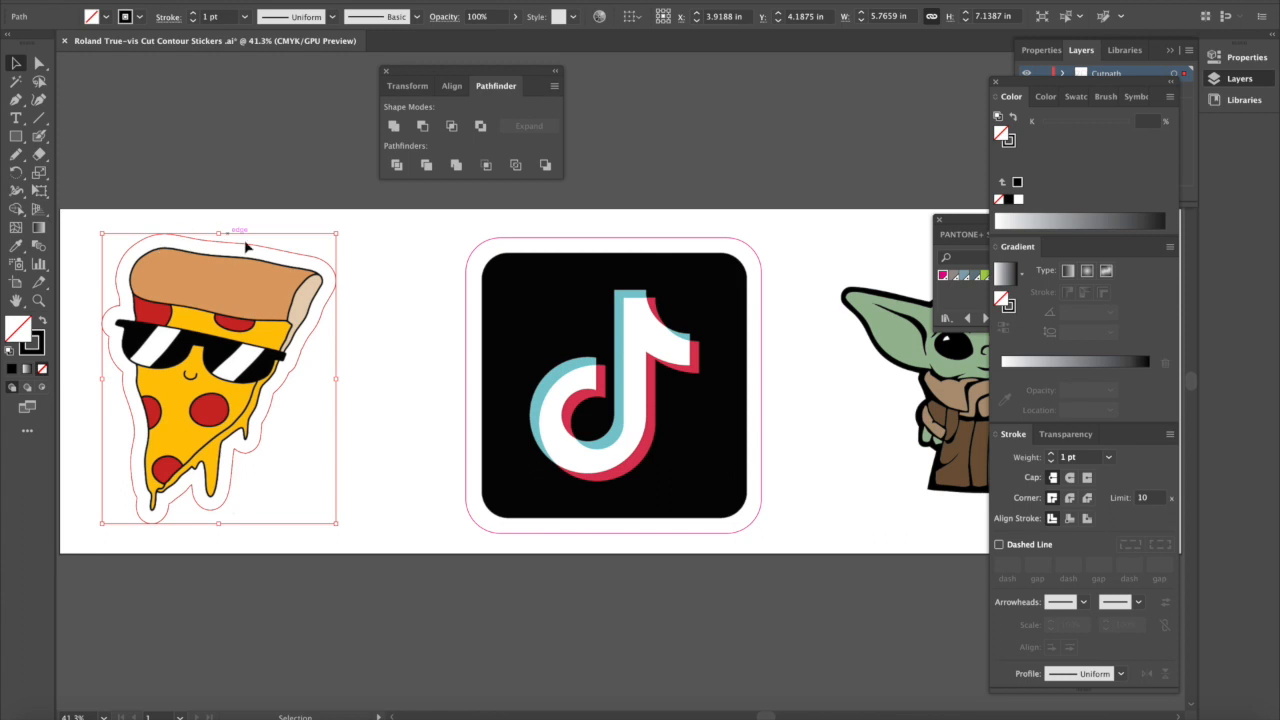
mouse_move(98, 332)
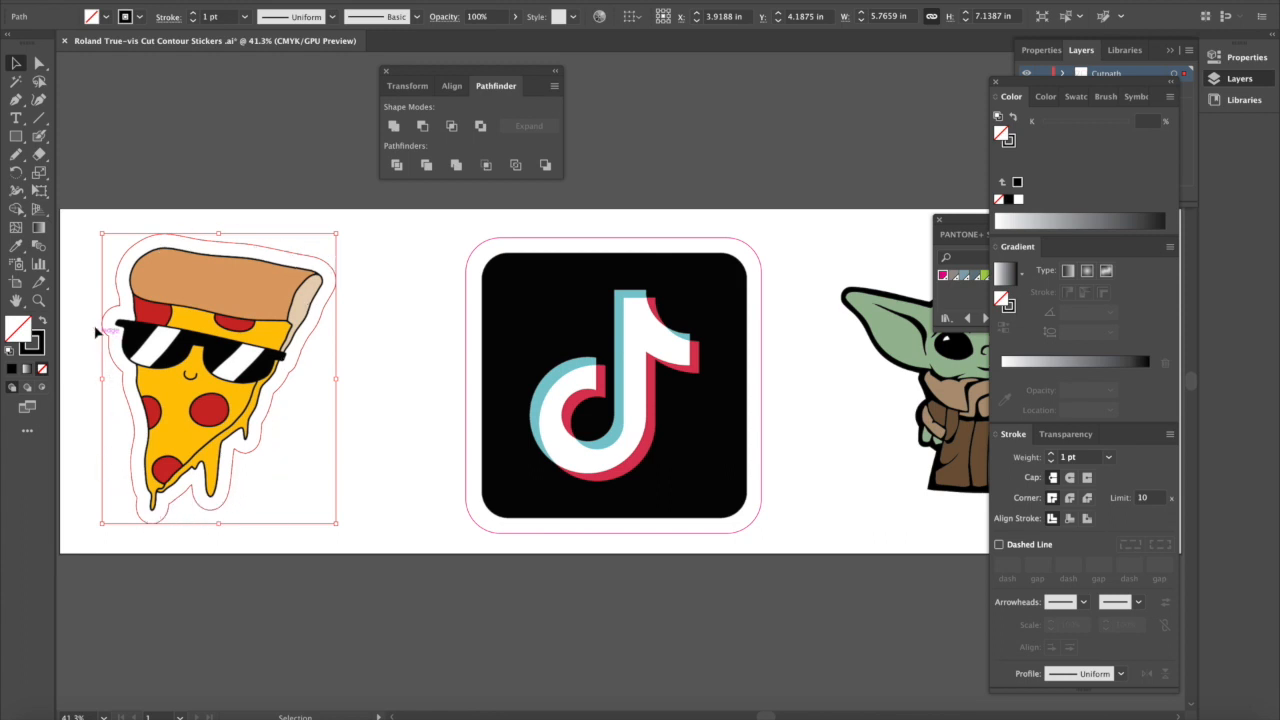
mouse_move(225, 412)
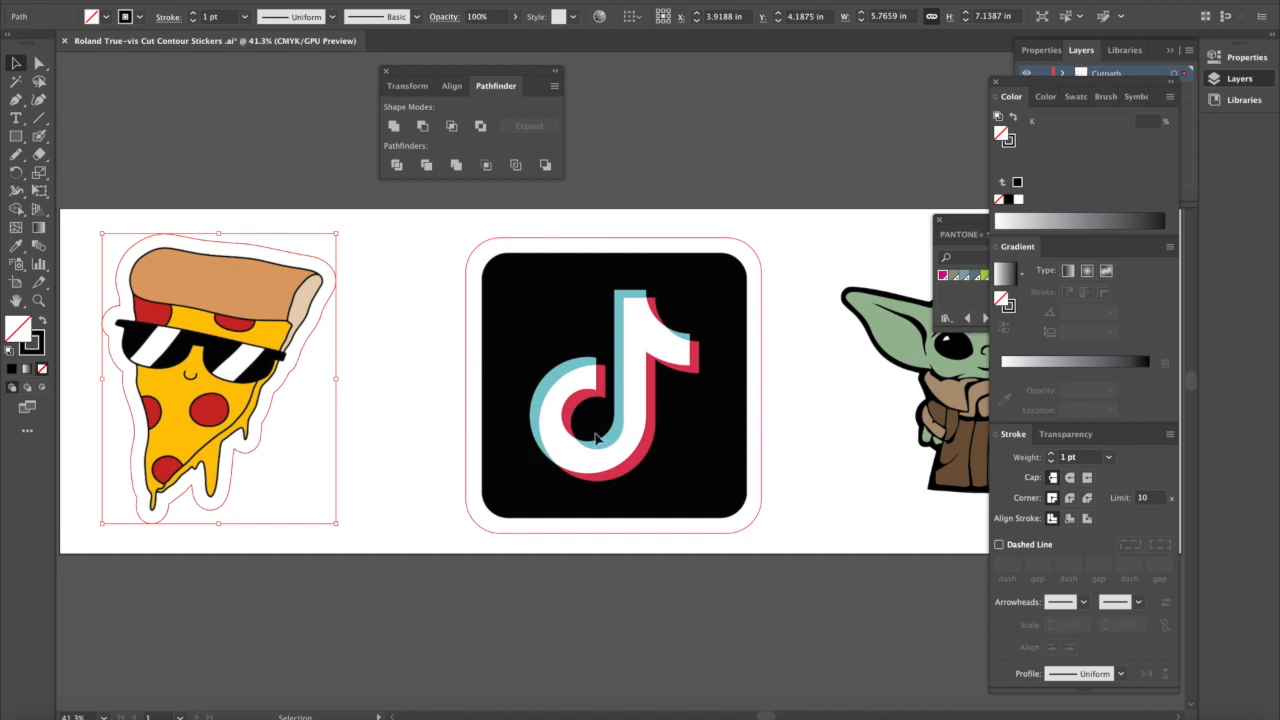
mouse_move(272, 303)
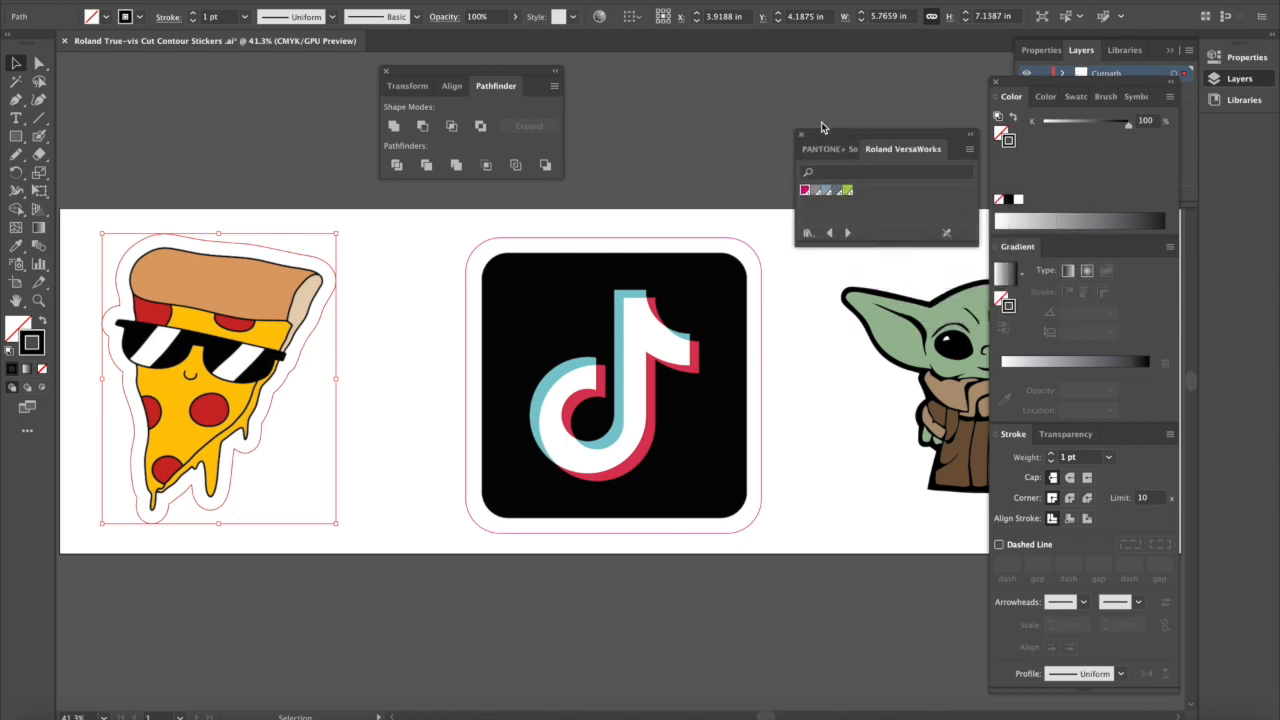
left_click_drag(903, 148, 860, 108)
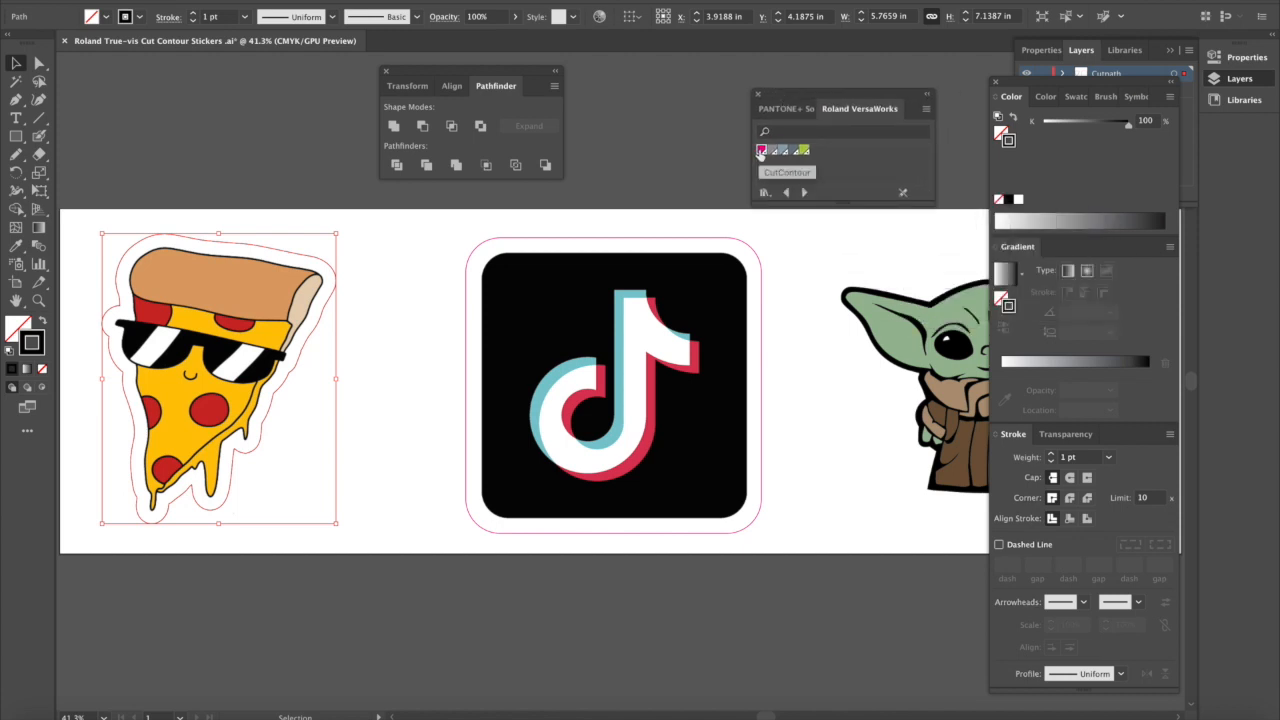
left_click(762, 150)
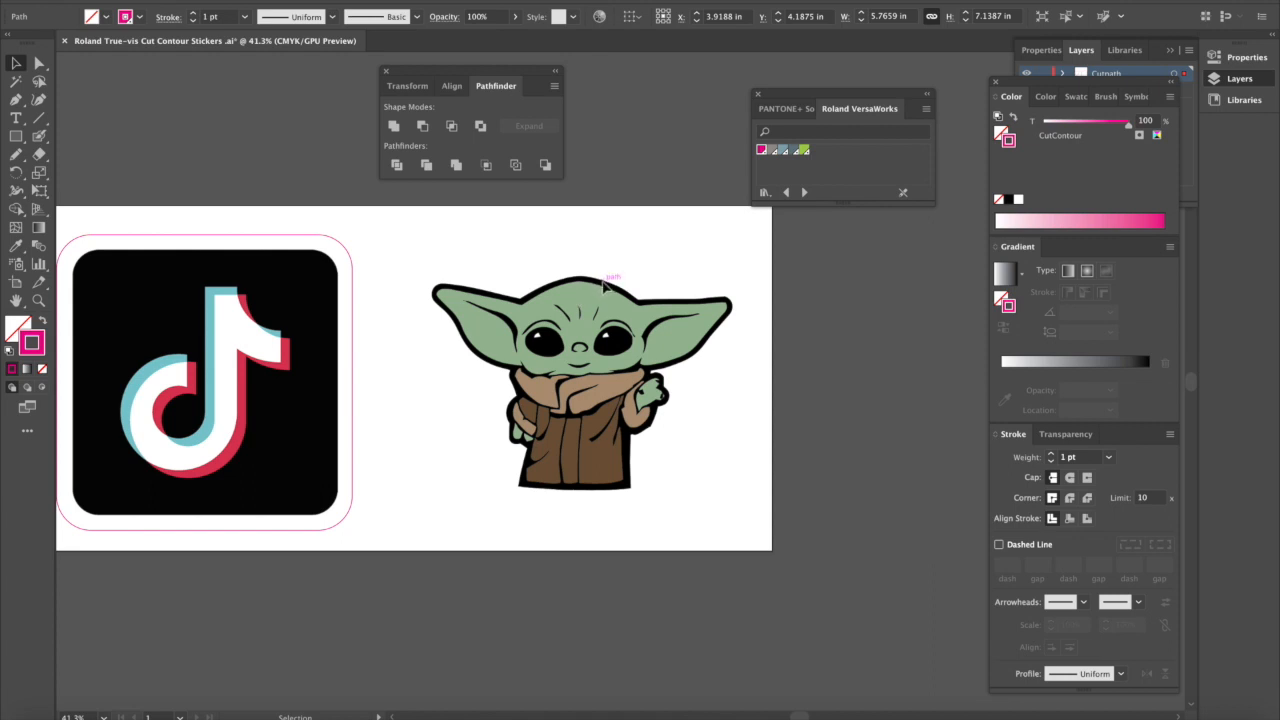
mouse_move(215, 365)
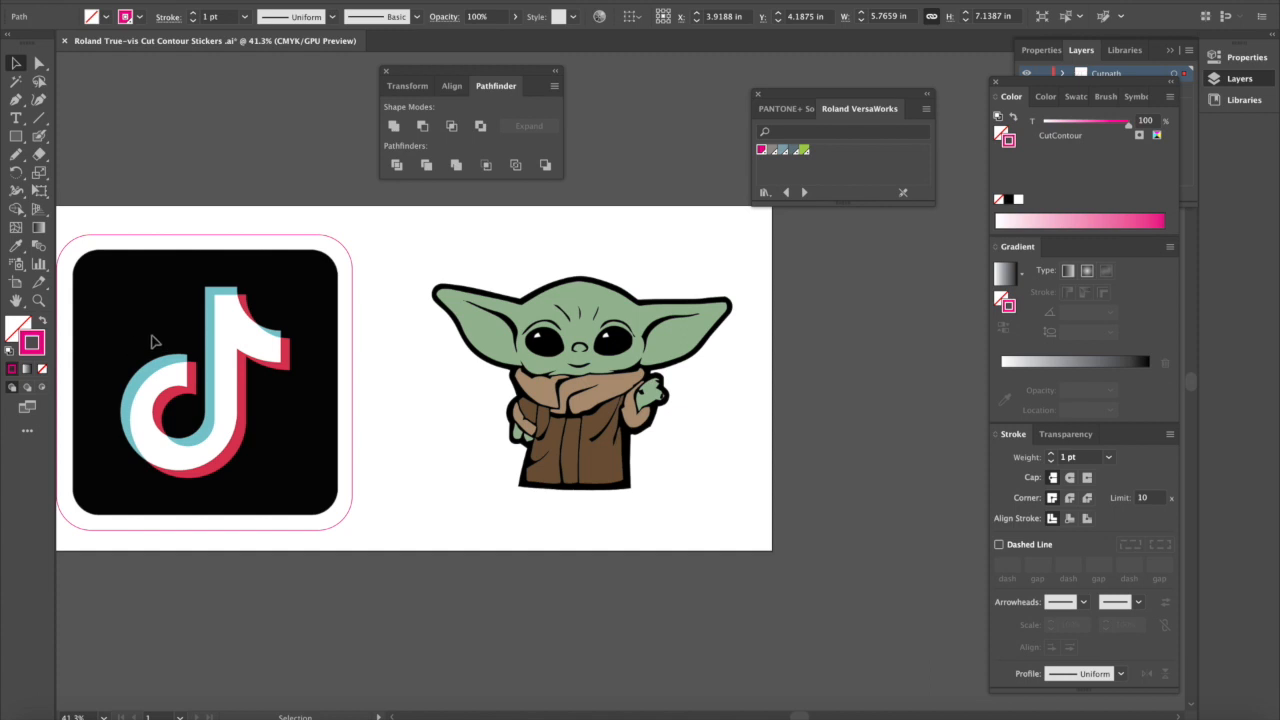
mouse_move(627, 293)
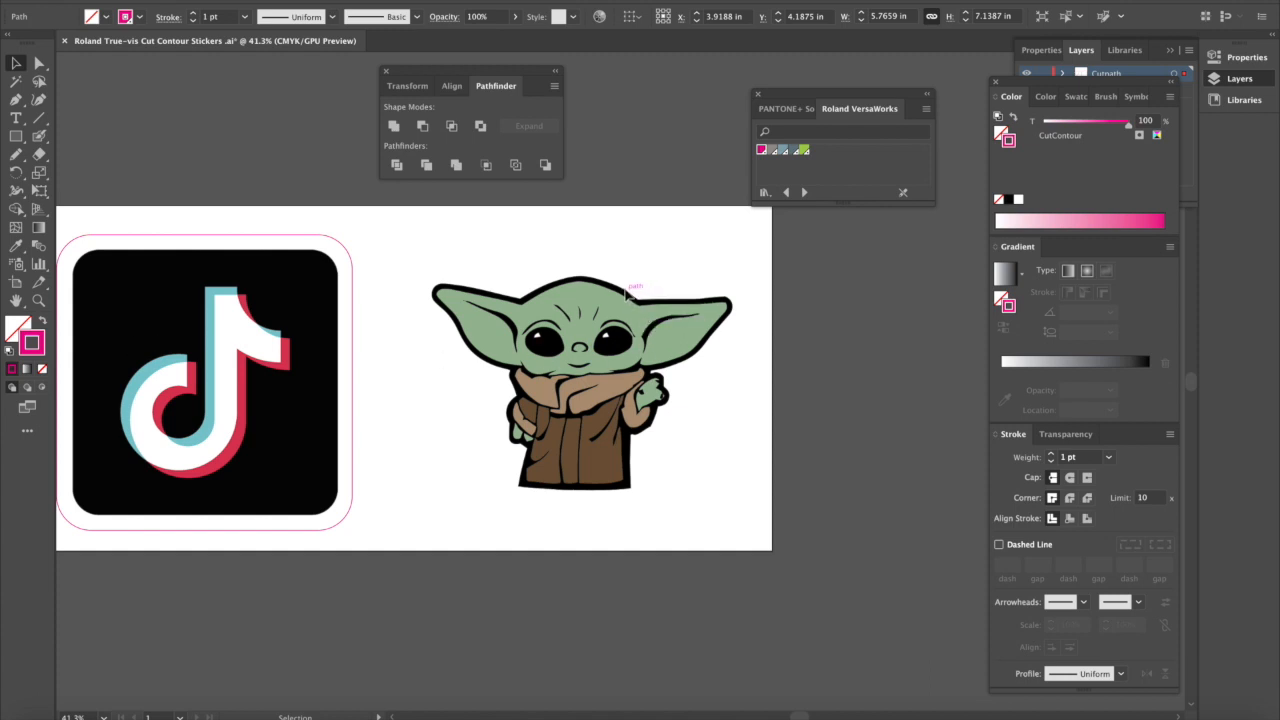
mouse_move(495, 382)
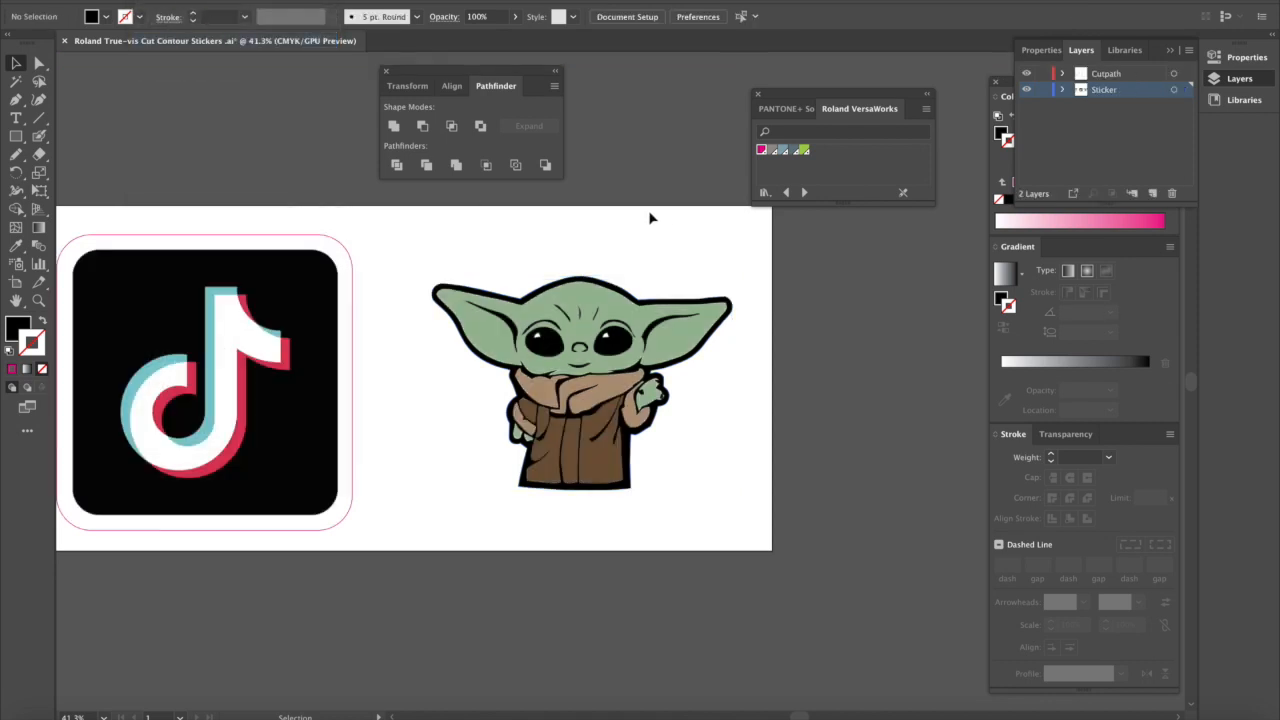
Paste the copied shape in place on the Cutpath layer and apply the CutContour stroke.
left_click(1106, 73)
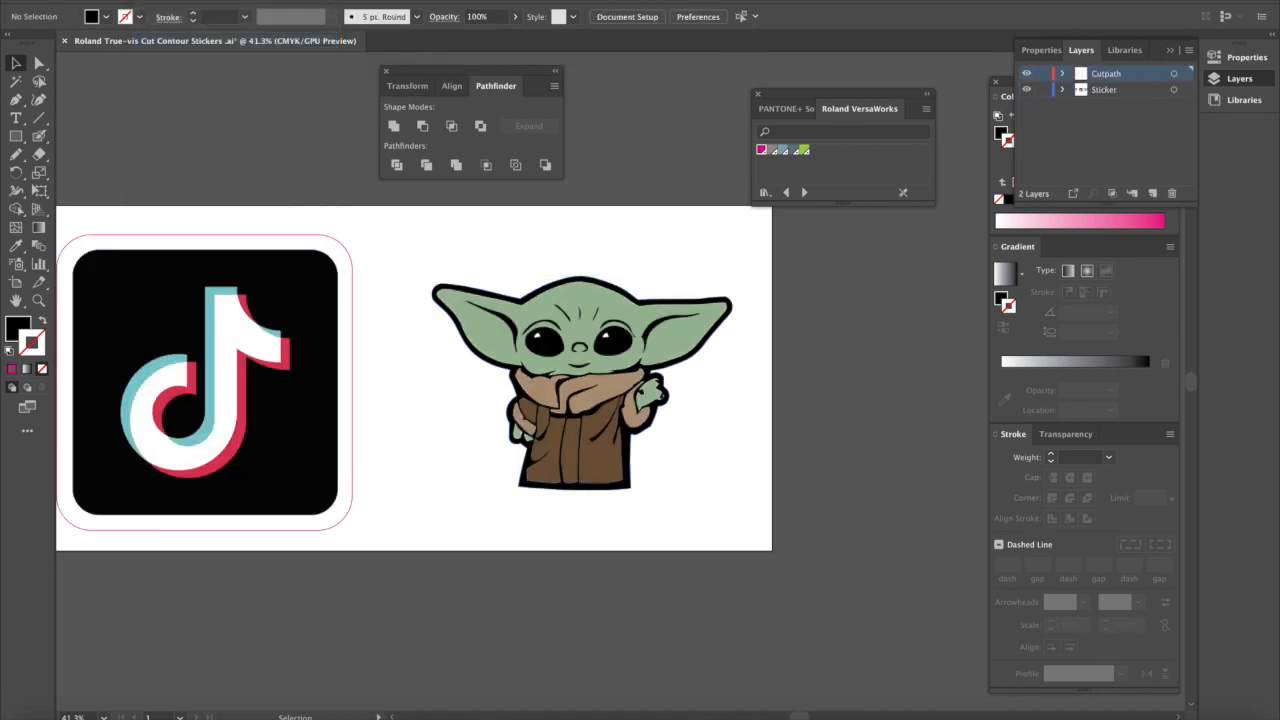
left_click(35, 9)
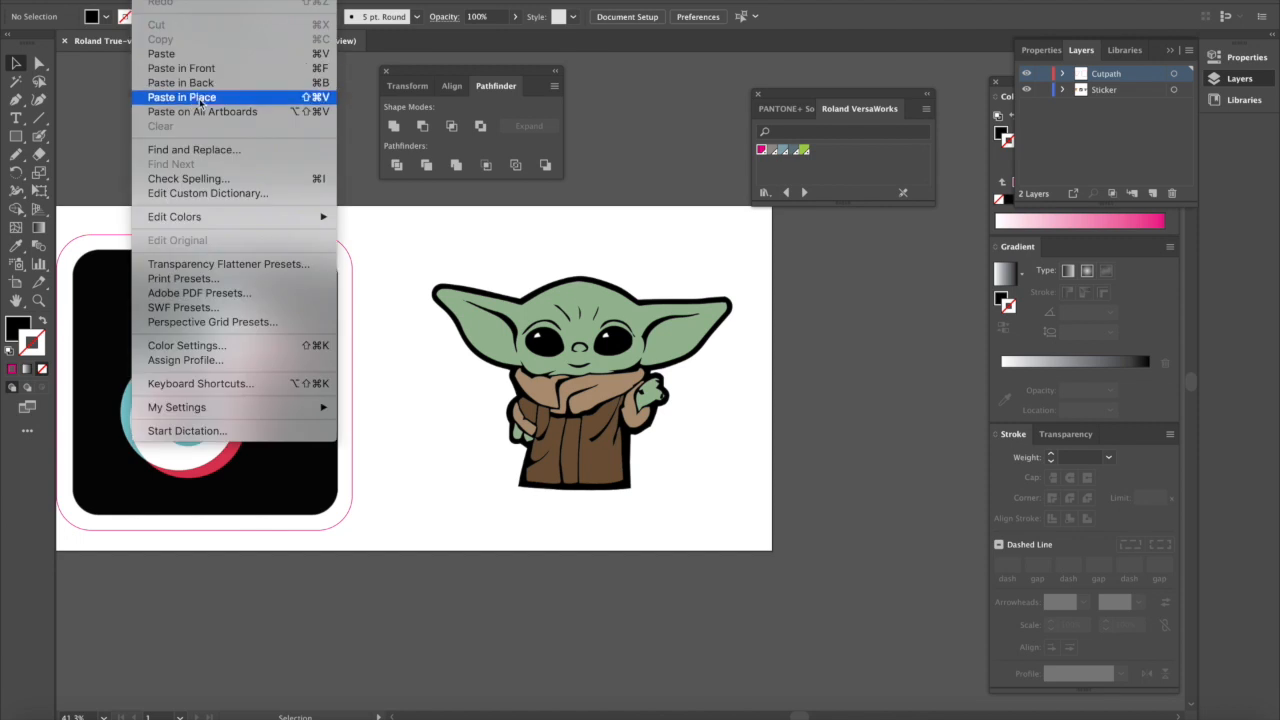
left_click(181, 97)
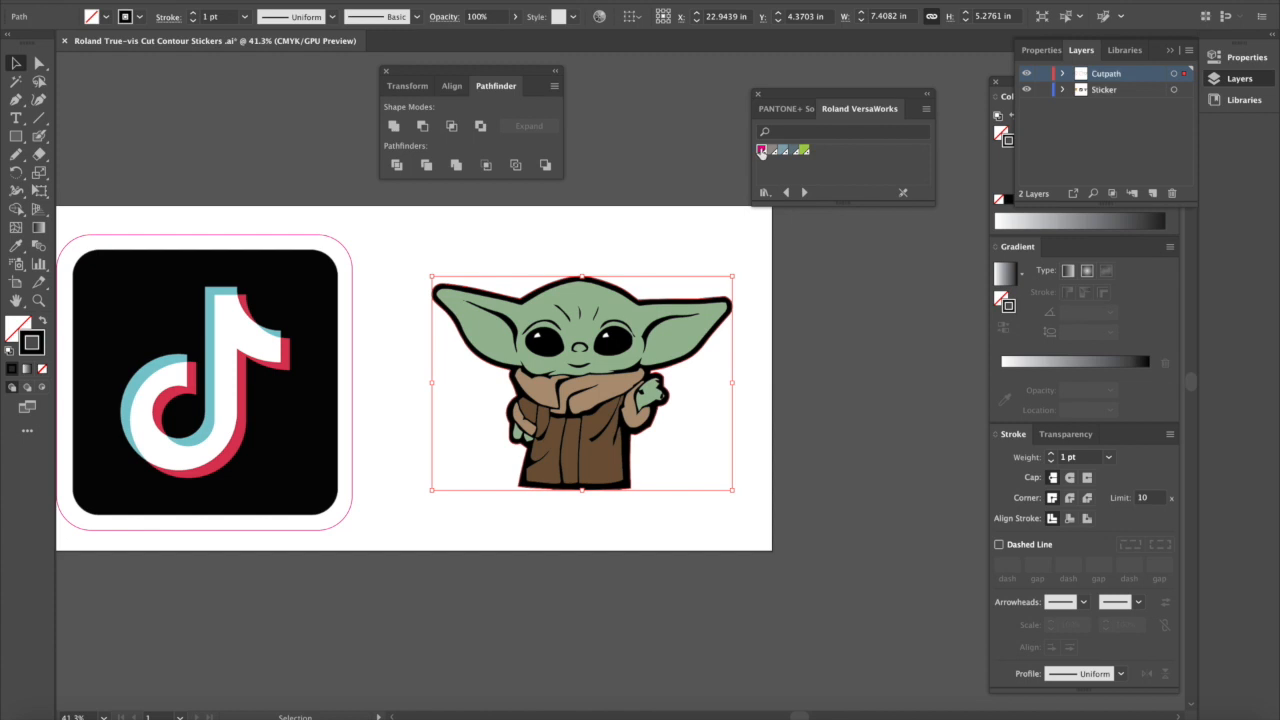
left_click(762, 150)
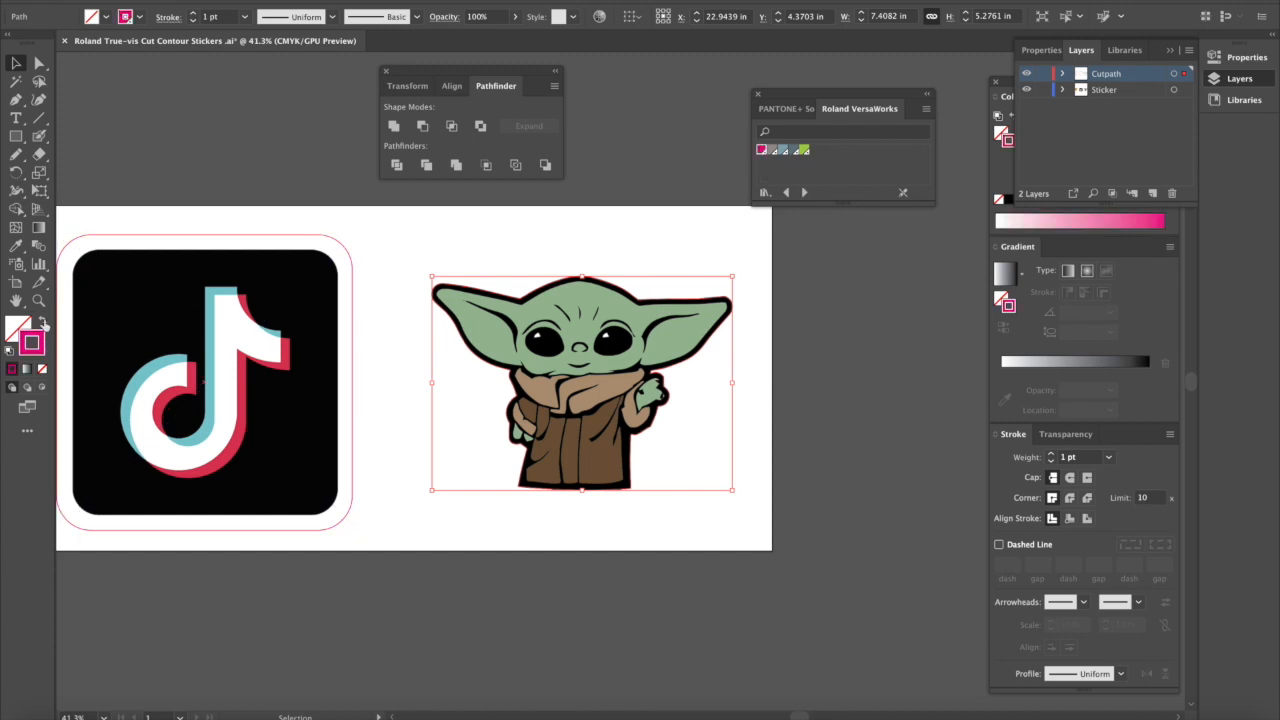
mouse_move(762, 150)
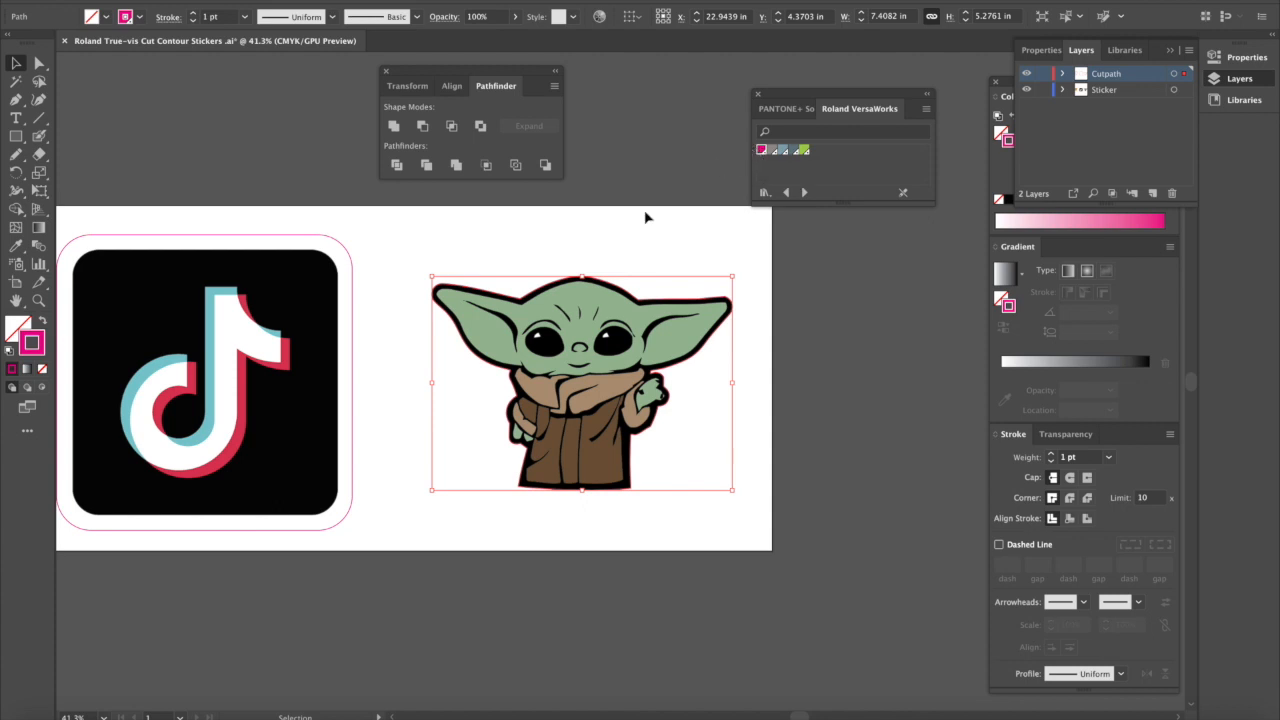
Select the Baby Yoda artwork and target its Sticker layer.
left_click(205, 383)
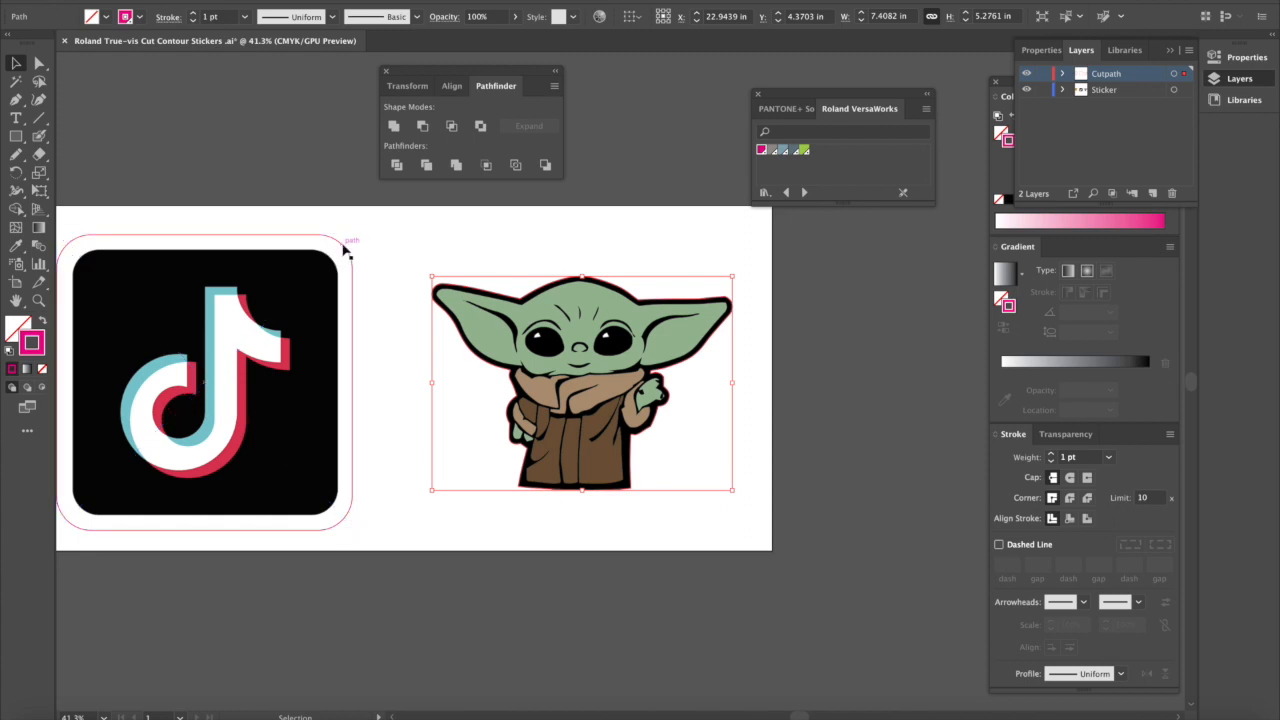
mouse_move(495, 297)
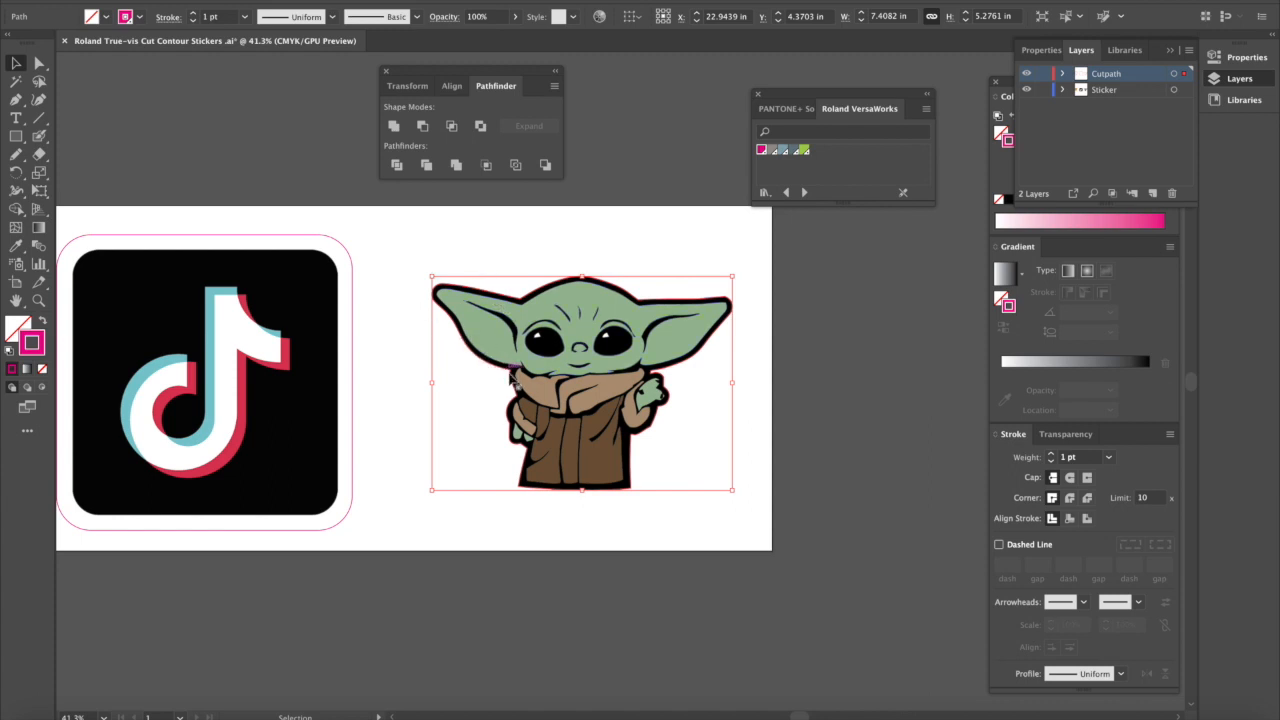
mouse_move(695, 372)
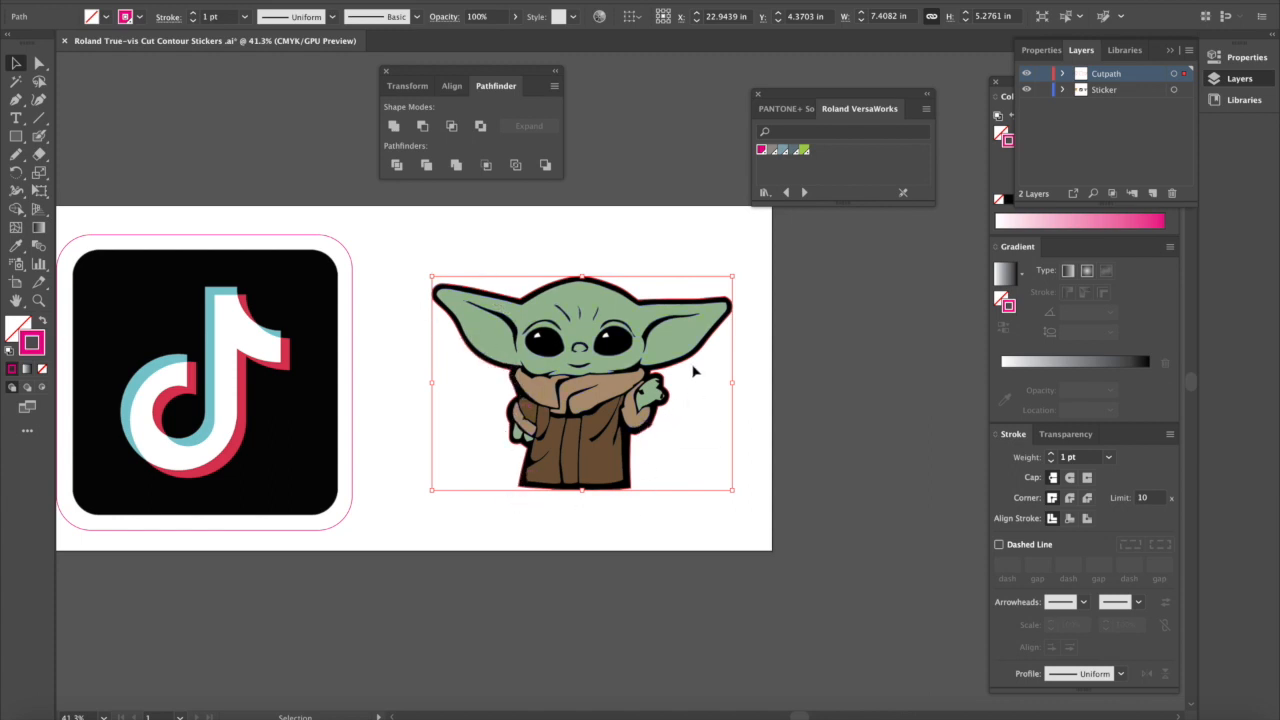
mouse_move(603, 279)
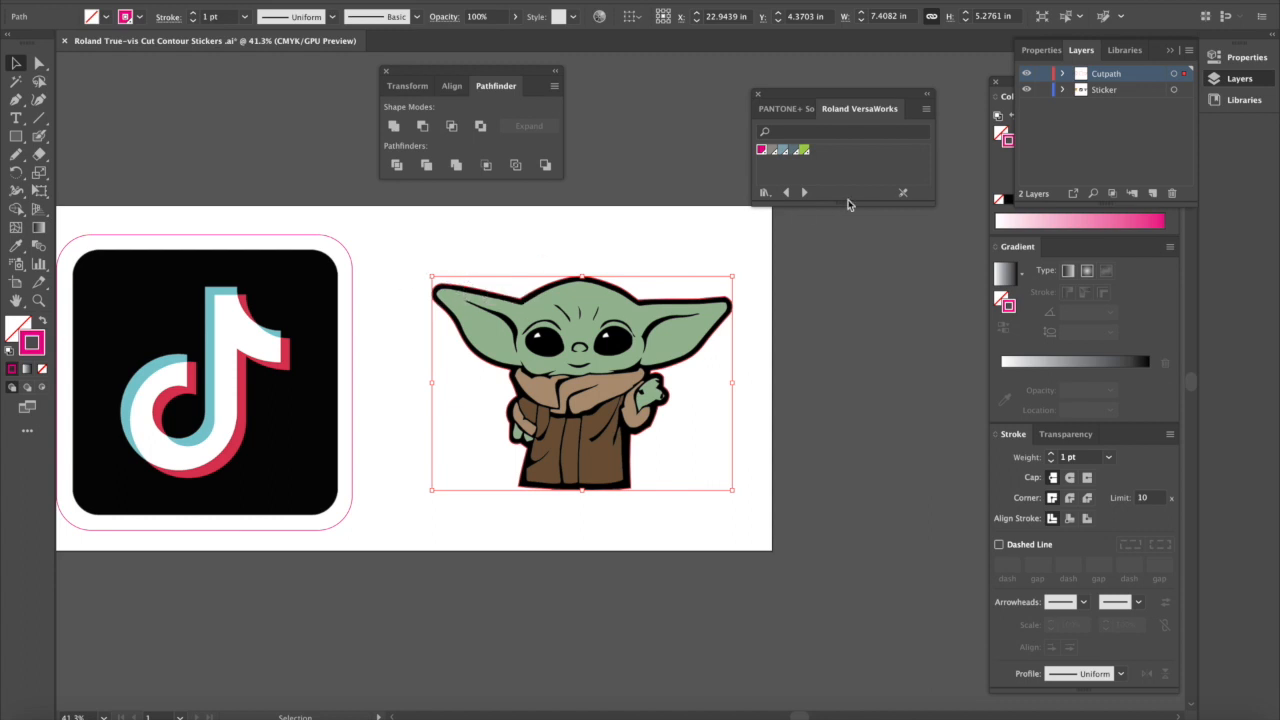
left_click(1104, 90)
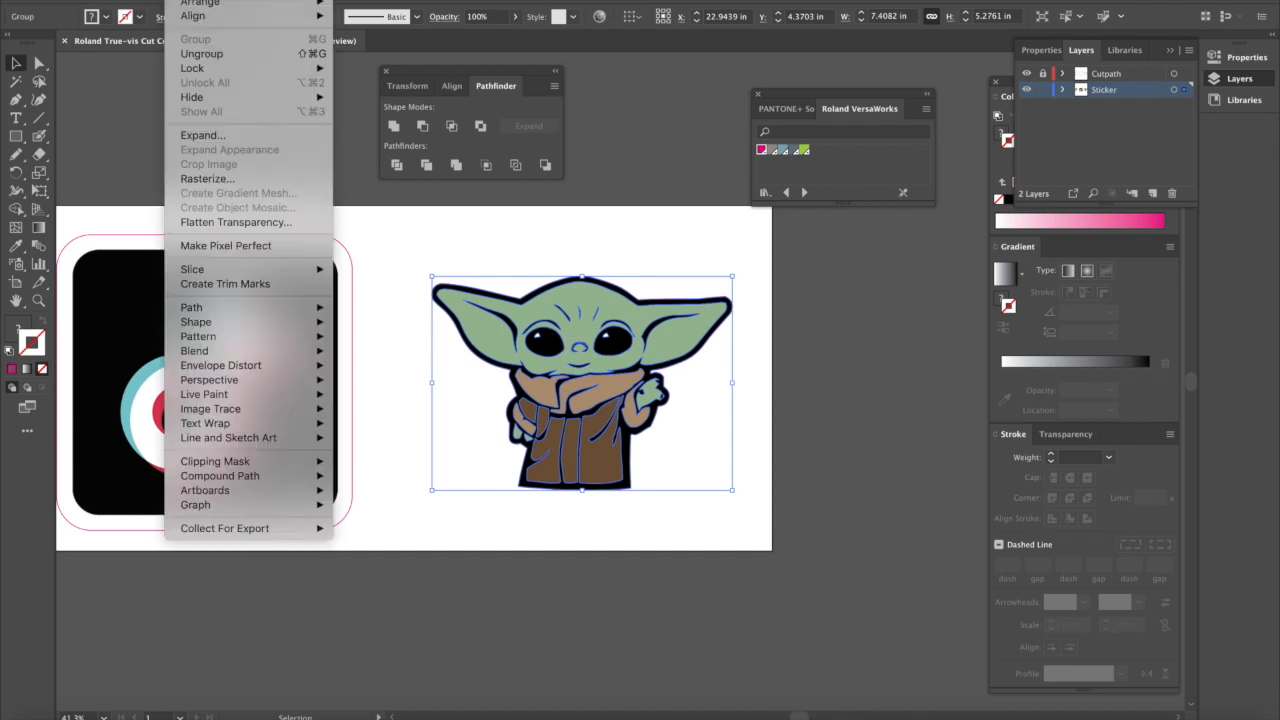
mouse_move(201, 53)
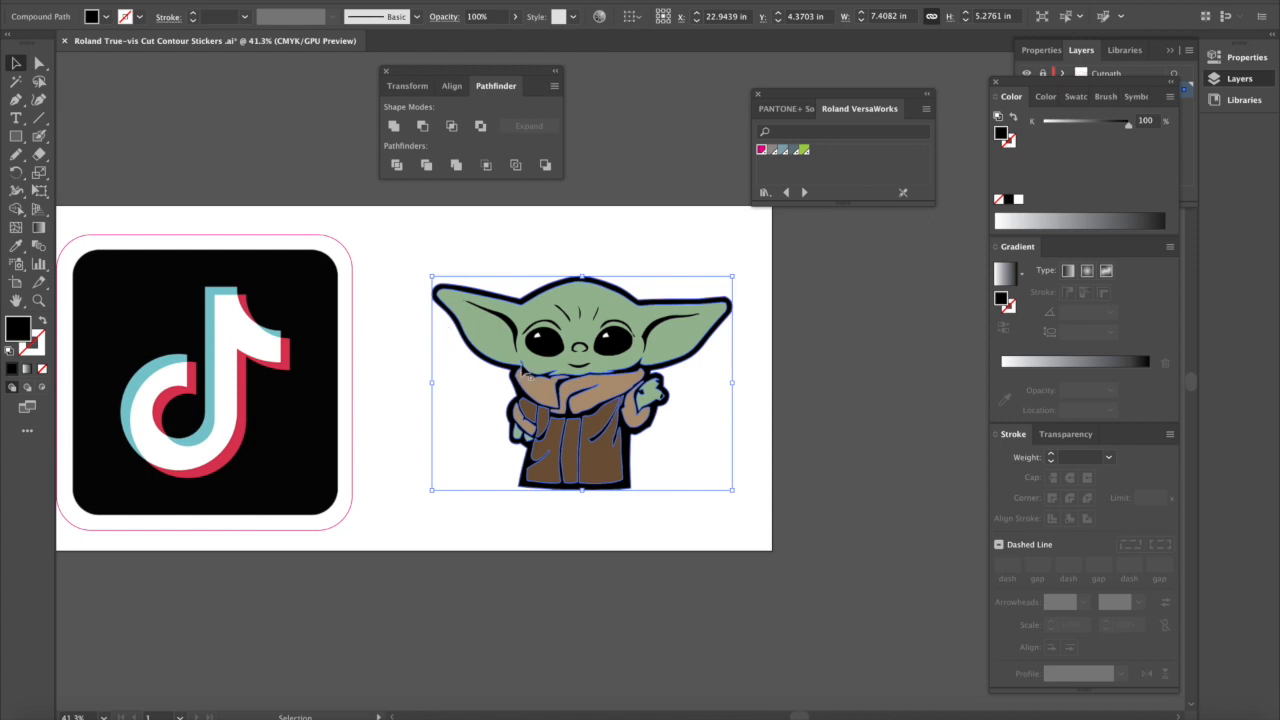
mouse_move(527, 372)
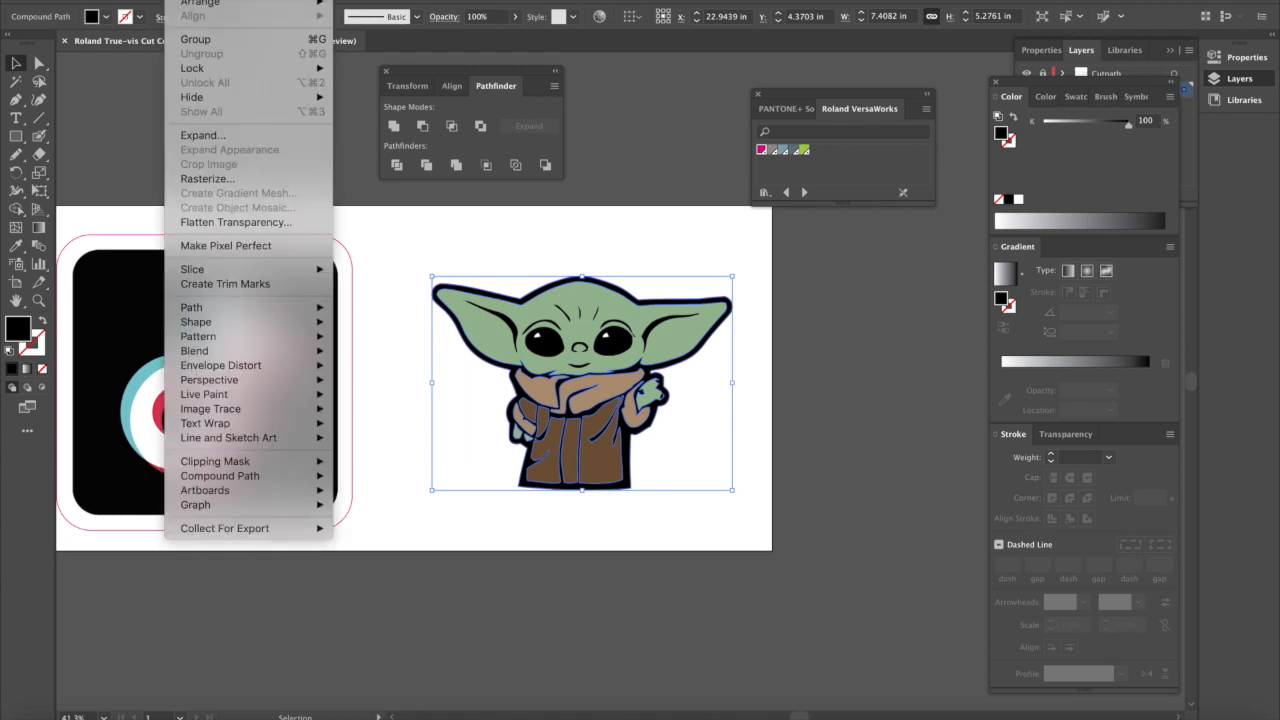
mouse_move(191, 307)
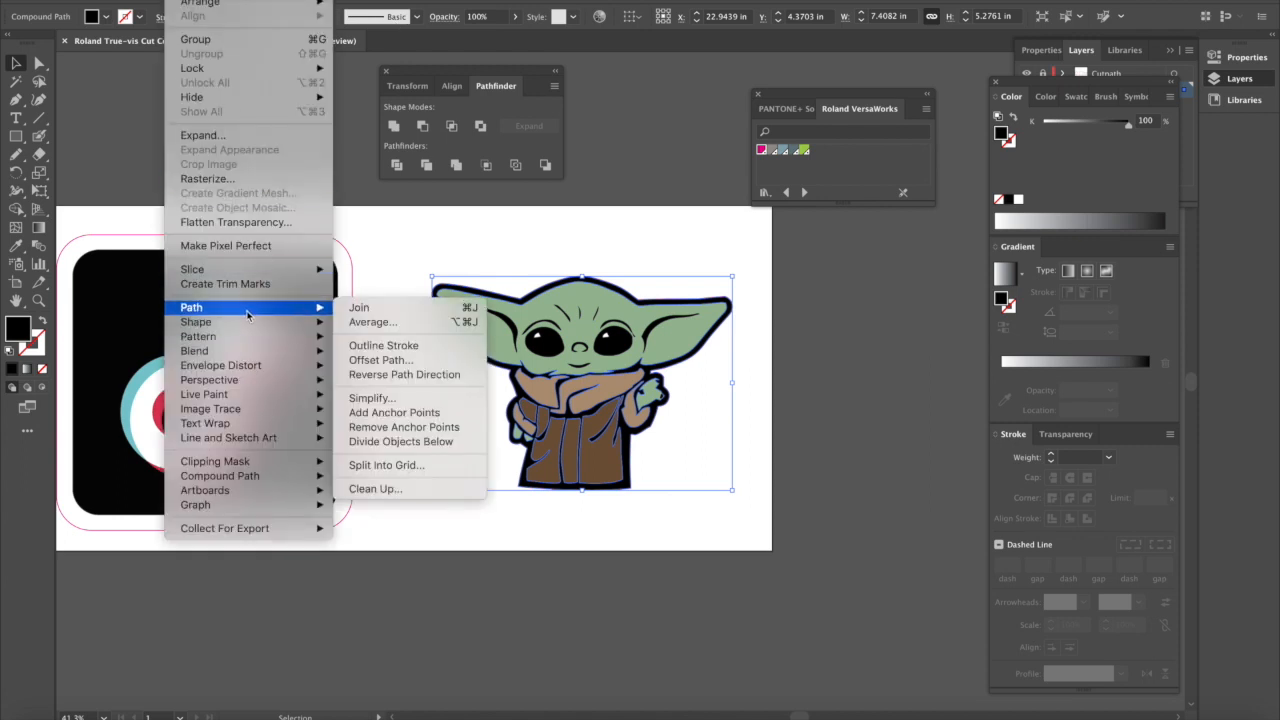
mouse_move(380, 360)
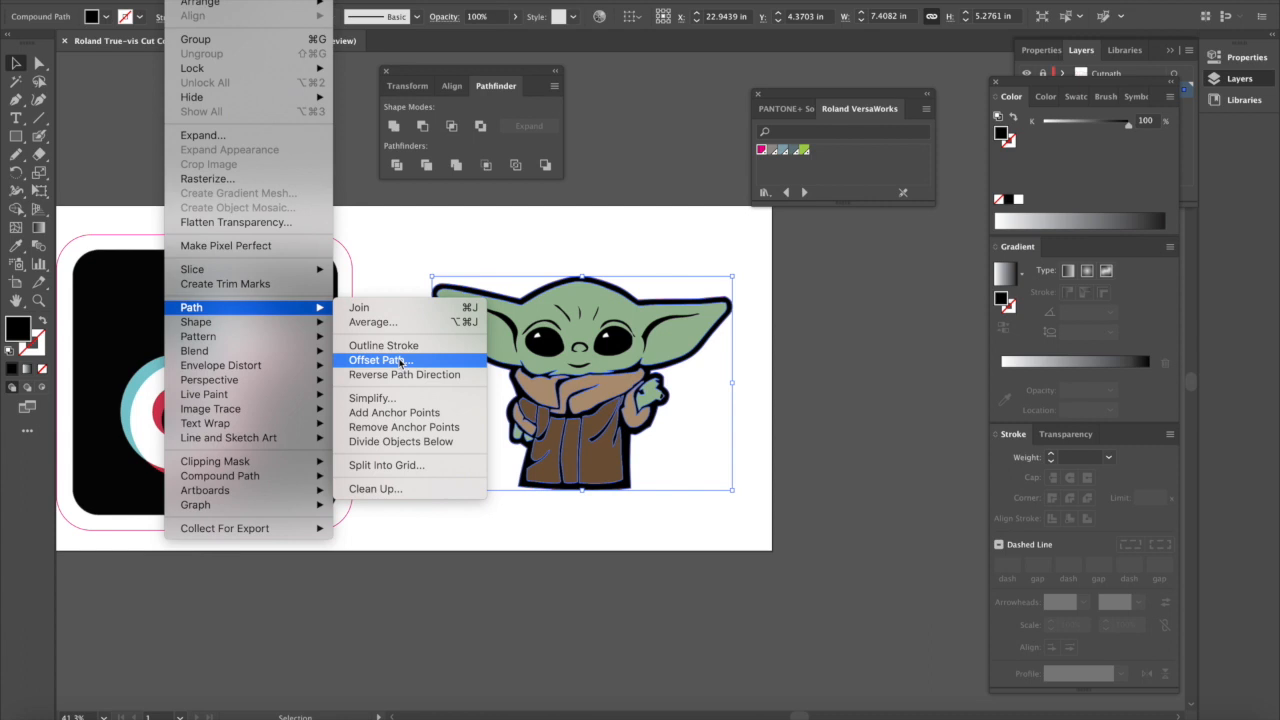
Offset the Baby Yoda silhouette path by 0.25 in, then deselect everything.
left_click(378, 360)
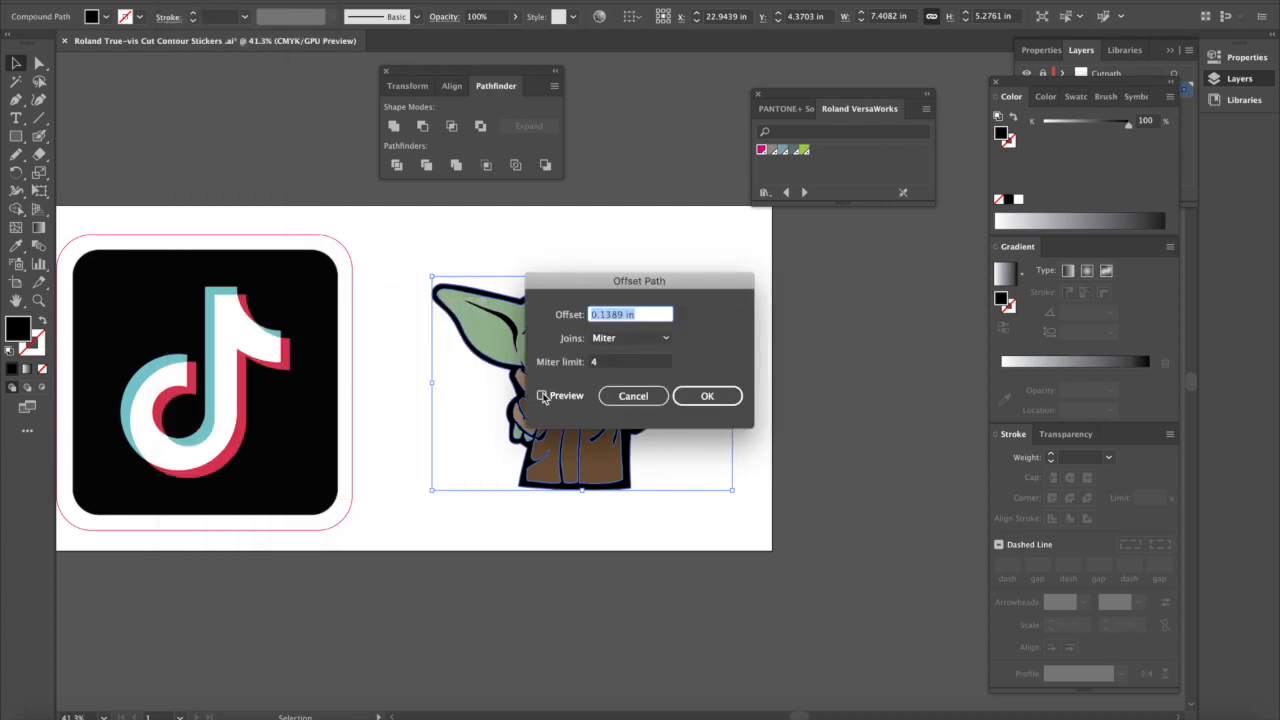
left_click(544, 395)
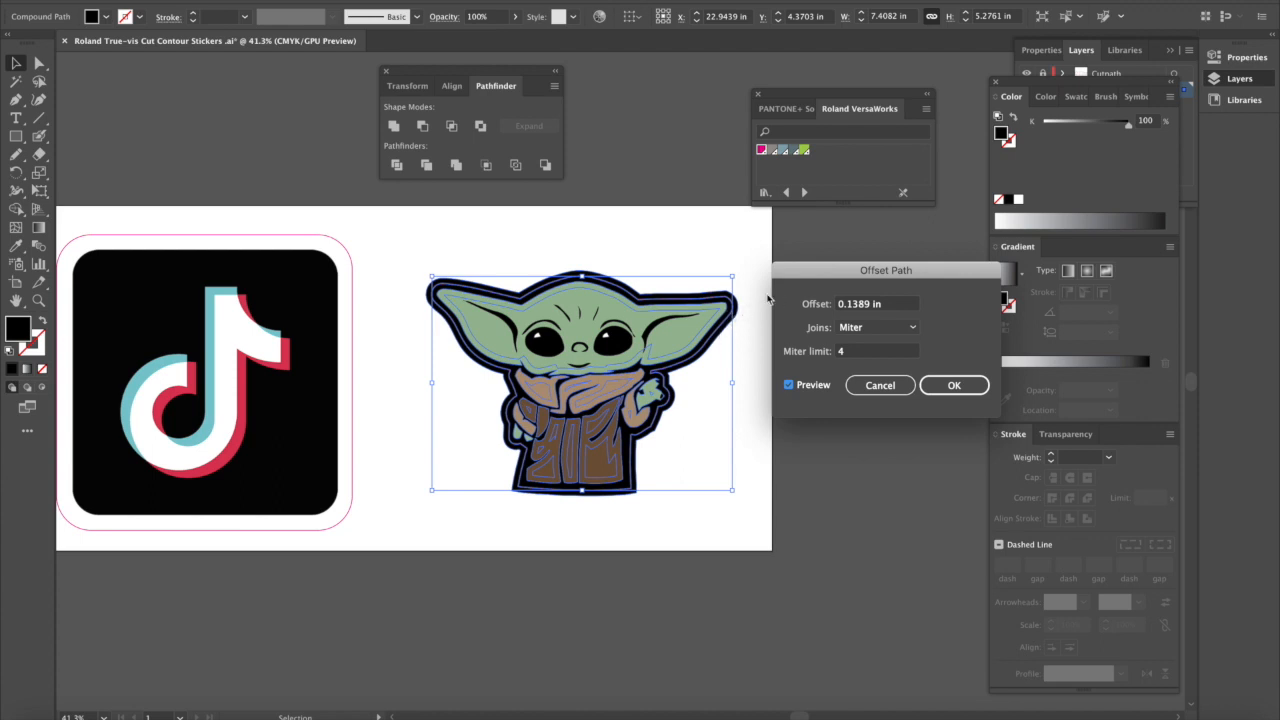
mouse_move(593, 448)
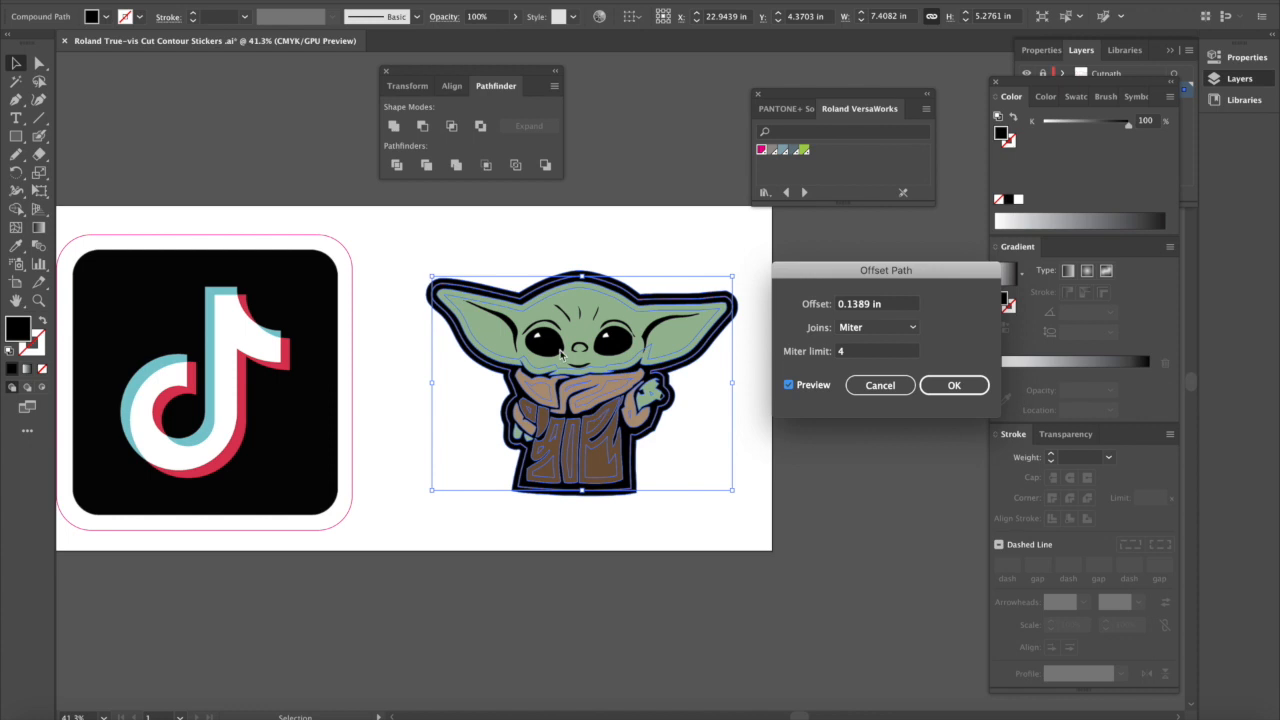
mouse_move(738, 330)
type("0.25")
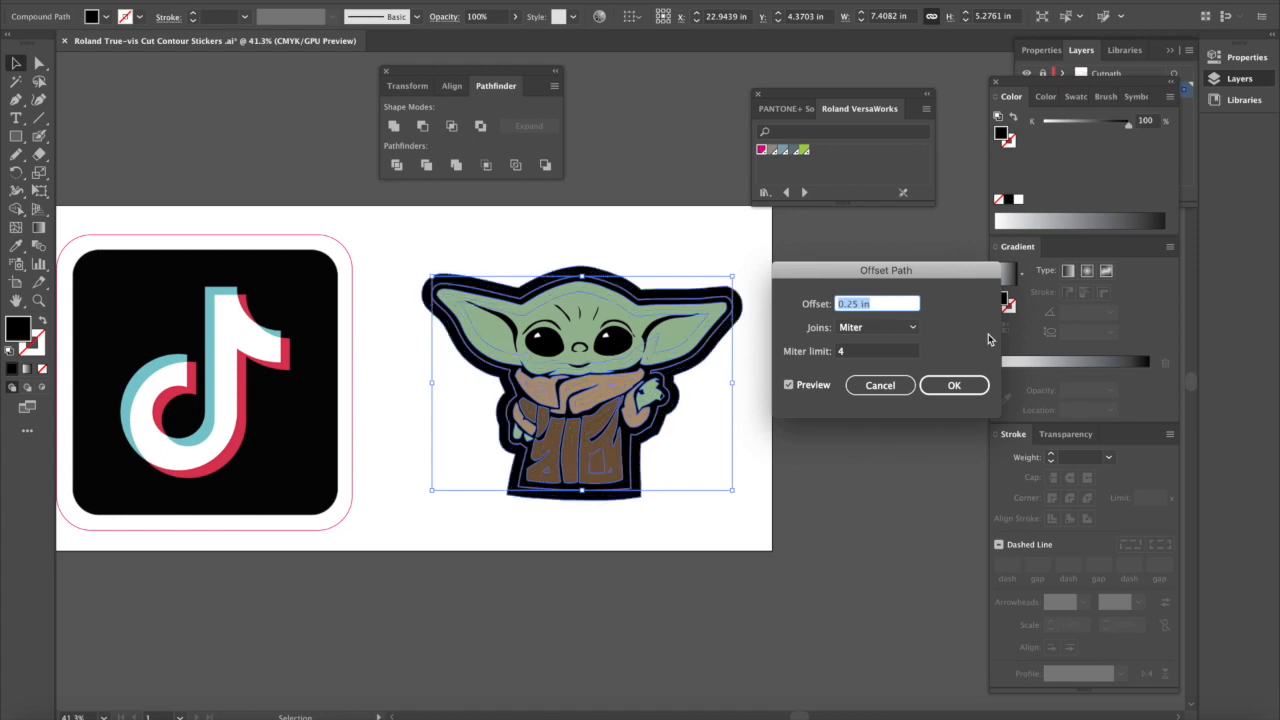
mouse_move(665, 285)
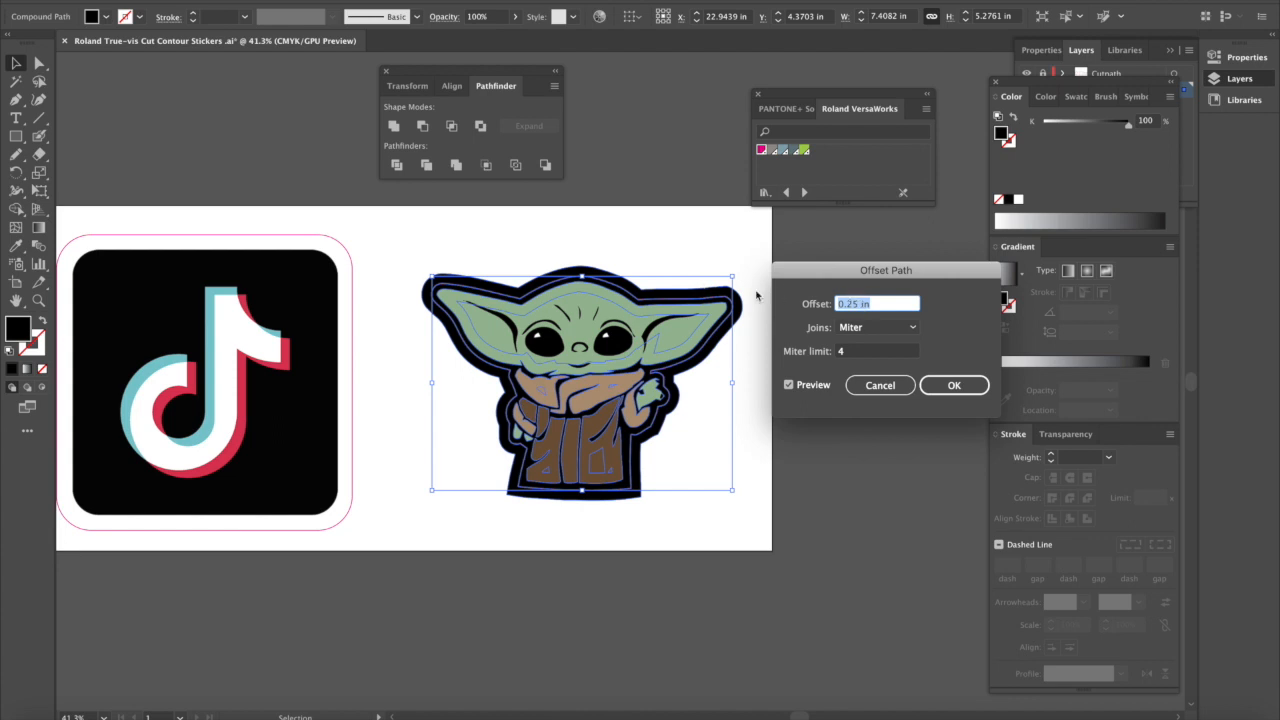
mouse_move(822, 320)
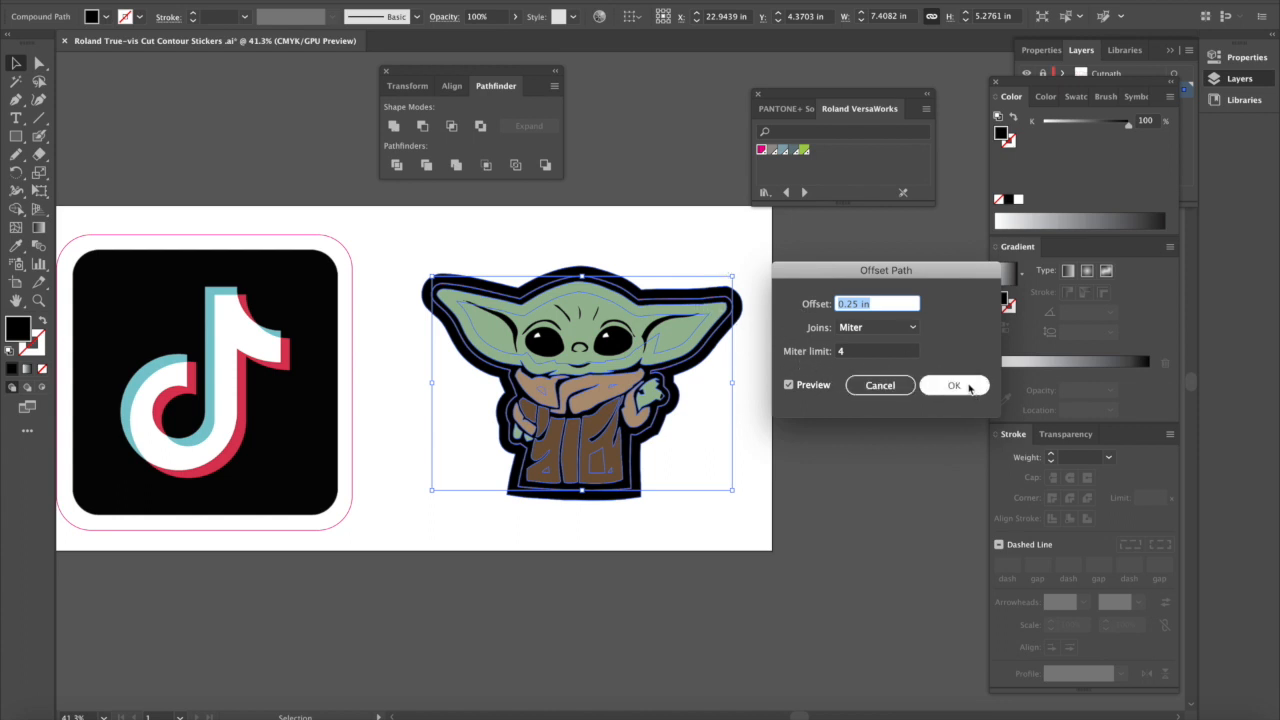
left_click(954, 385)
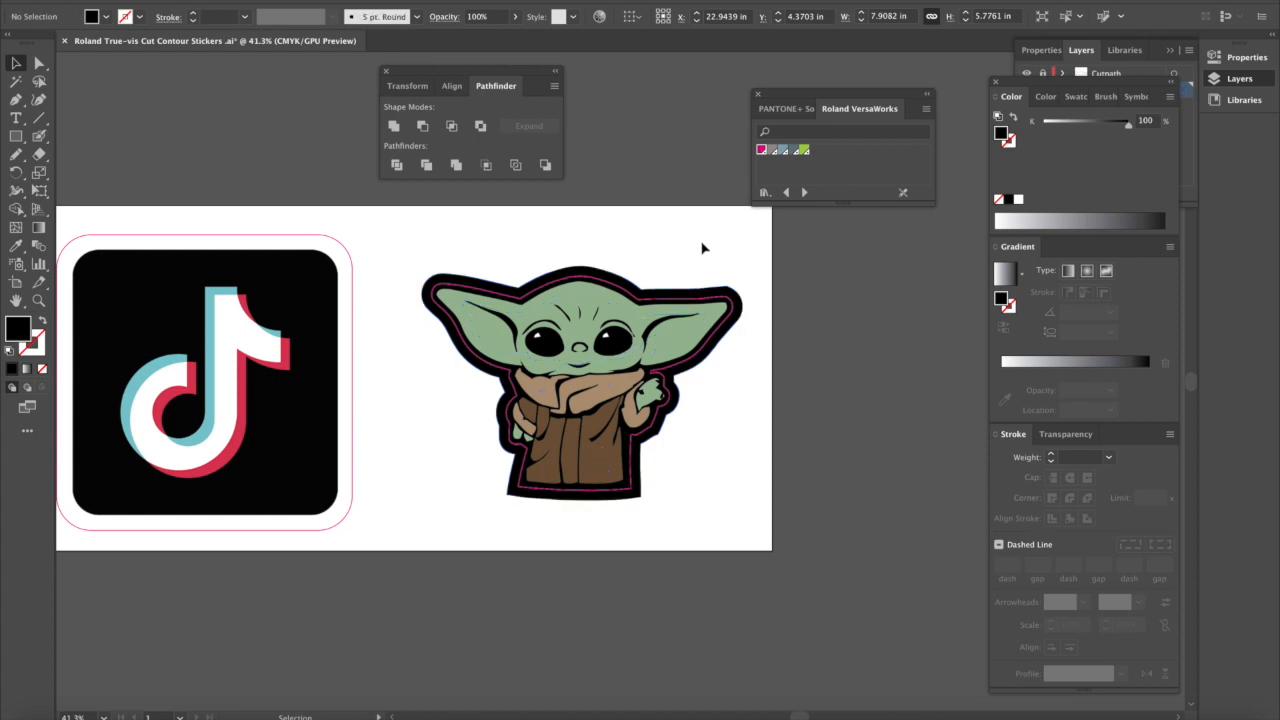
left_click(690, 305)
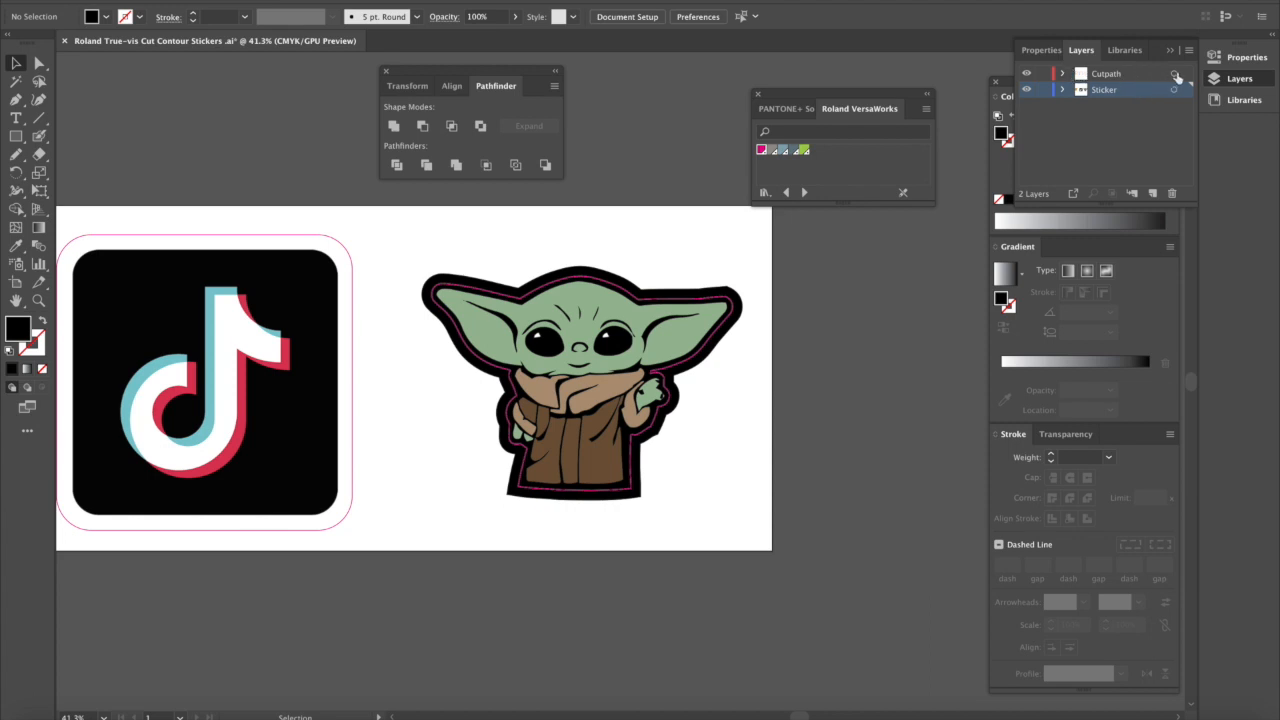
mouse_move(1176, 80)
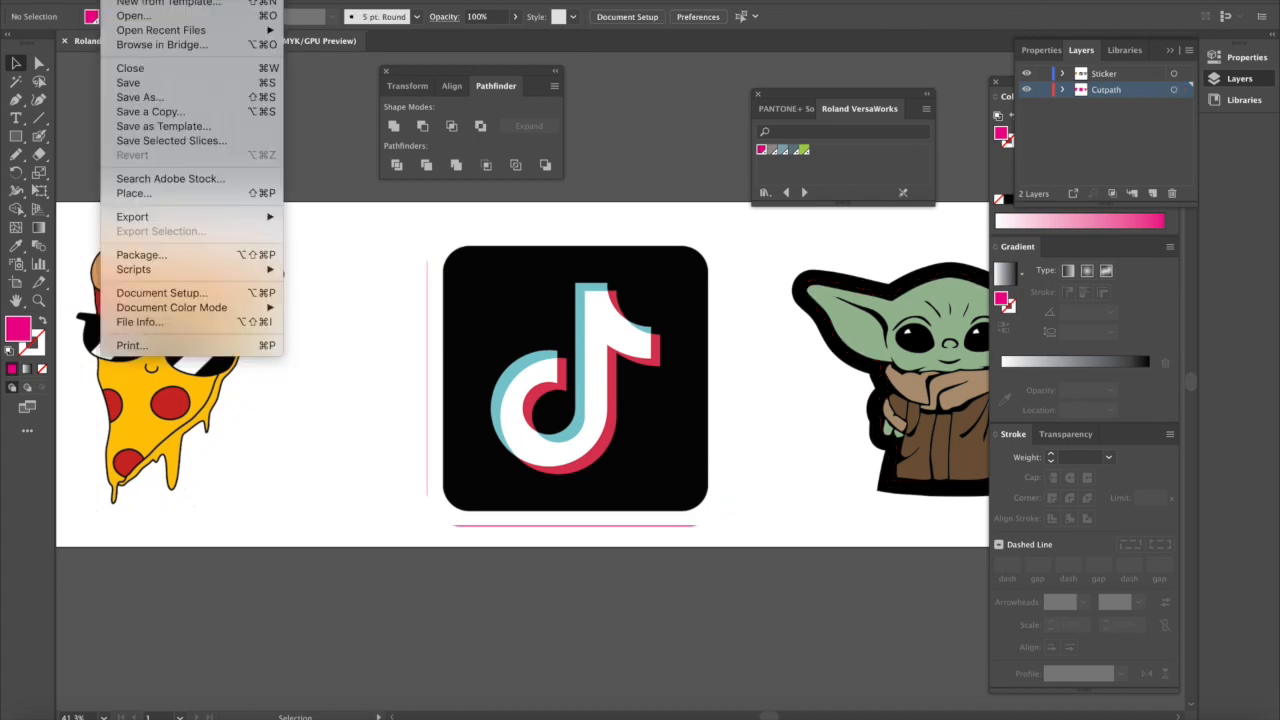
mouse_move(140, 97)
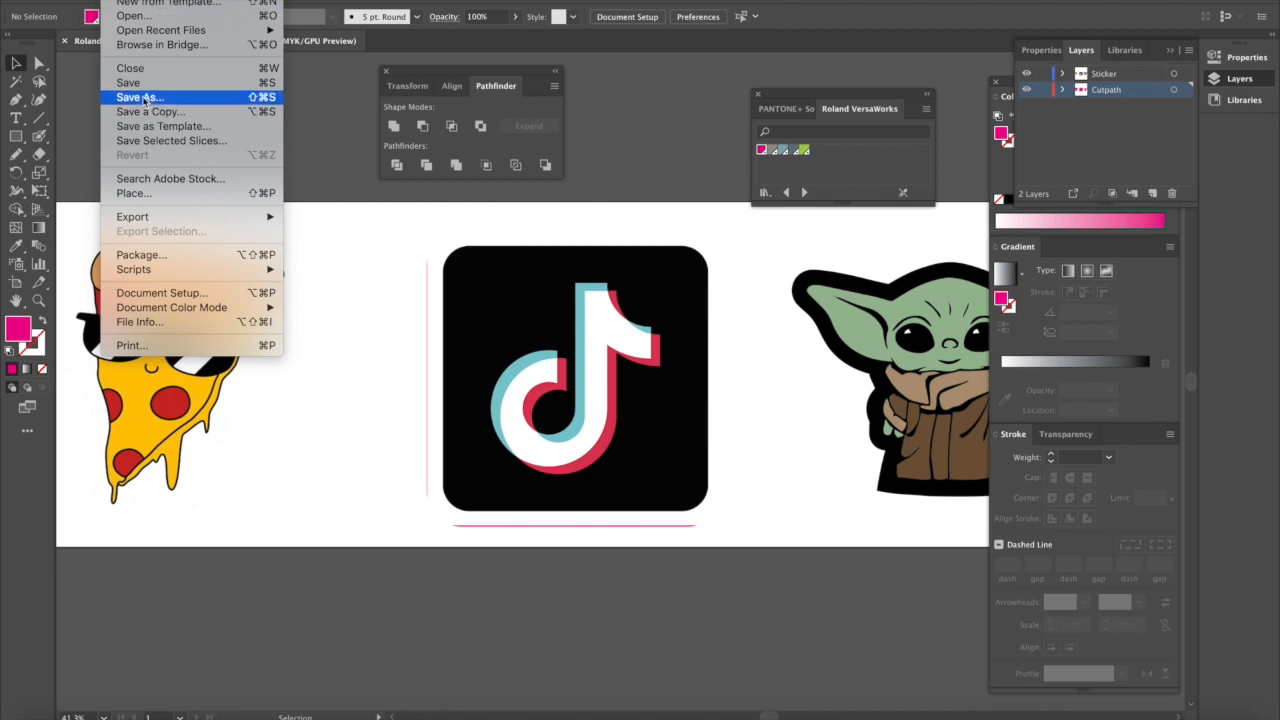
Save the sticker document in Illustrator EPS format, accepting the default EPS options.
left_click(140, 97)
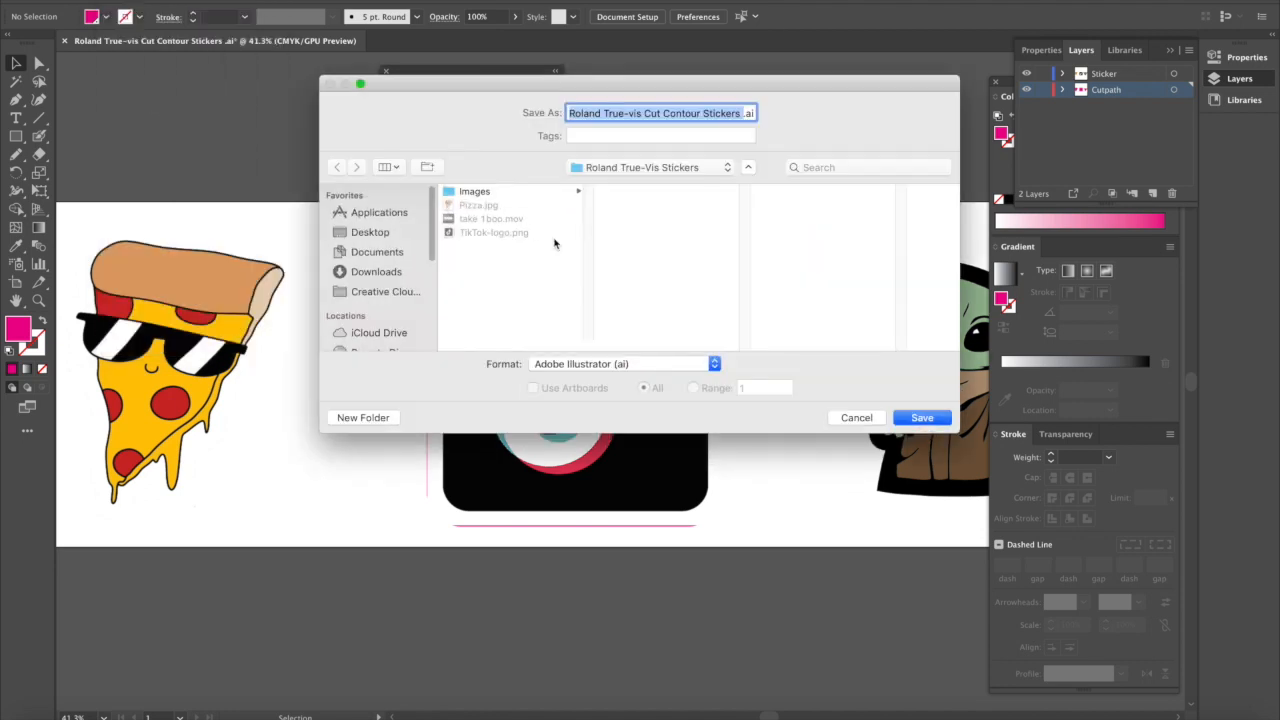
left_click(620, 363)
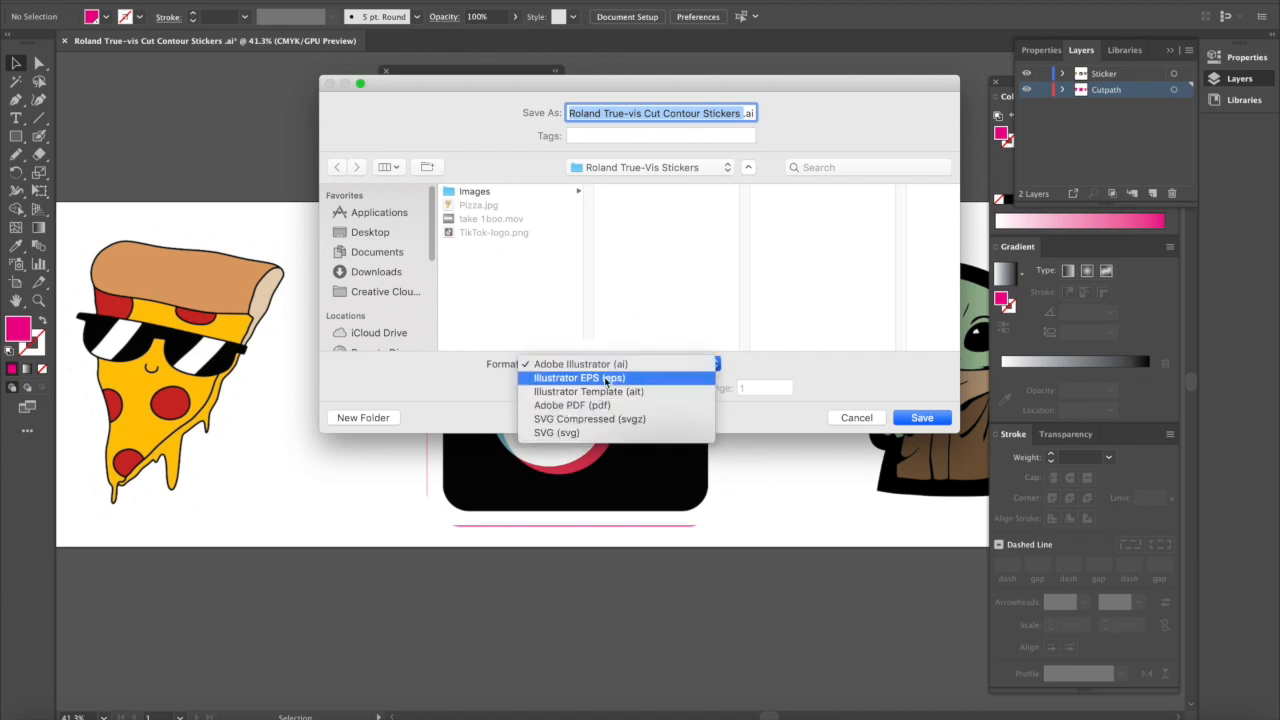
left_click(578, 377)
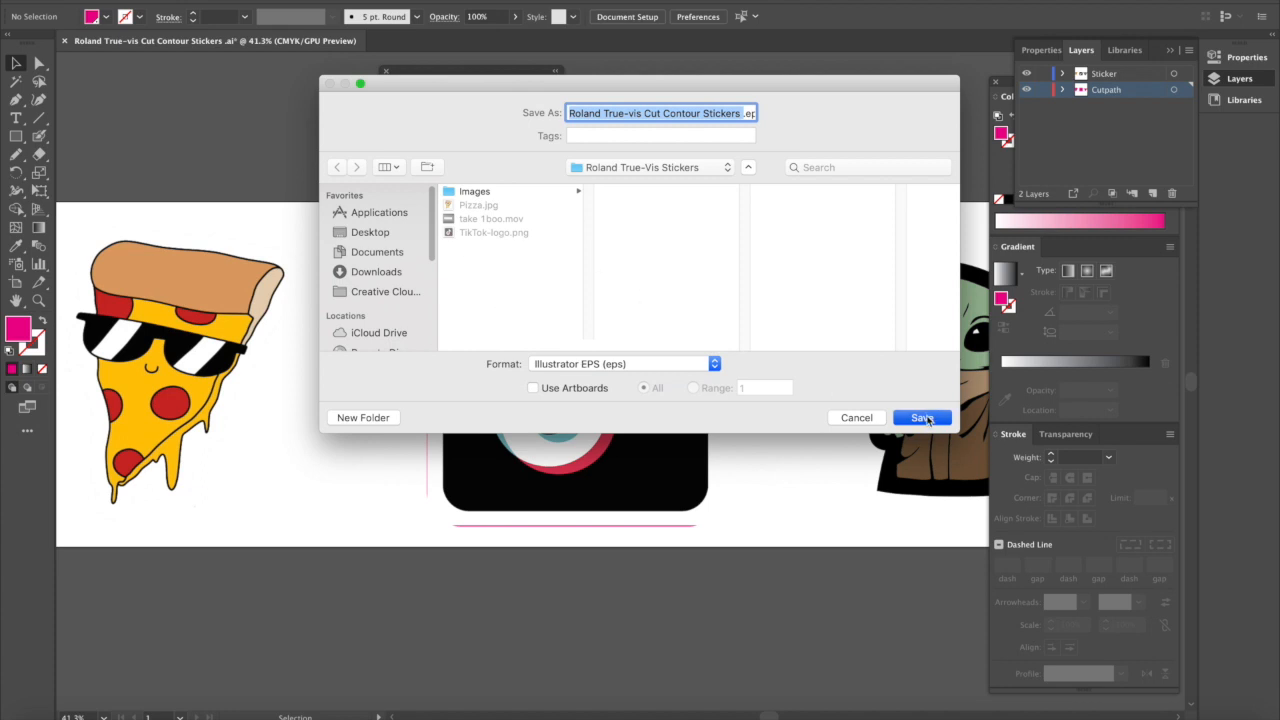
left_click(920, 417)
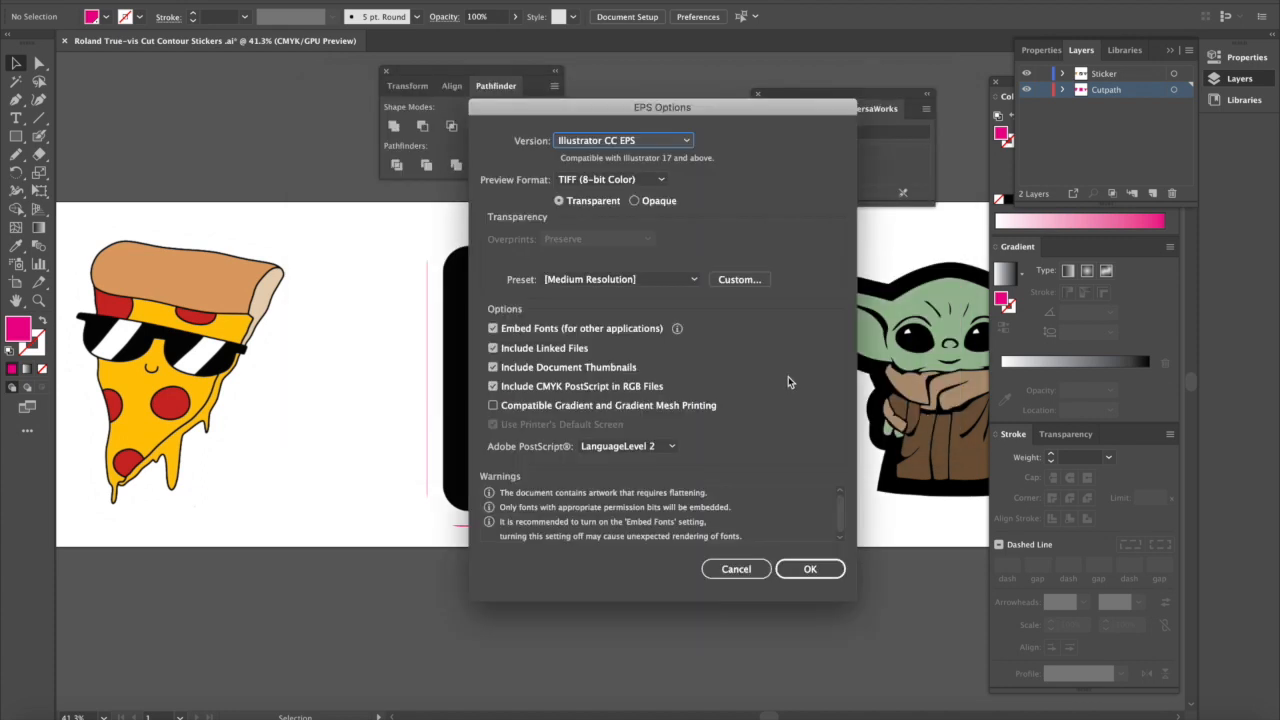
left_click(810, 568)
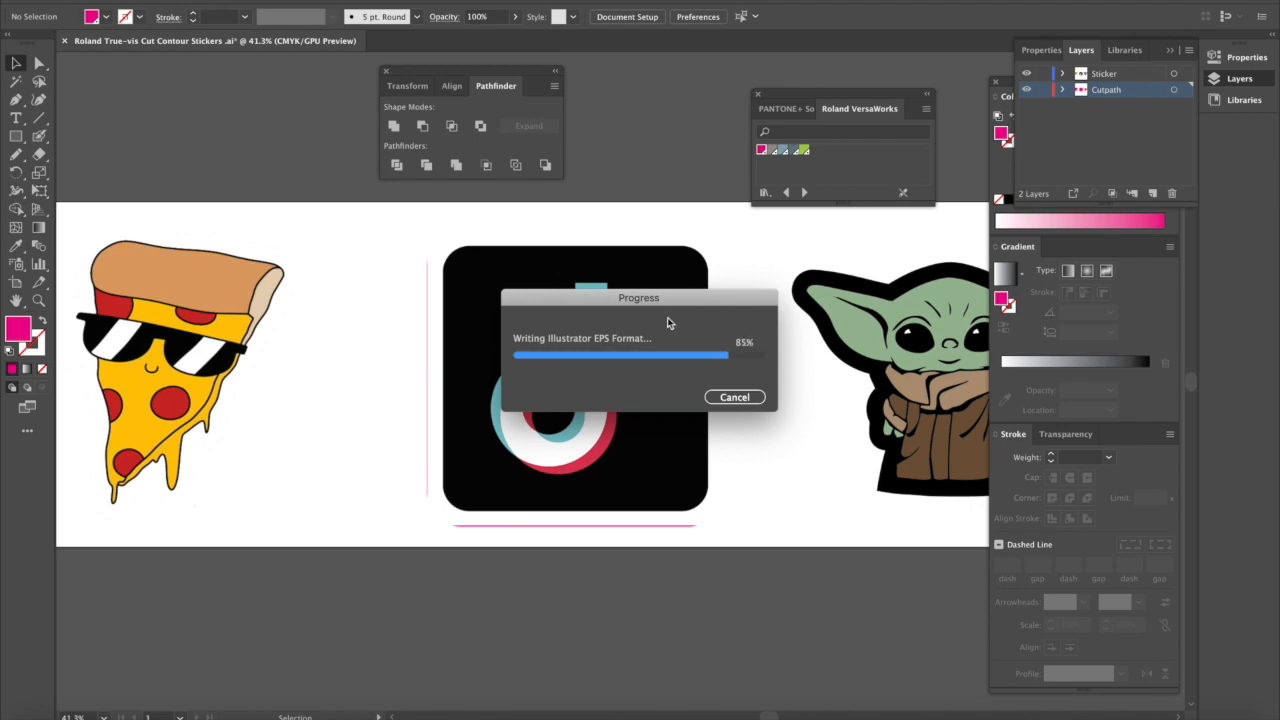